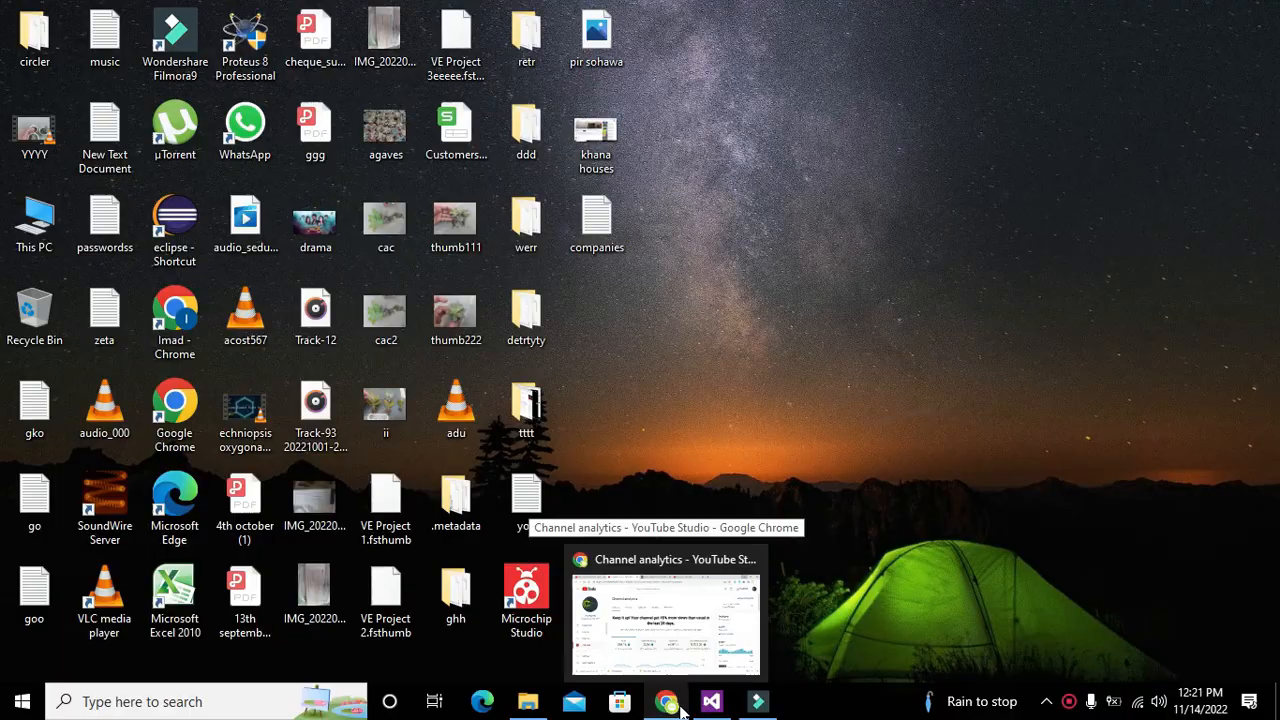
mouse_move(710, 701)
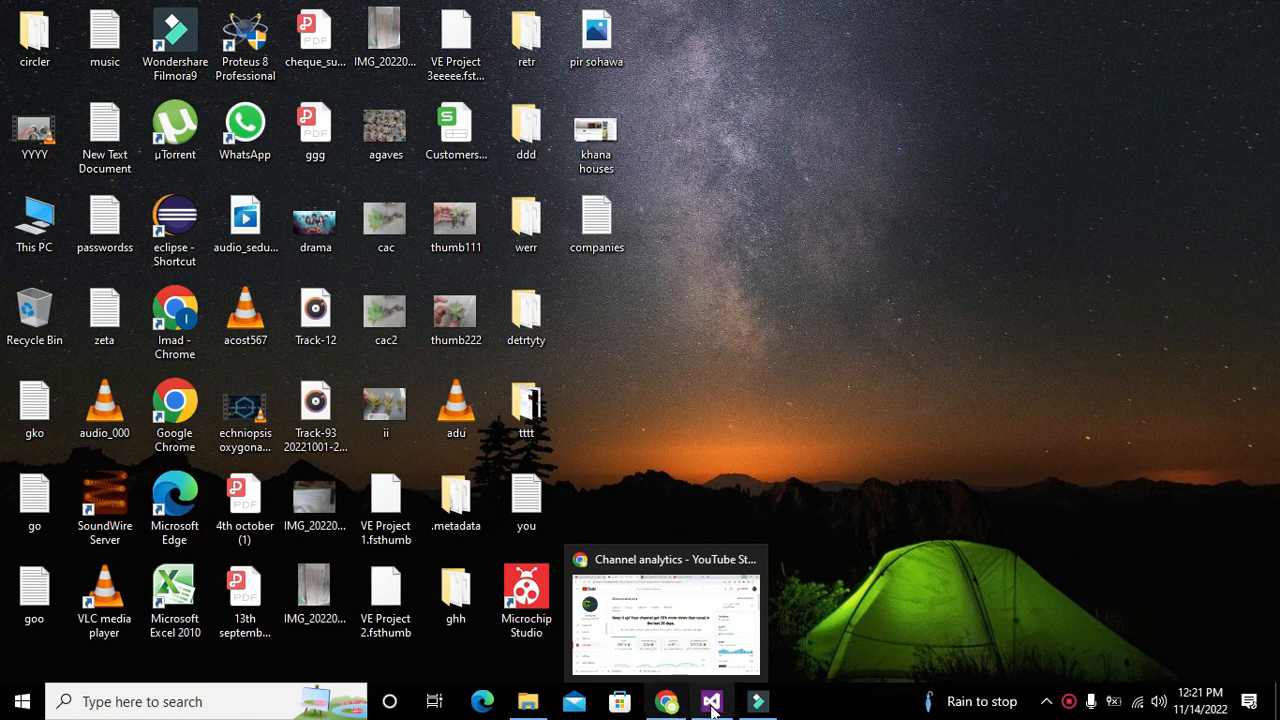
Step: Bring the Visual Studio window with WindowsFormsApplication34 to the front from the taskbar
click(711, 701)
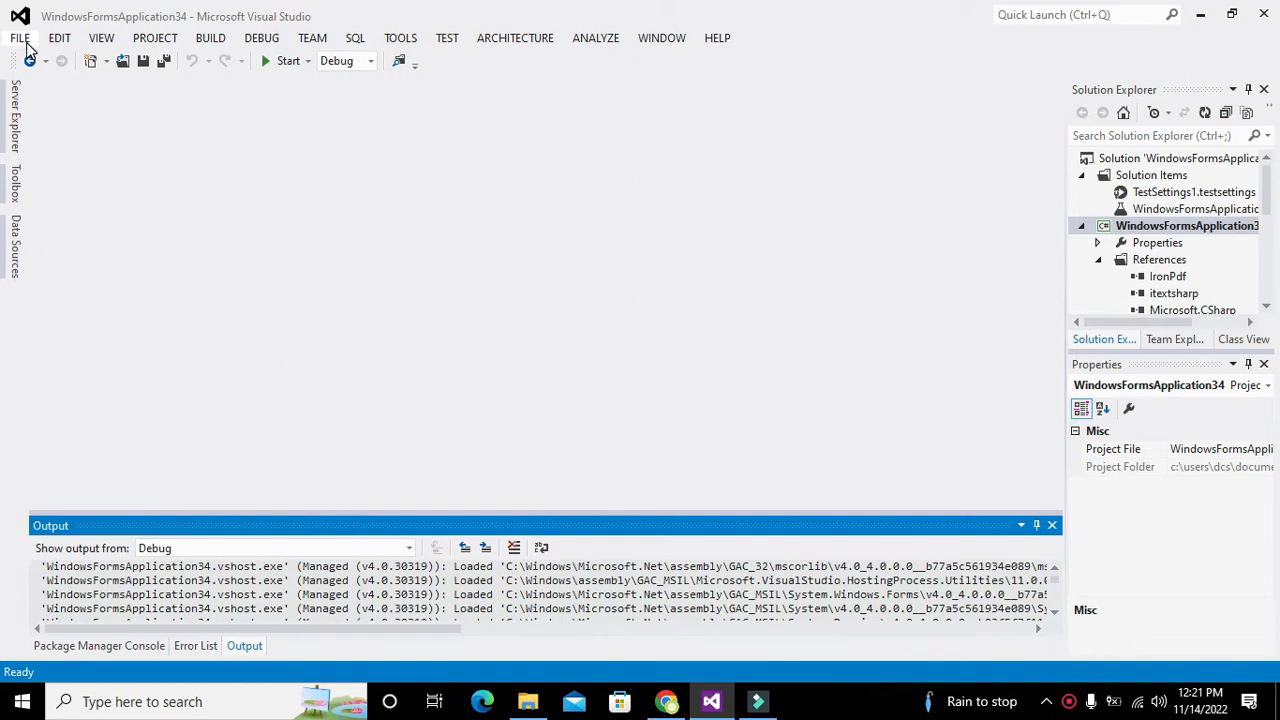
Step: Create a C# Windows Forms Application project named 'wellcome' via File > New > Project
click(20, 38)
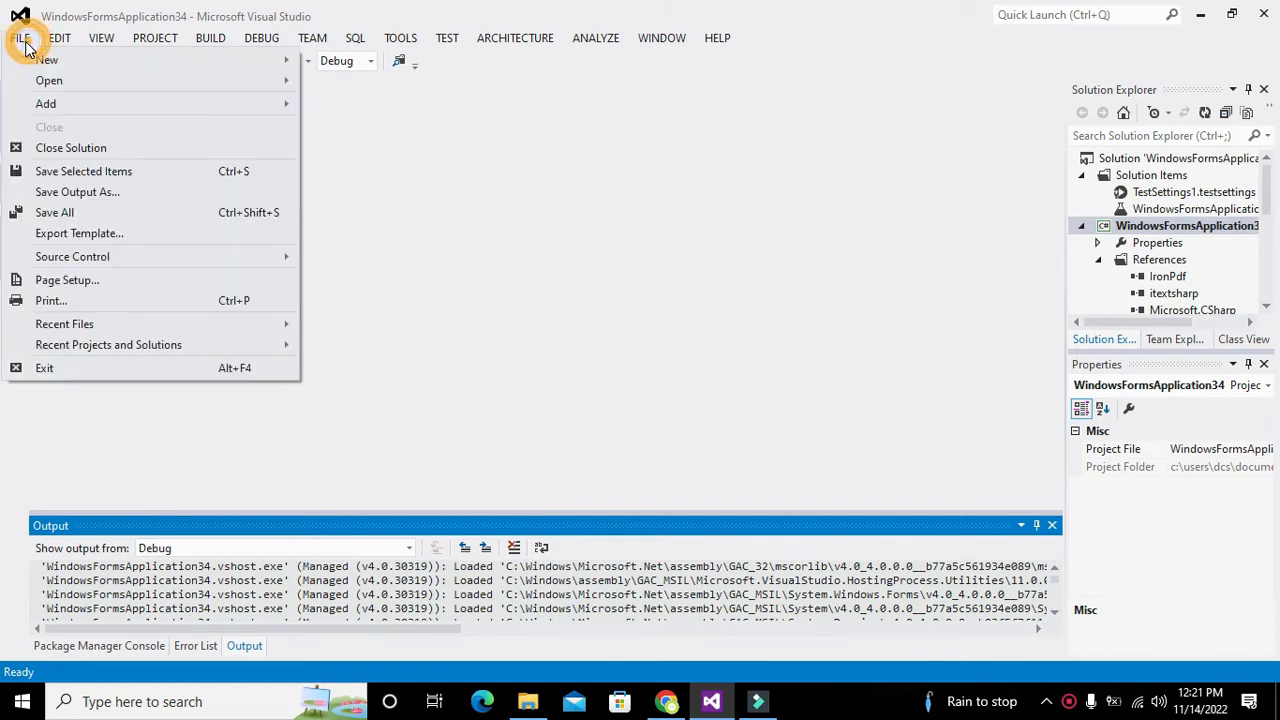
click(46, 59)
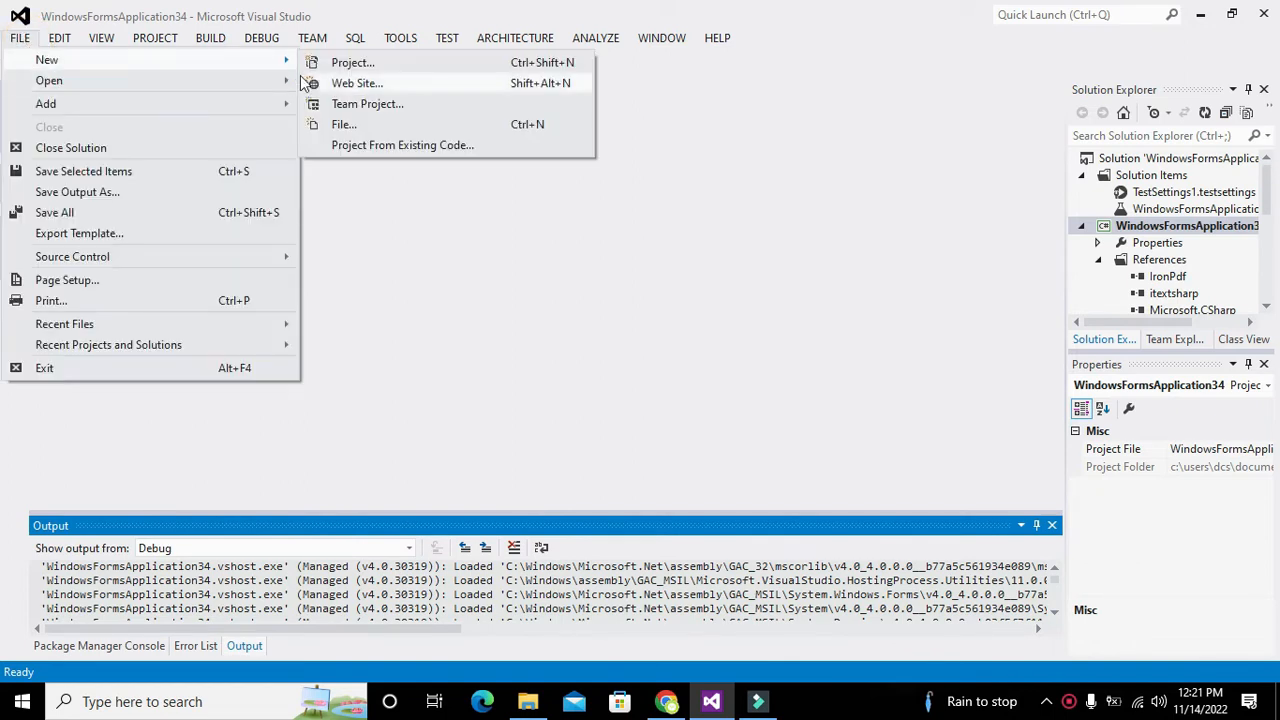
click(352, 62)
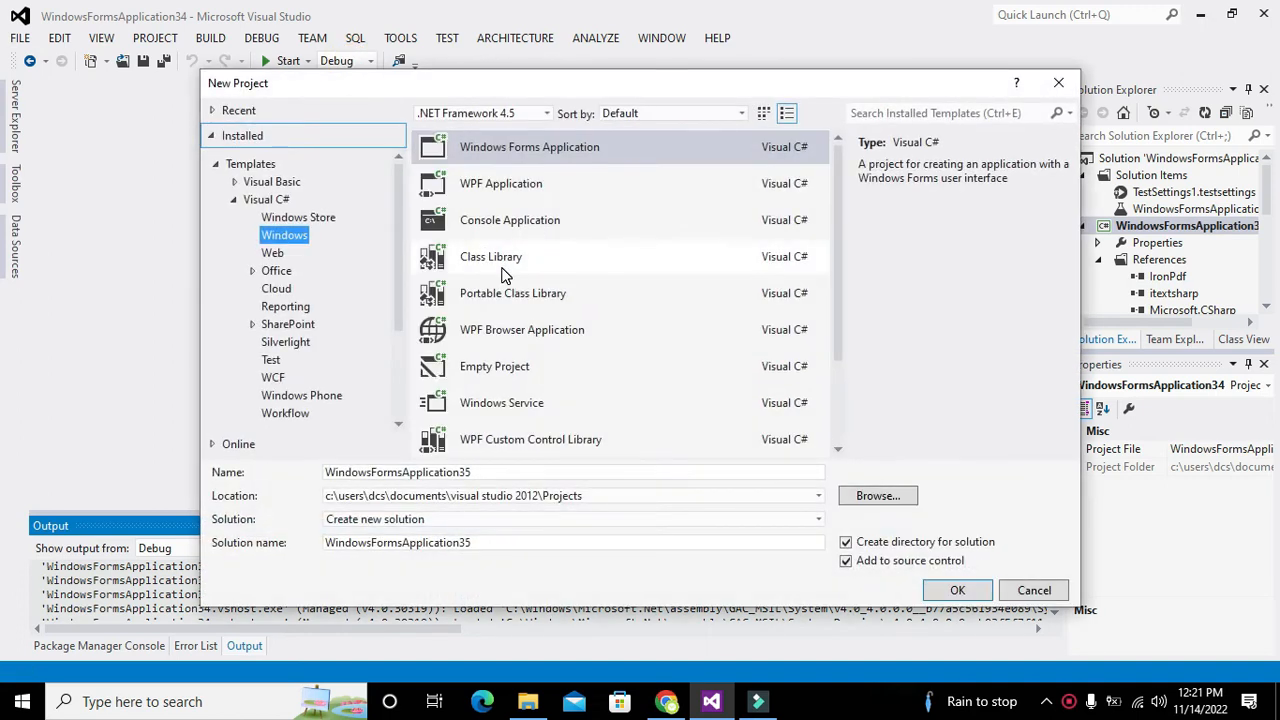
mouse_move(475, 263)
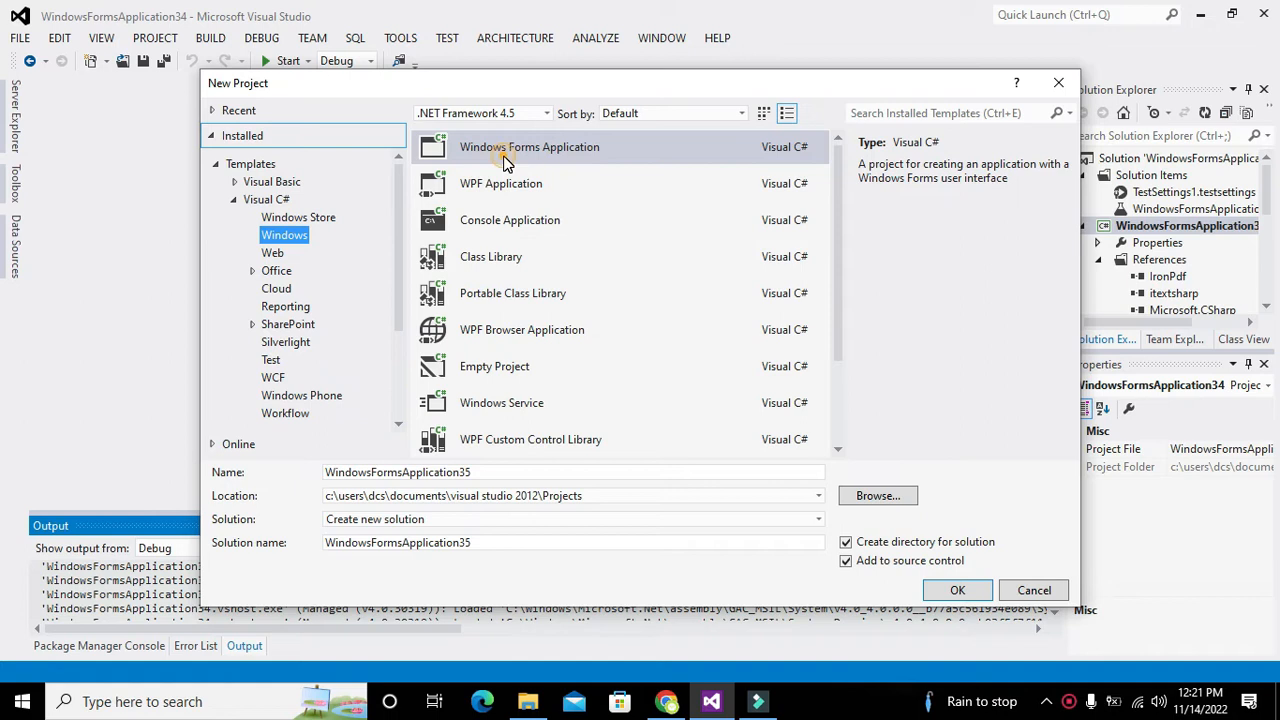
click(573, 472)
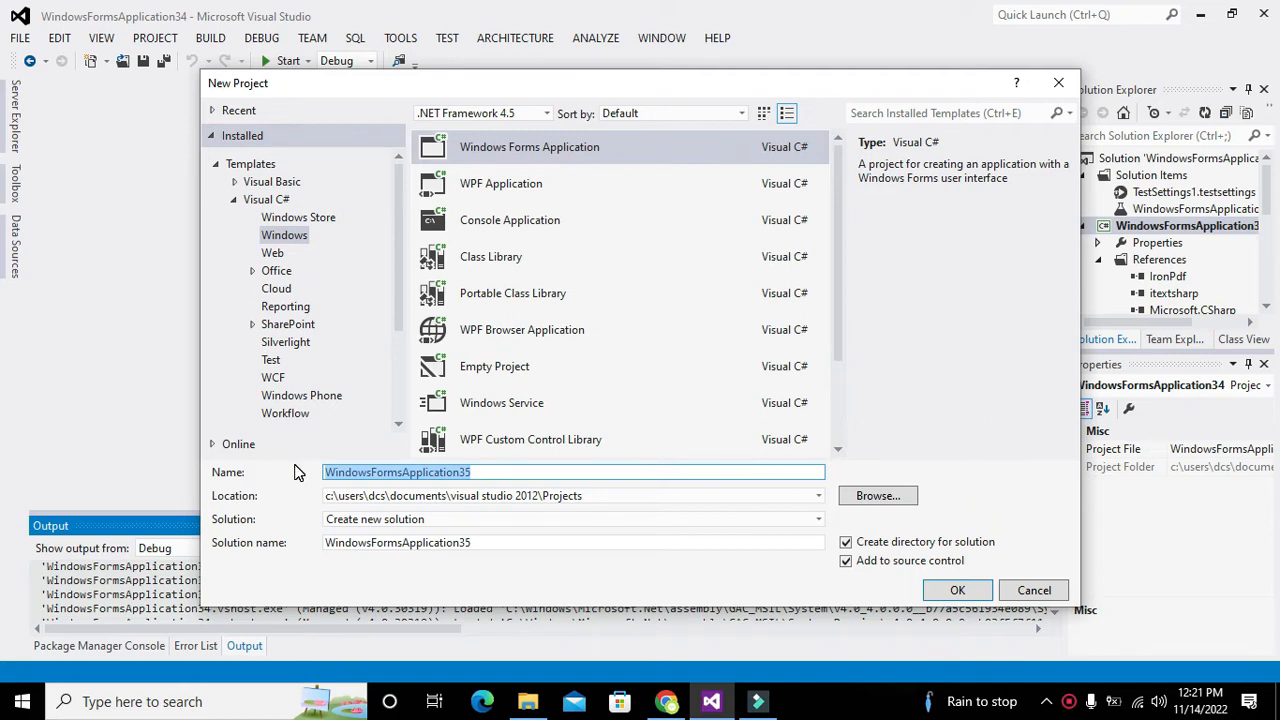
text(wellcome)
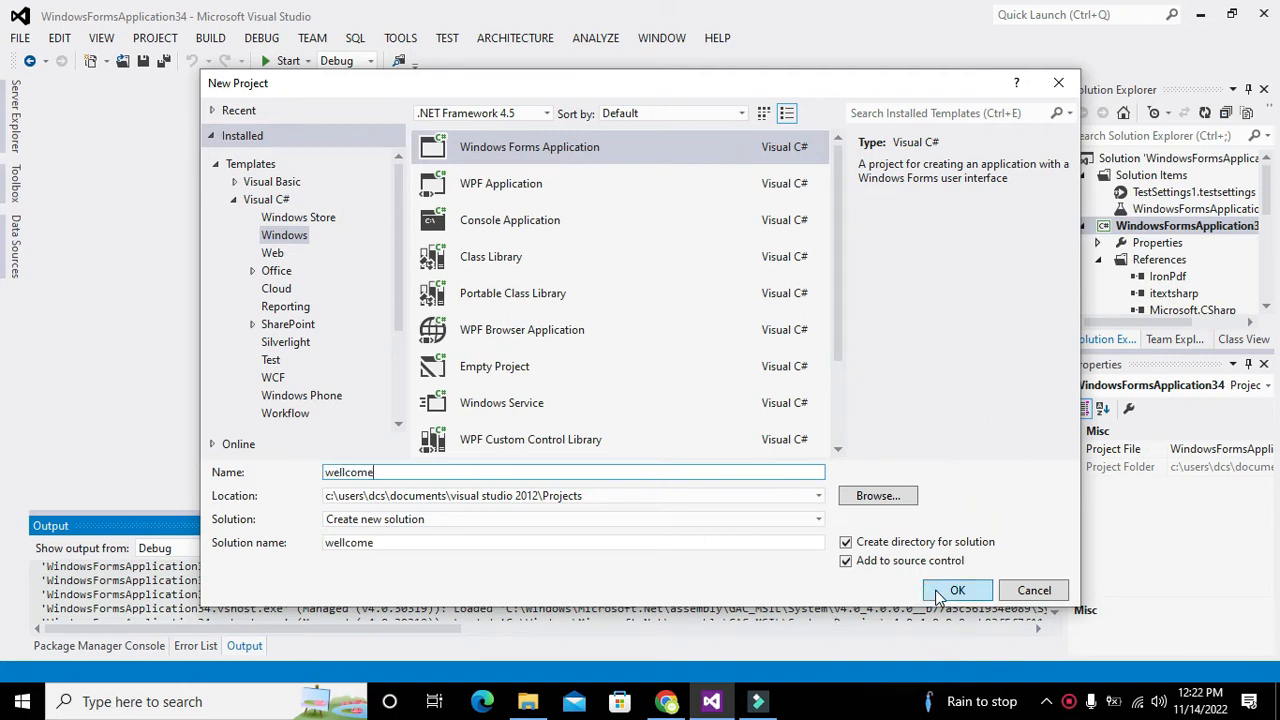
click(957, 590)
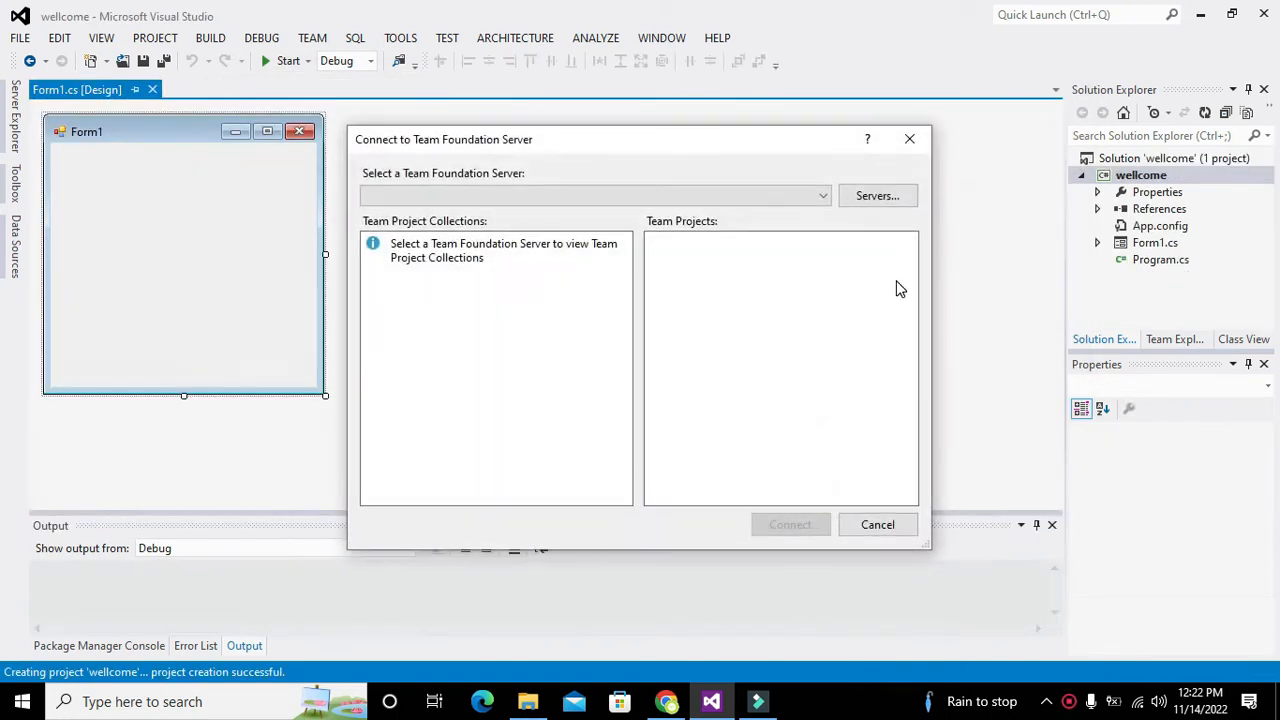
Step: Cancel the Team Foundation Server prompt and widen Form1 to about 755 by 300
click(877, 524)
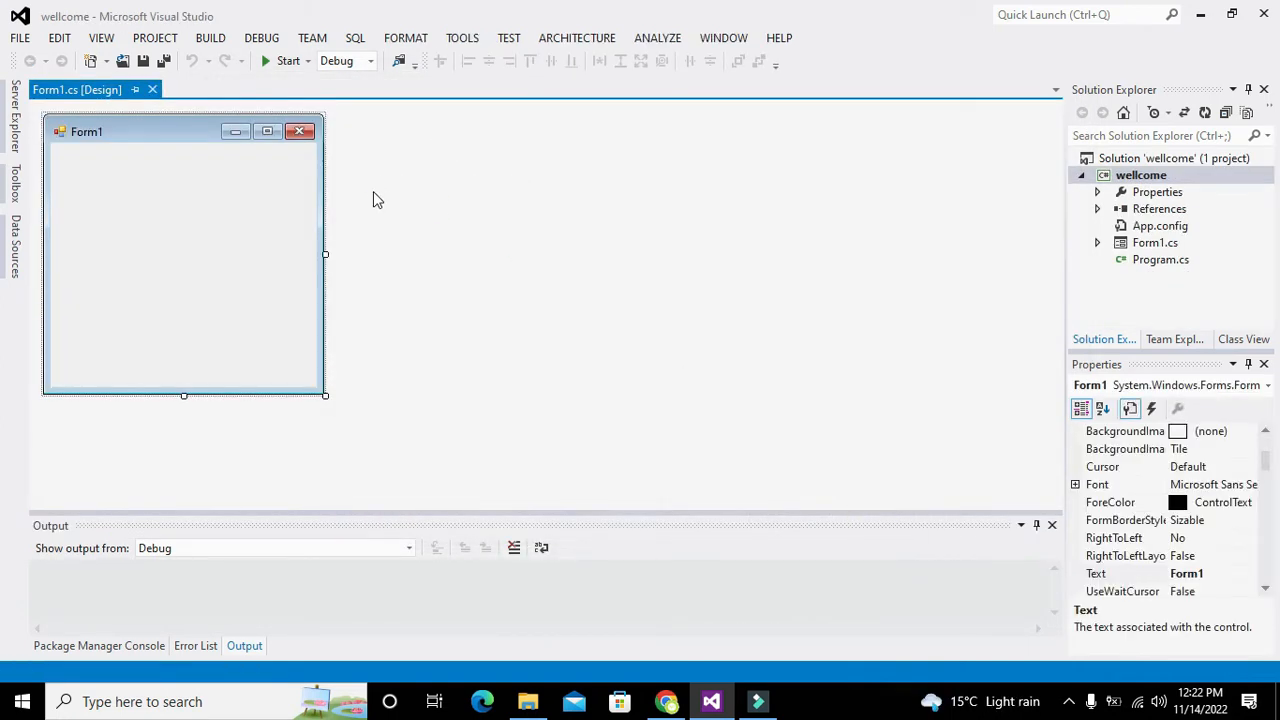
drag(325, 254, 710, 254)
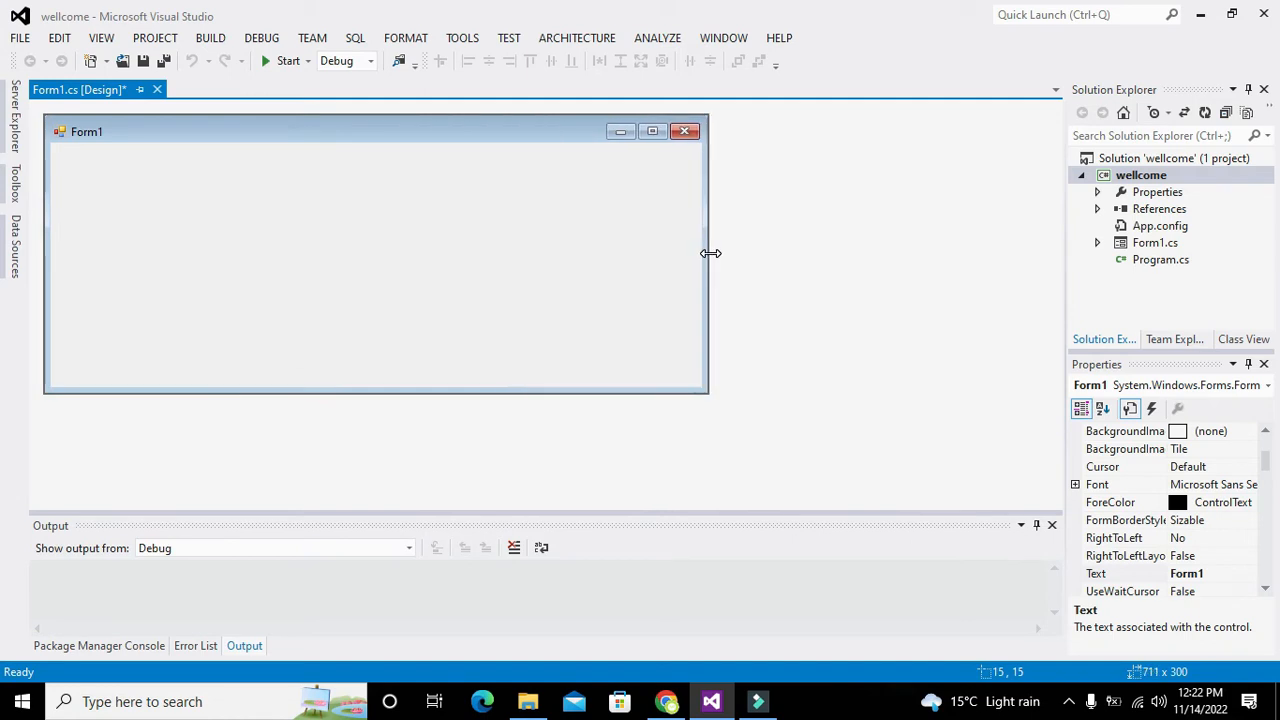
drag(710, 253, 750, 253)
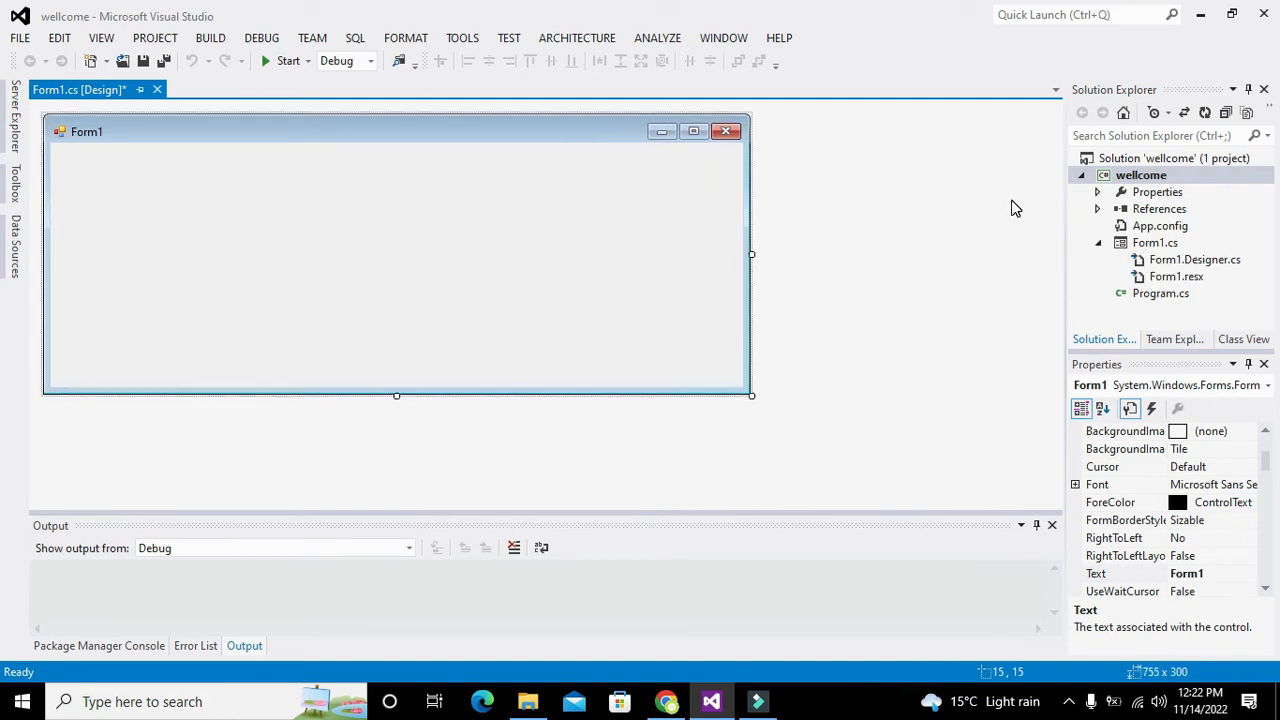
right_click(1175, 158)
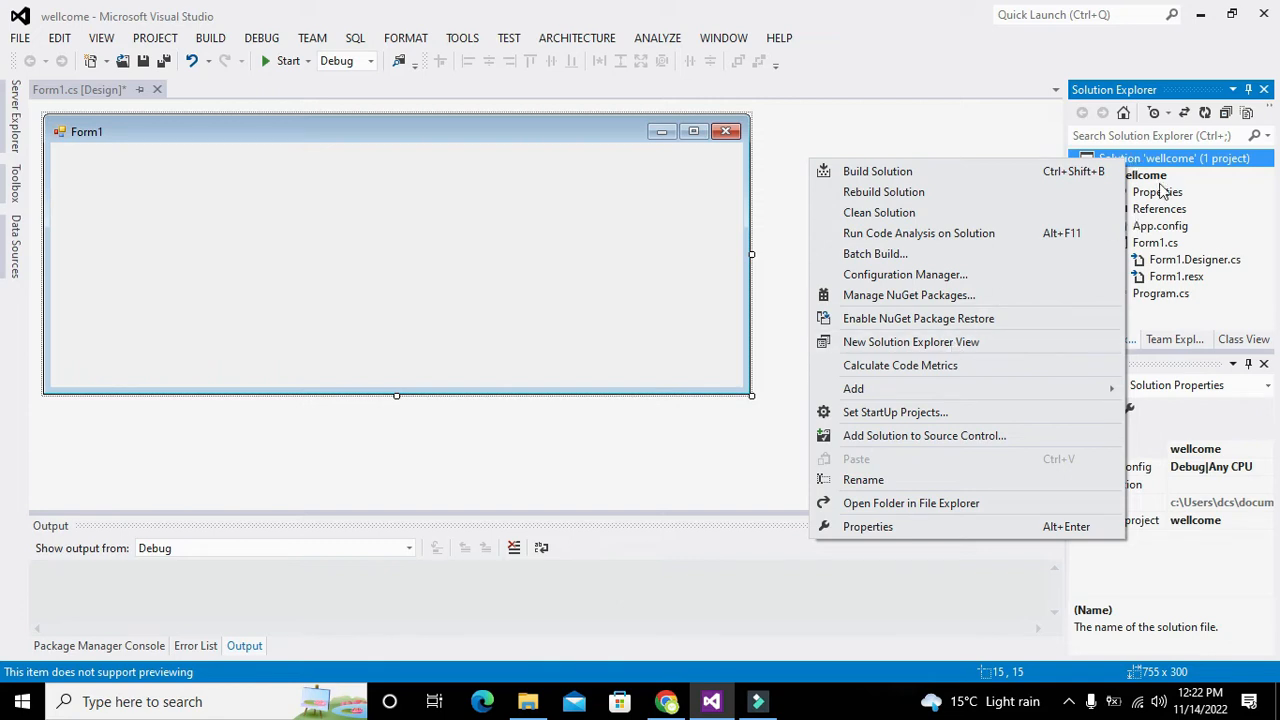
Step: Add IronPdf.dll from Browse > Recent as a reference to the wellcome project
right_click(1147, 175)
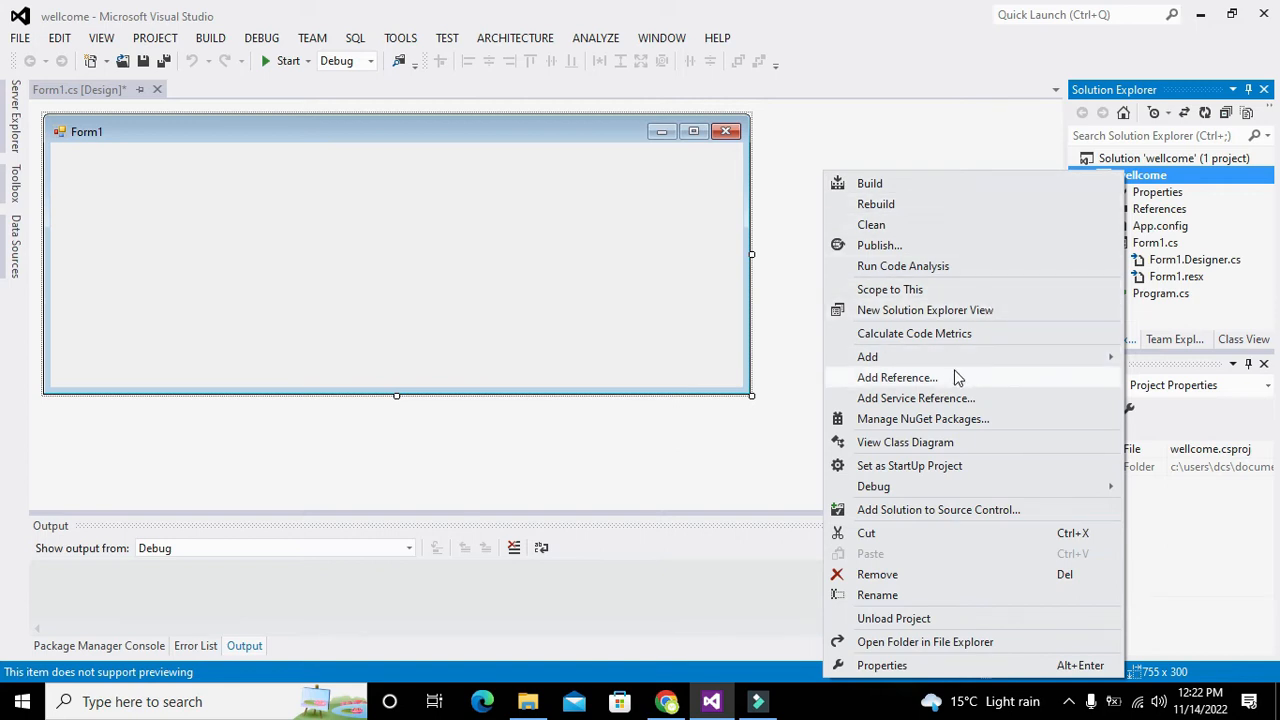
click(897, 377)
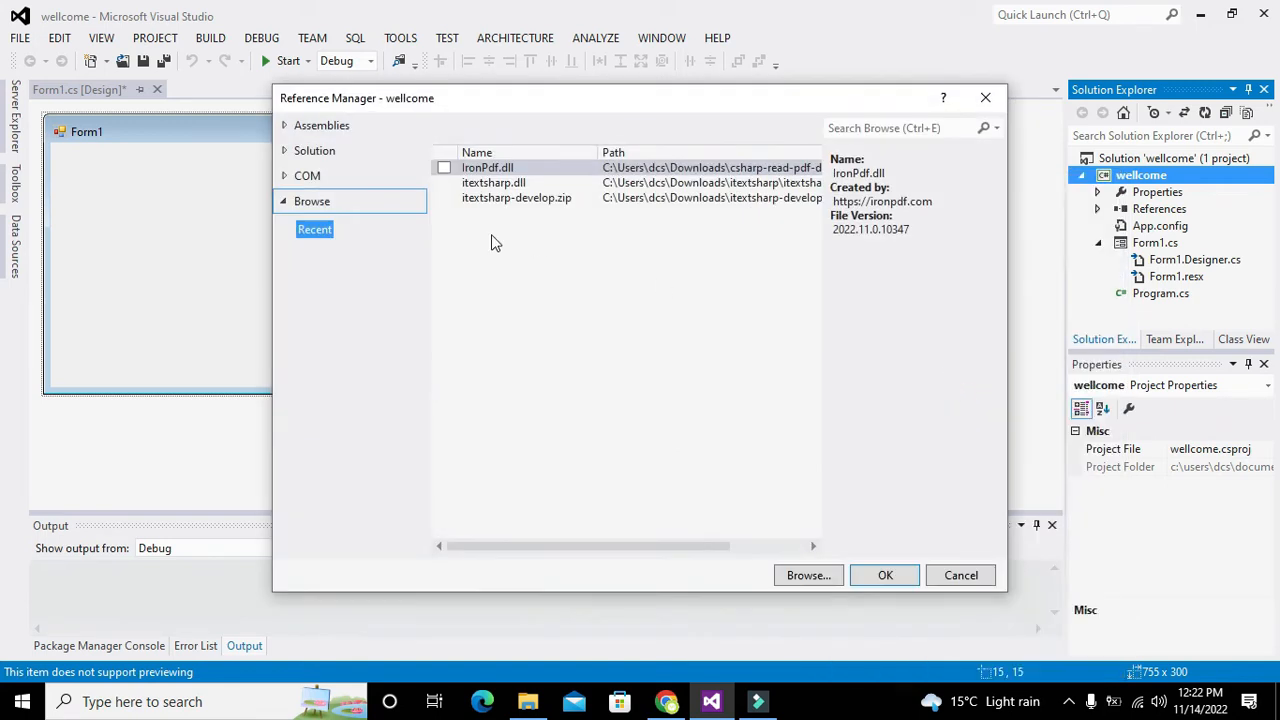
click(443, 167)
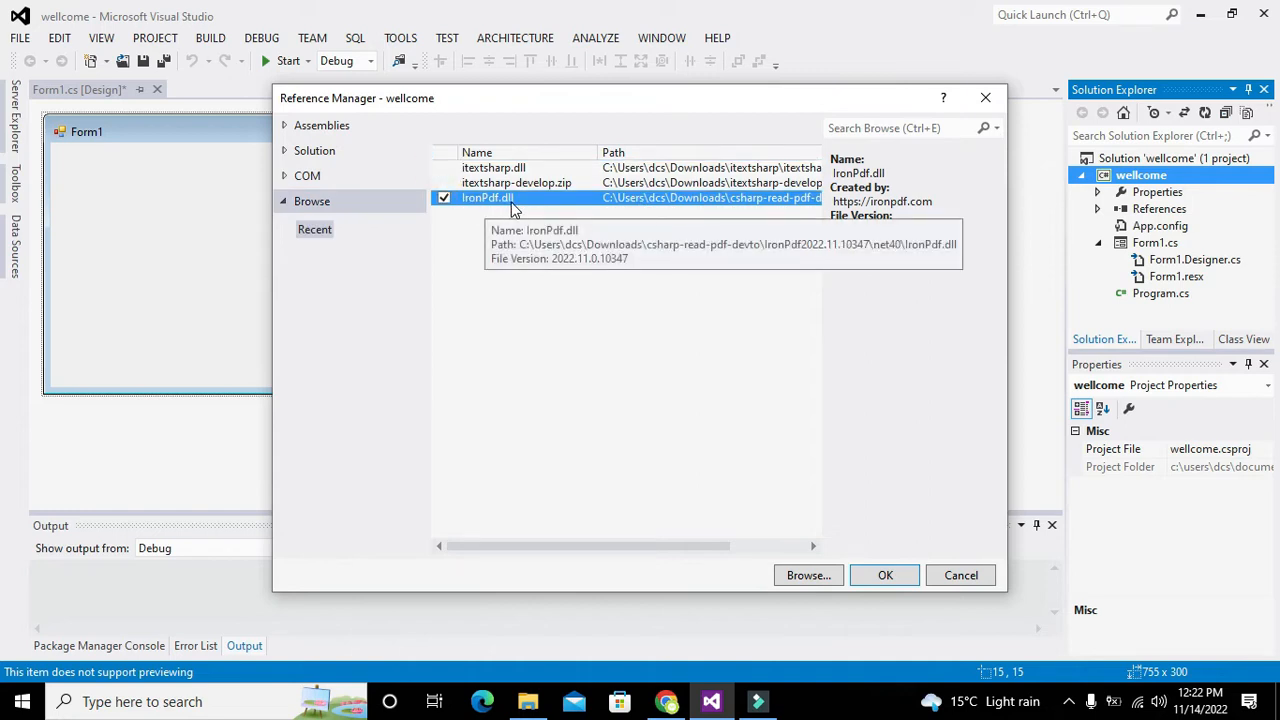
mouse_move(470, 210)
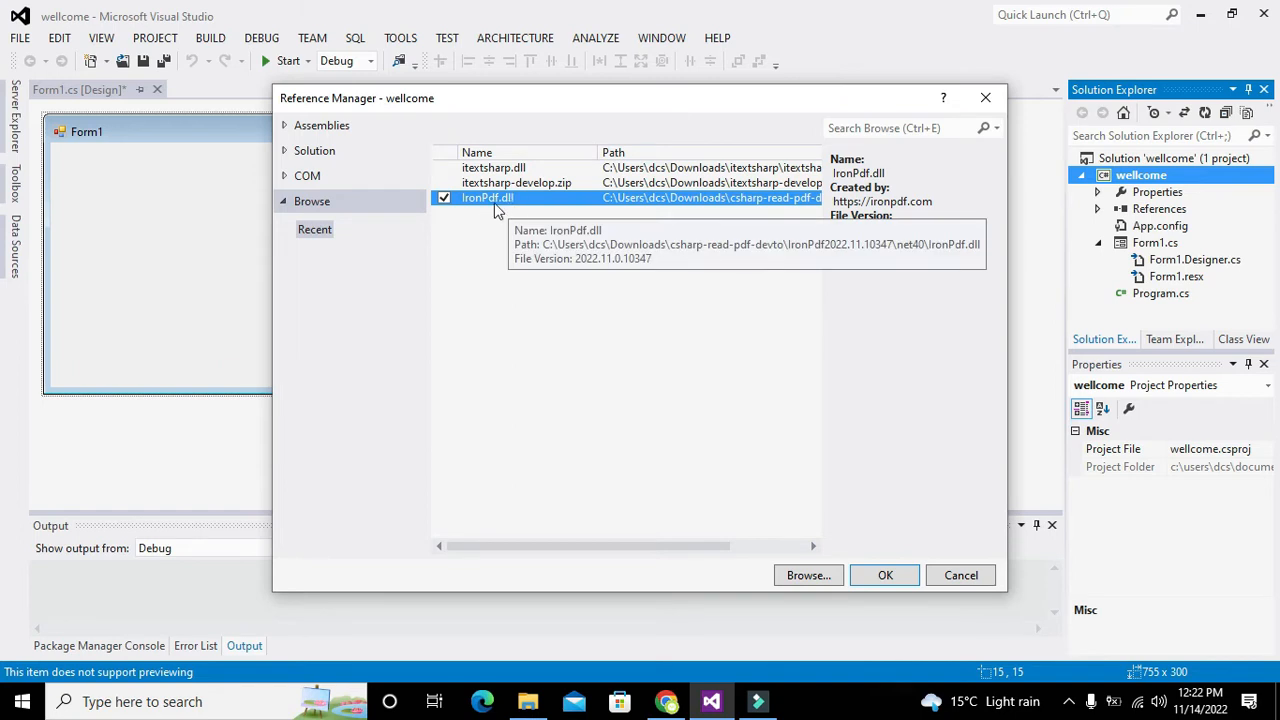
mouse_move(473, 207)
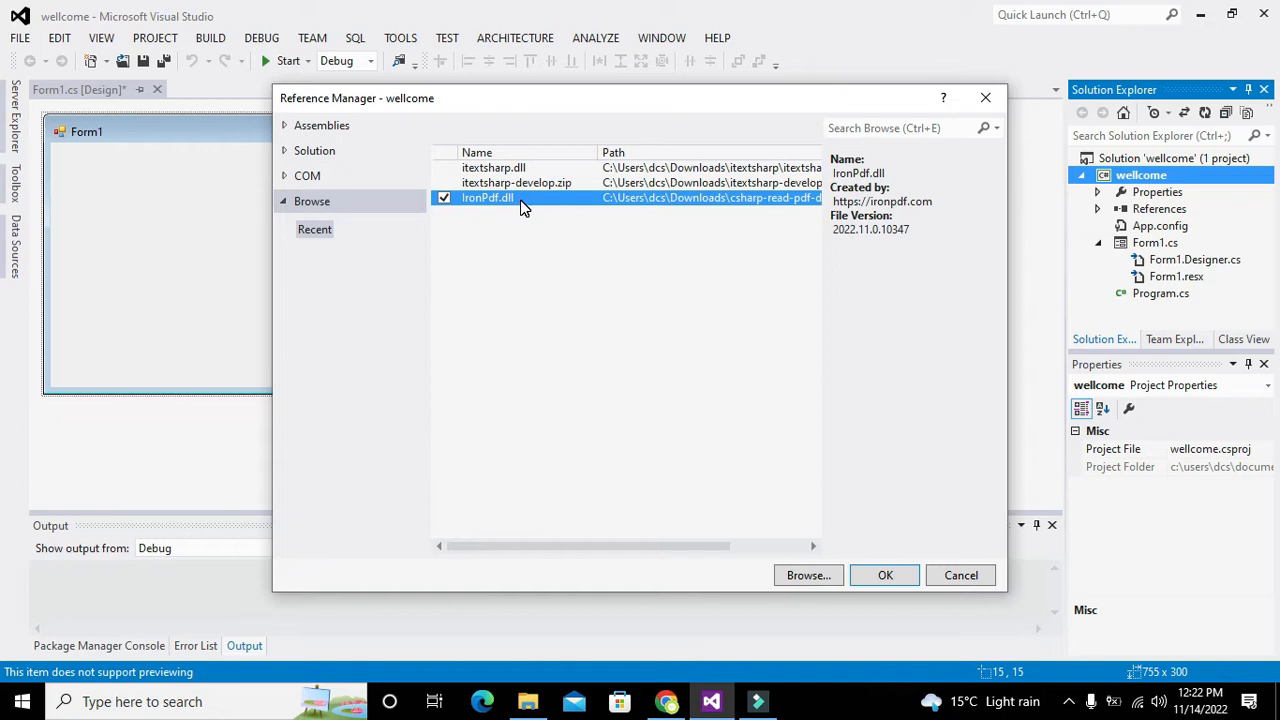
mouse_move(490, 205)
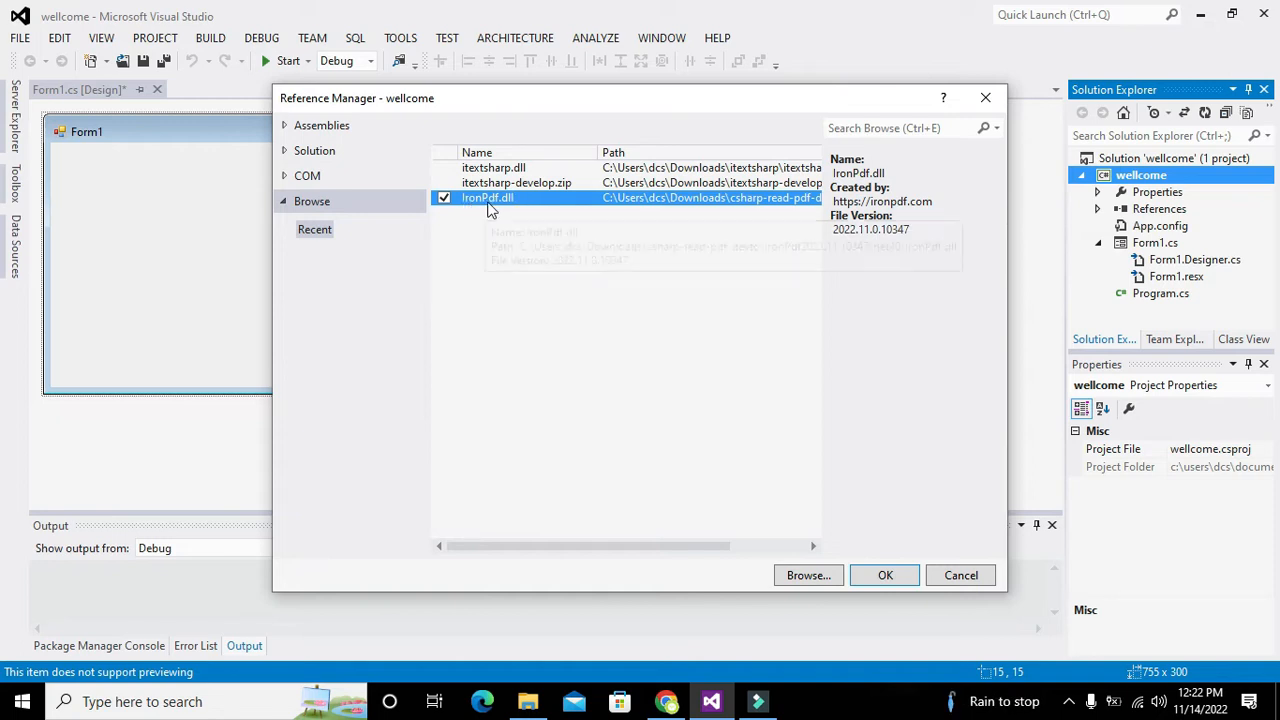
mouse_move(515, 205)
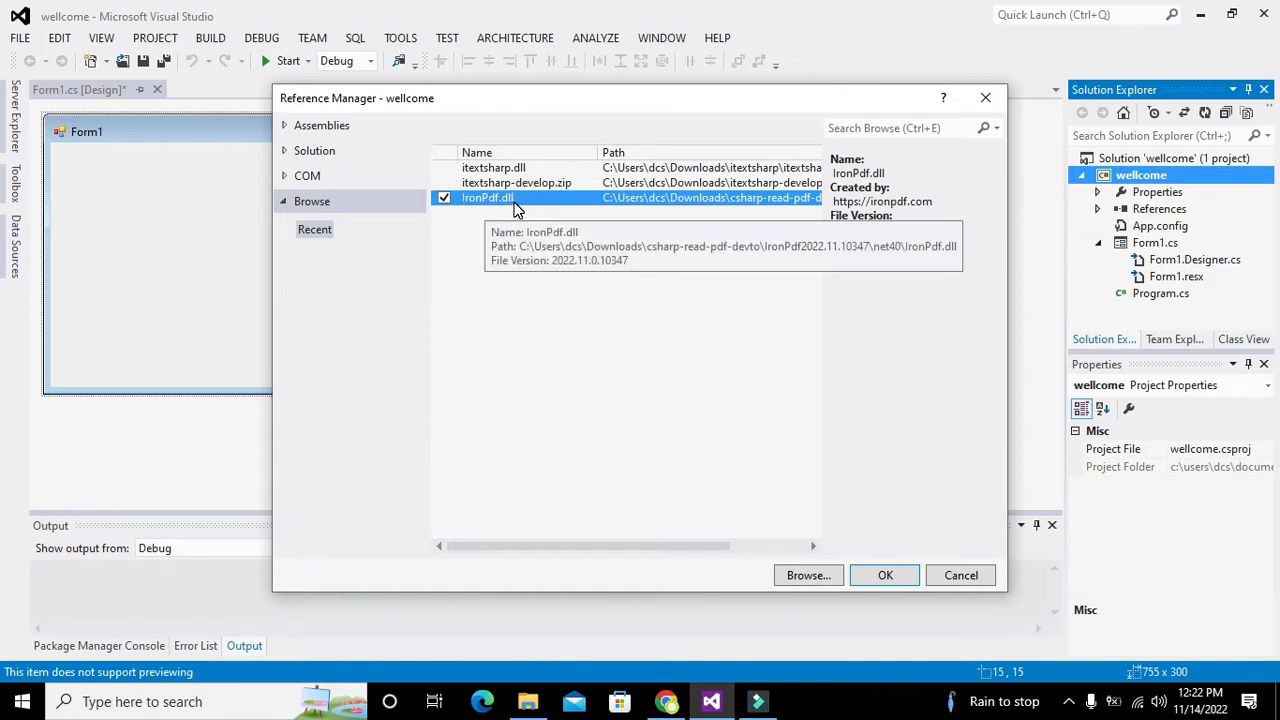
click(884, 575)
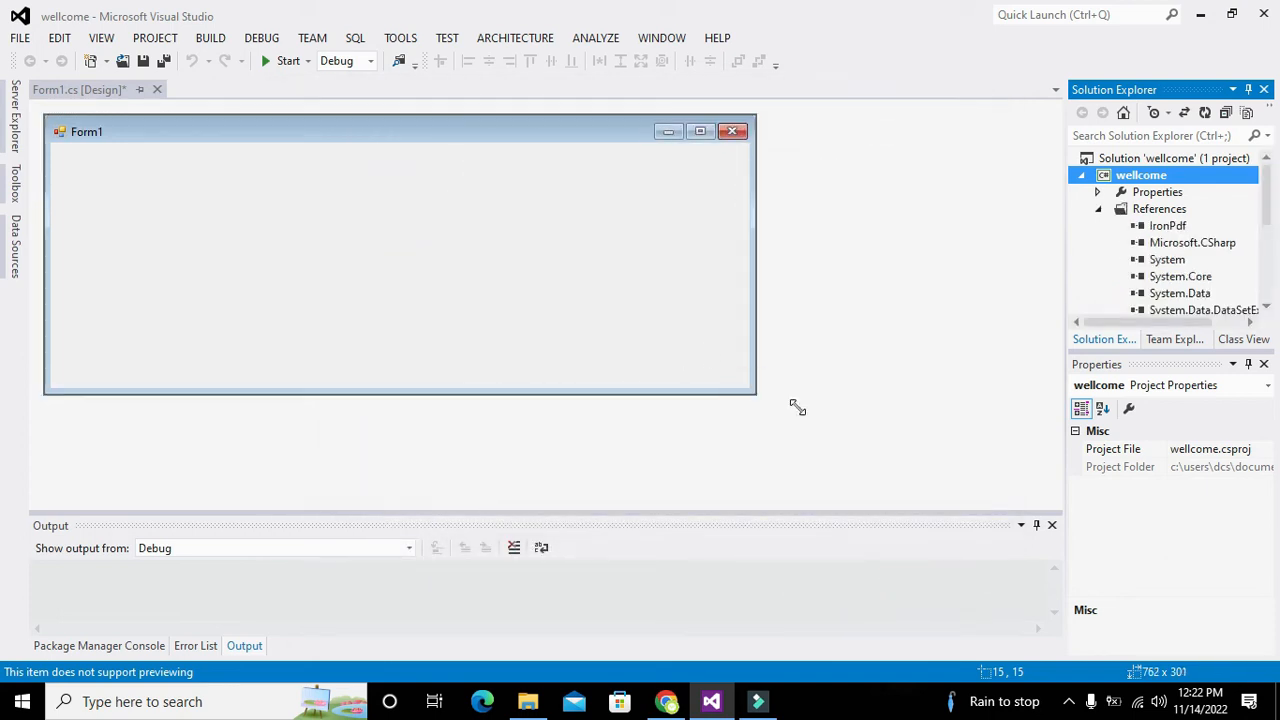
click(527, 701)
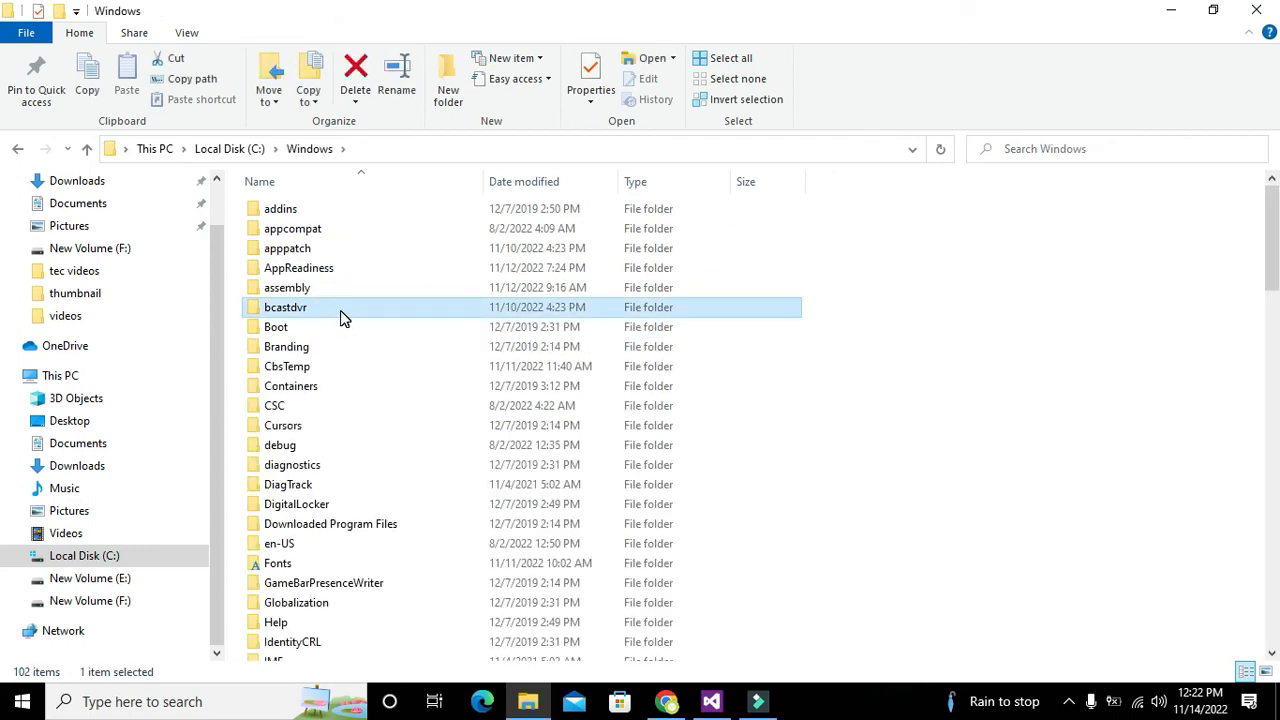
Step: Browse C:\Windows in File Explorer, opening System32 and then SysWOW64
scroll(down, 3)
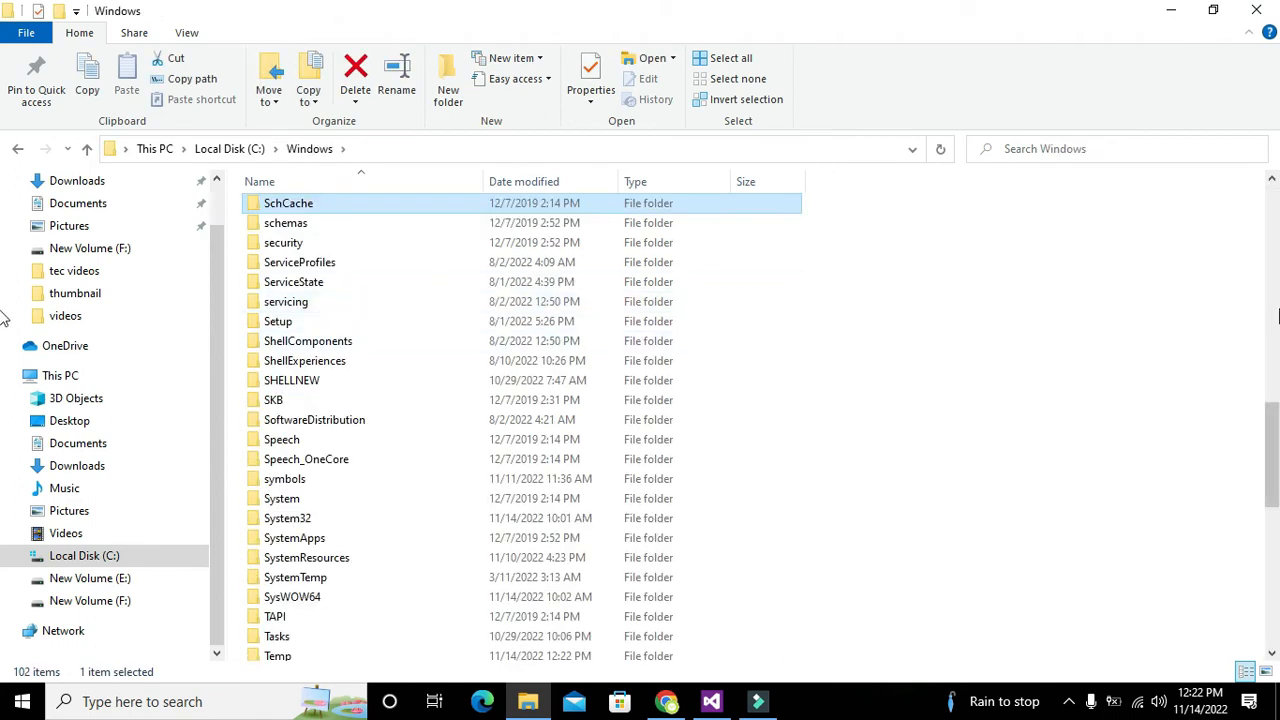
scroll(down, 3)
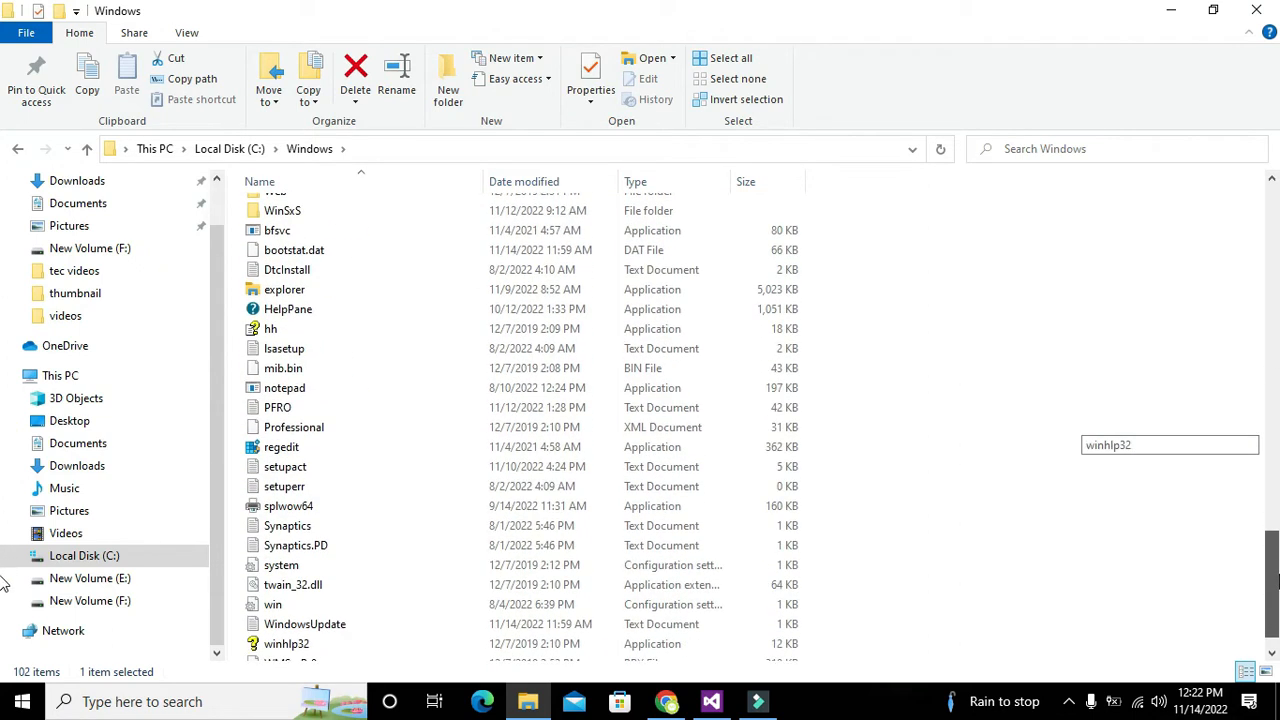
scroll(up, 3)
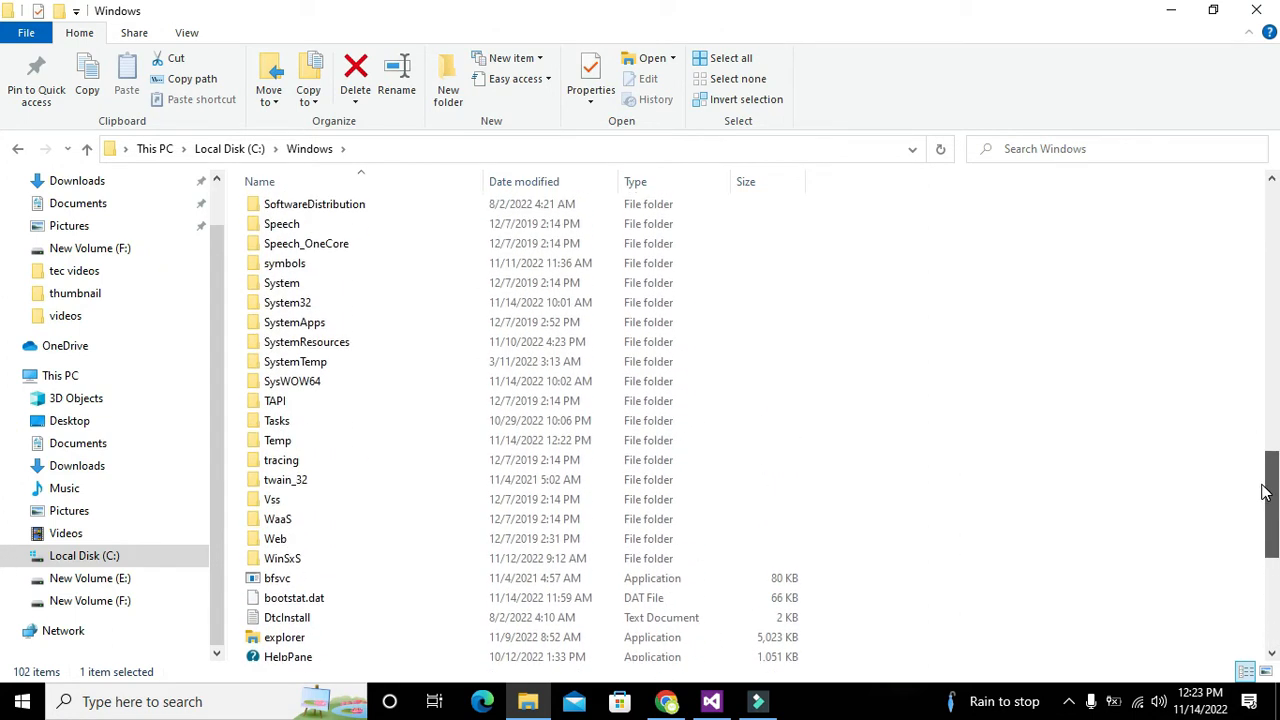
double_click(287, 302)
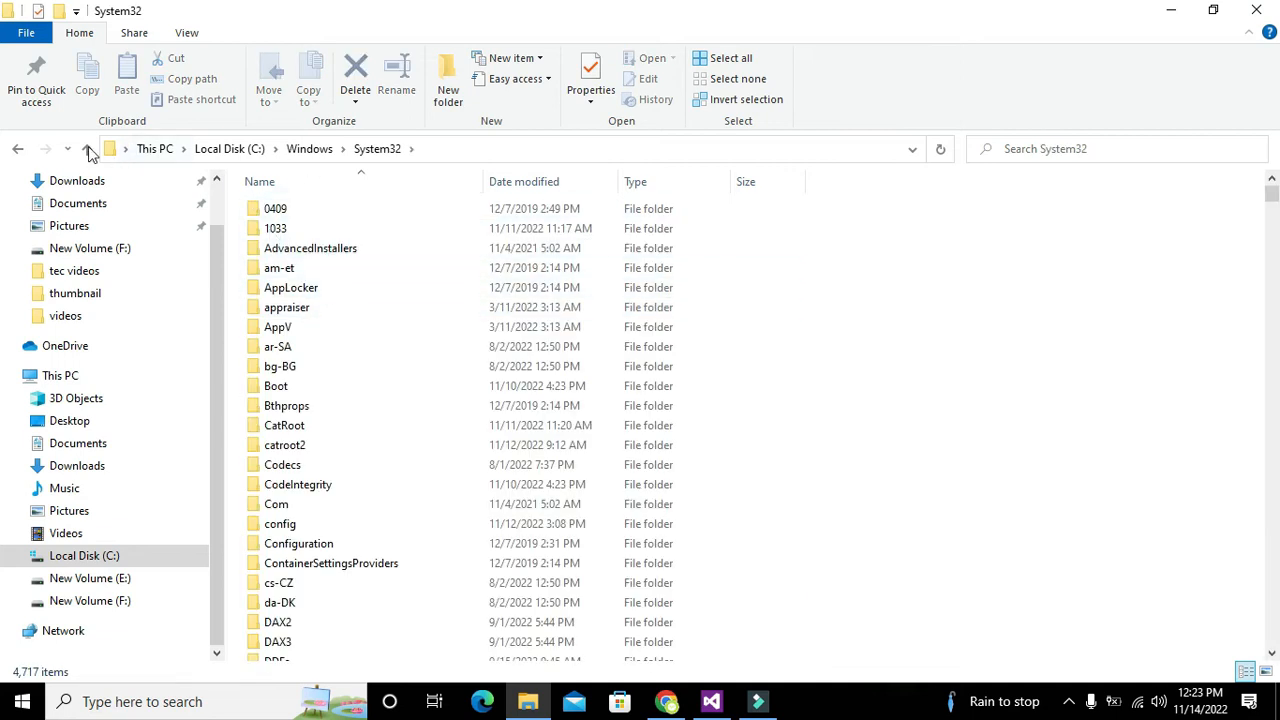
click(87, 148)
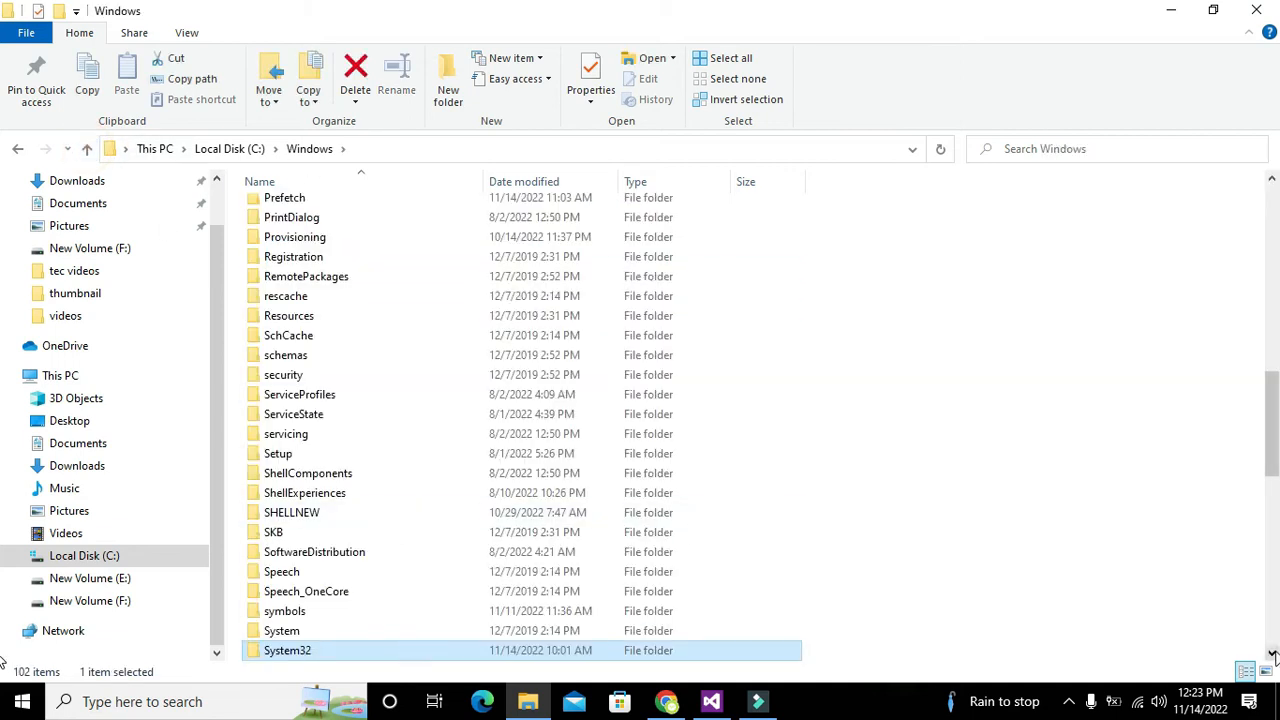
scroll(down, 3)
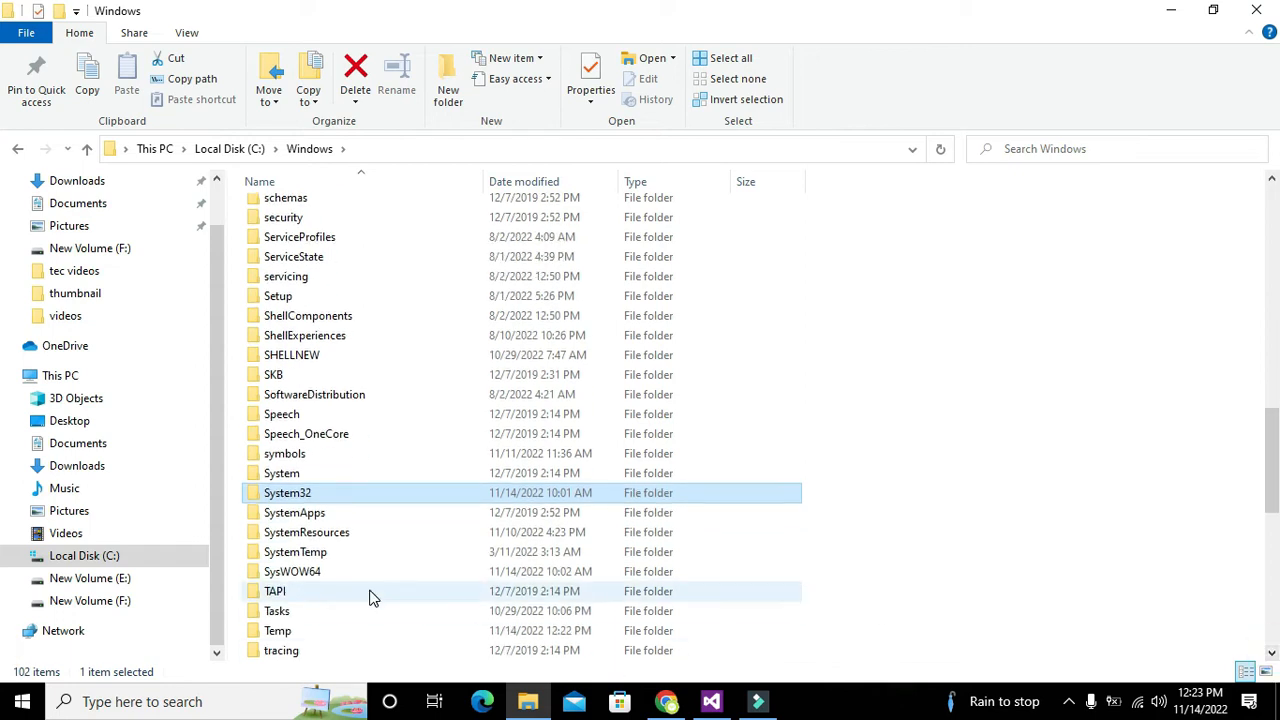
double_click(292, 571)
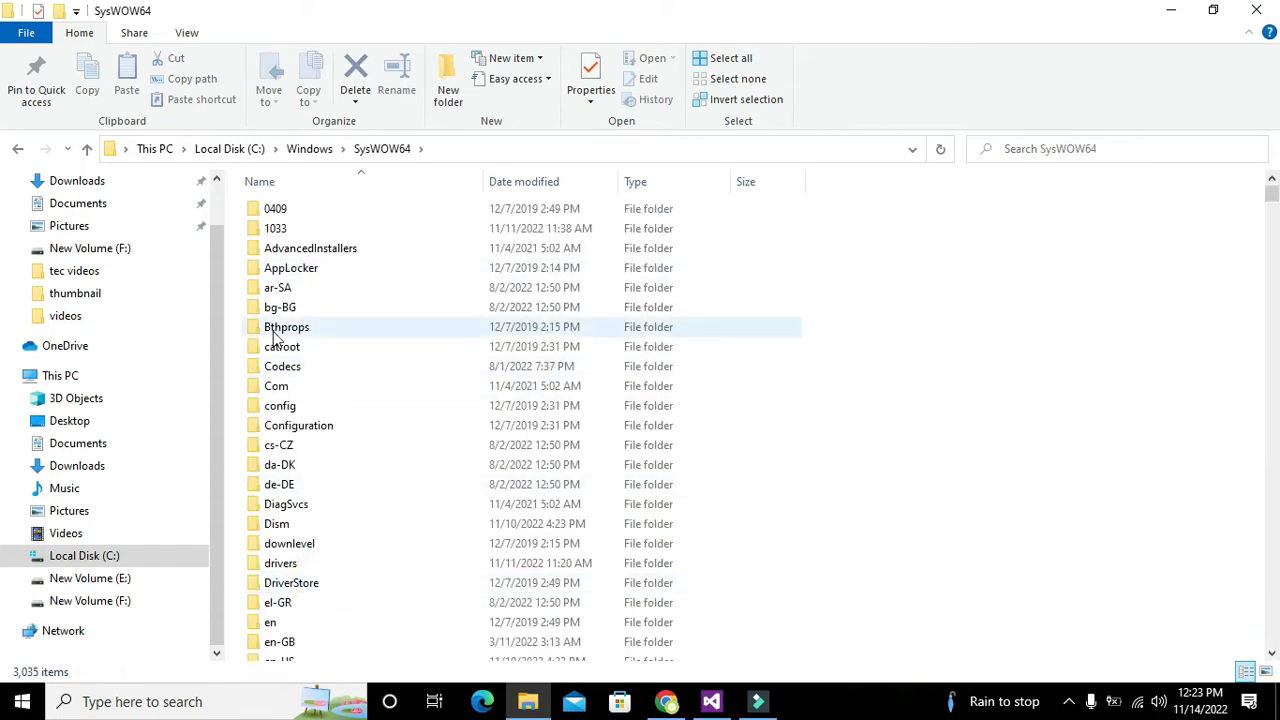
click(87, 148)
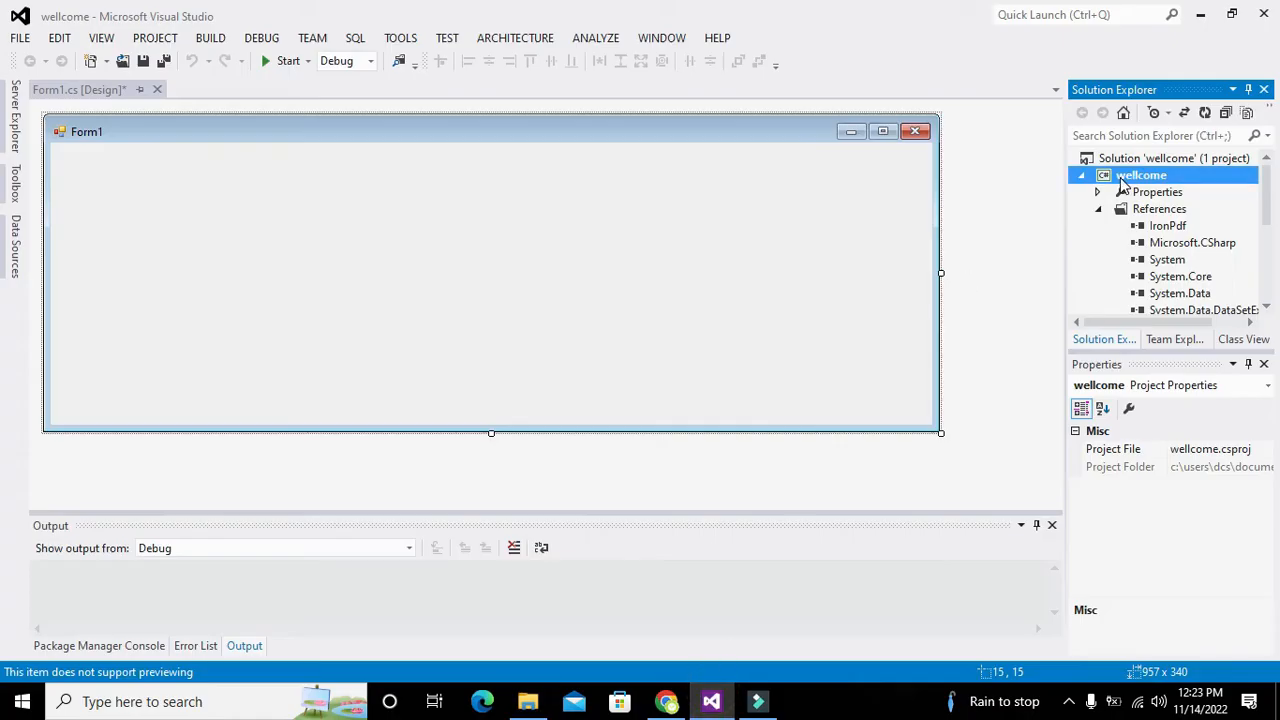
Step: Reopen Add Reference for wellcome and confirm with IronPdf.dll still checked
right_click(1141, 175)
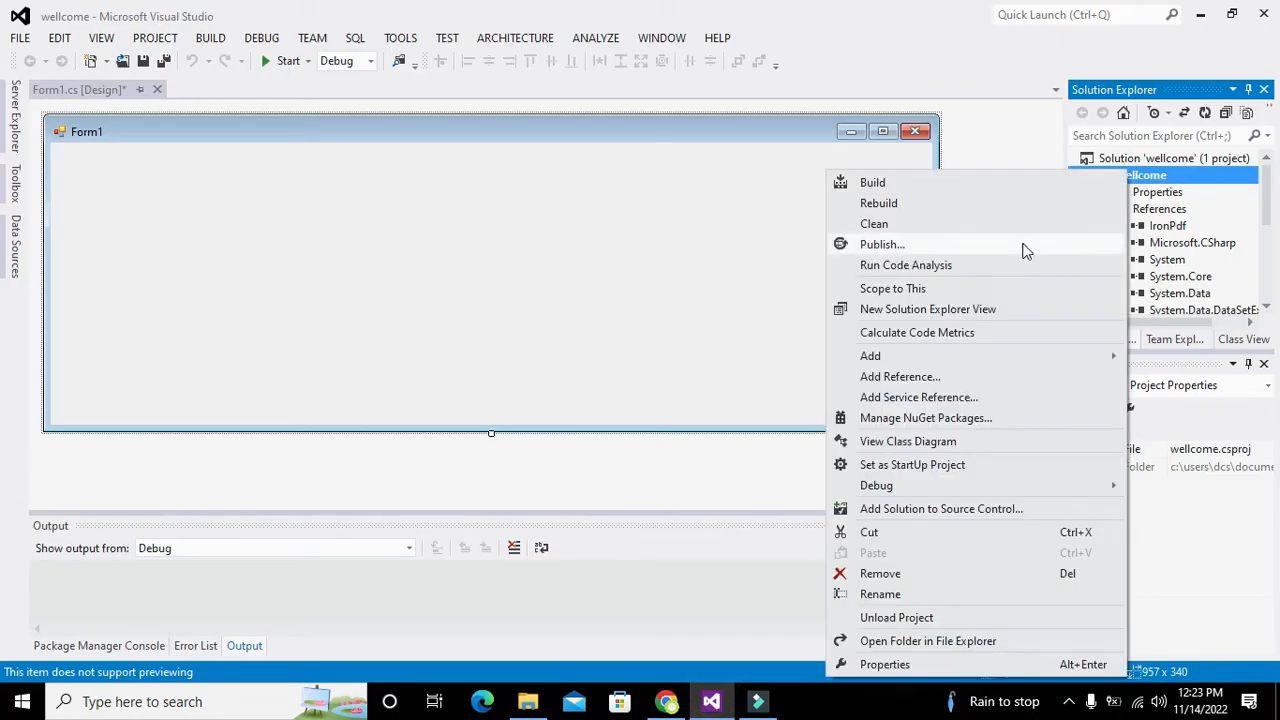
click(899, 376)
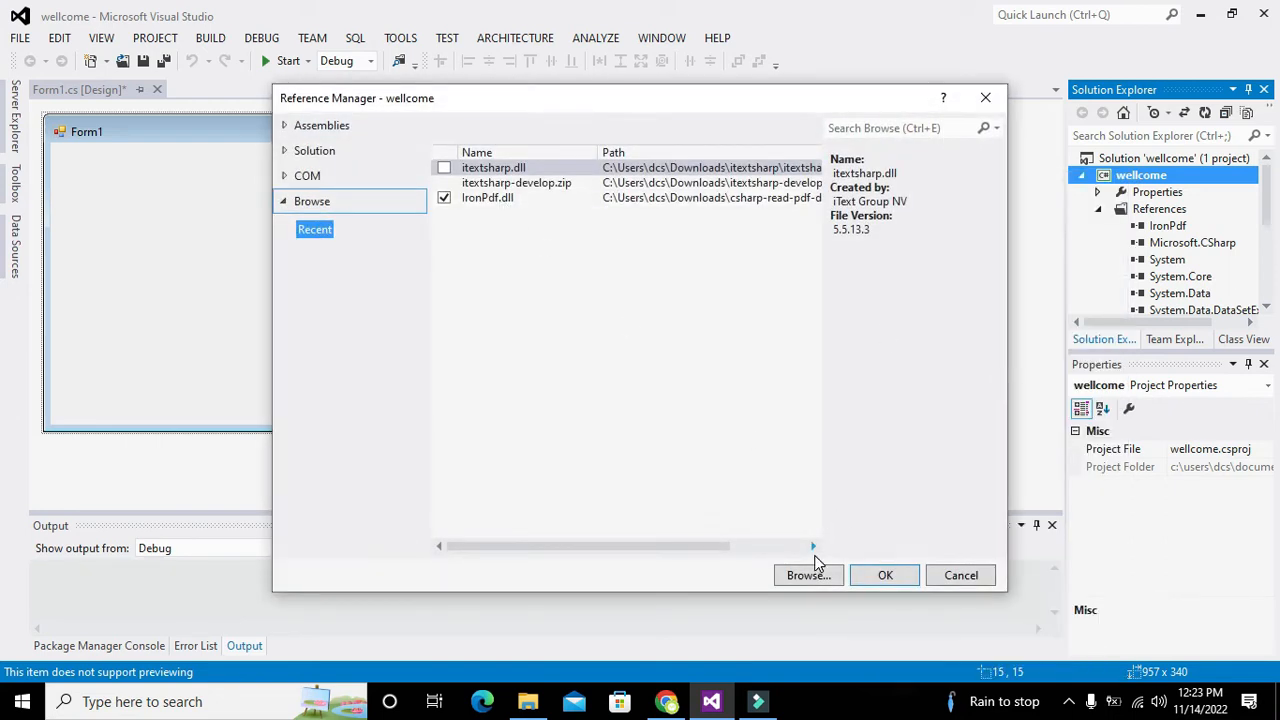
click(808, 575)
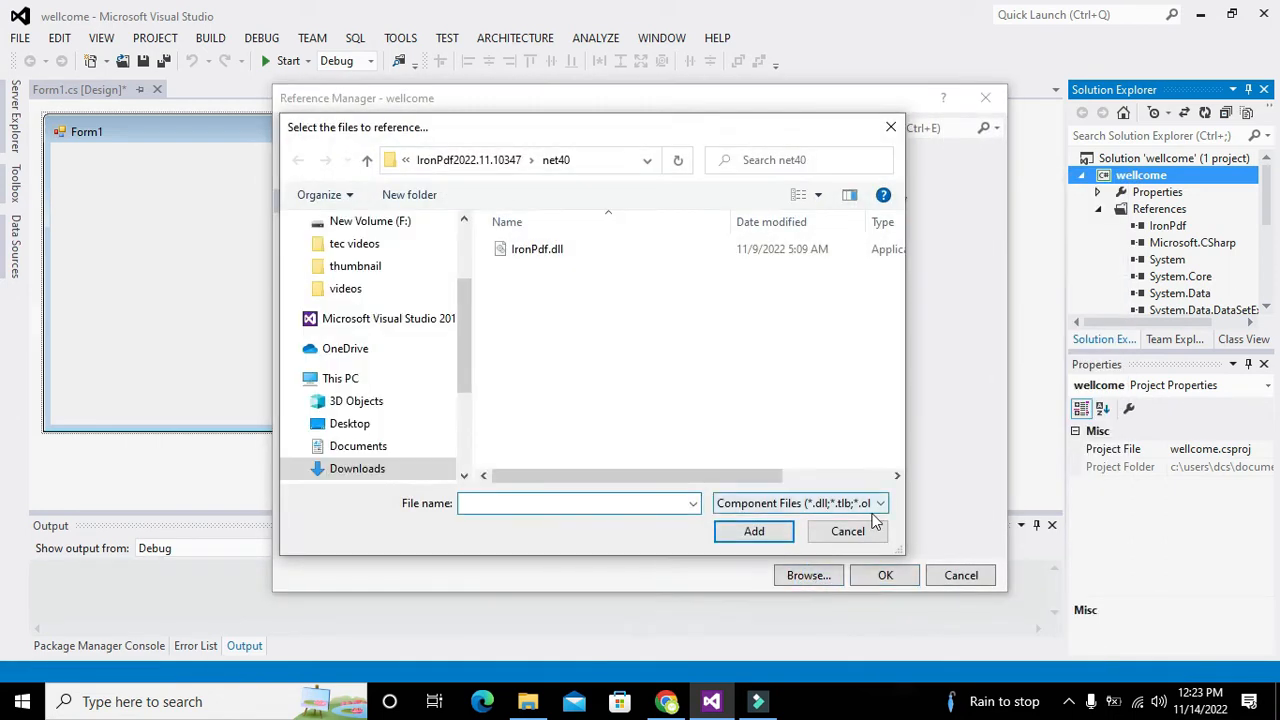
click(754, 531)
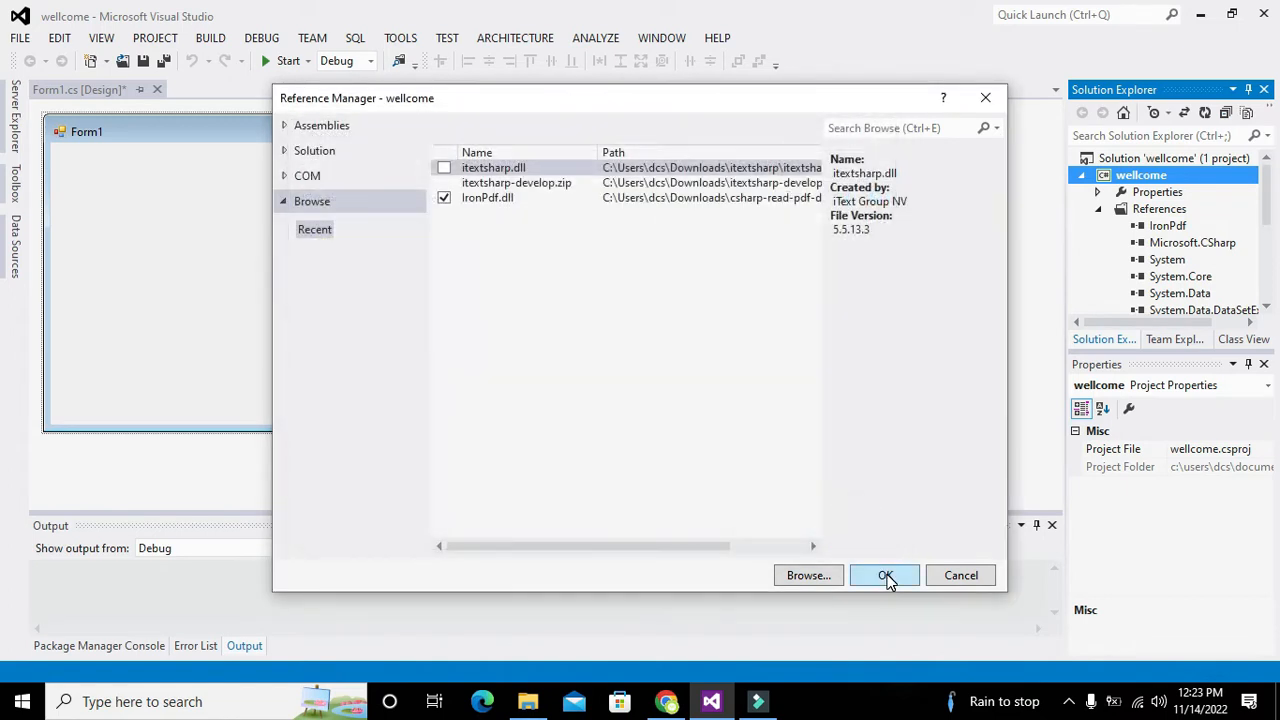
click(884, 575)
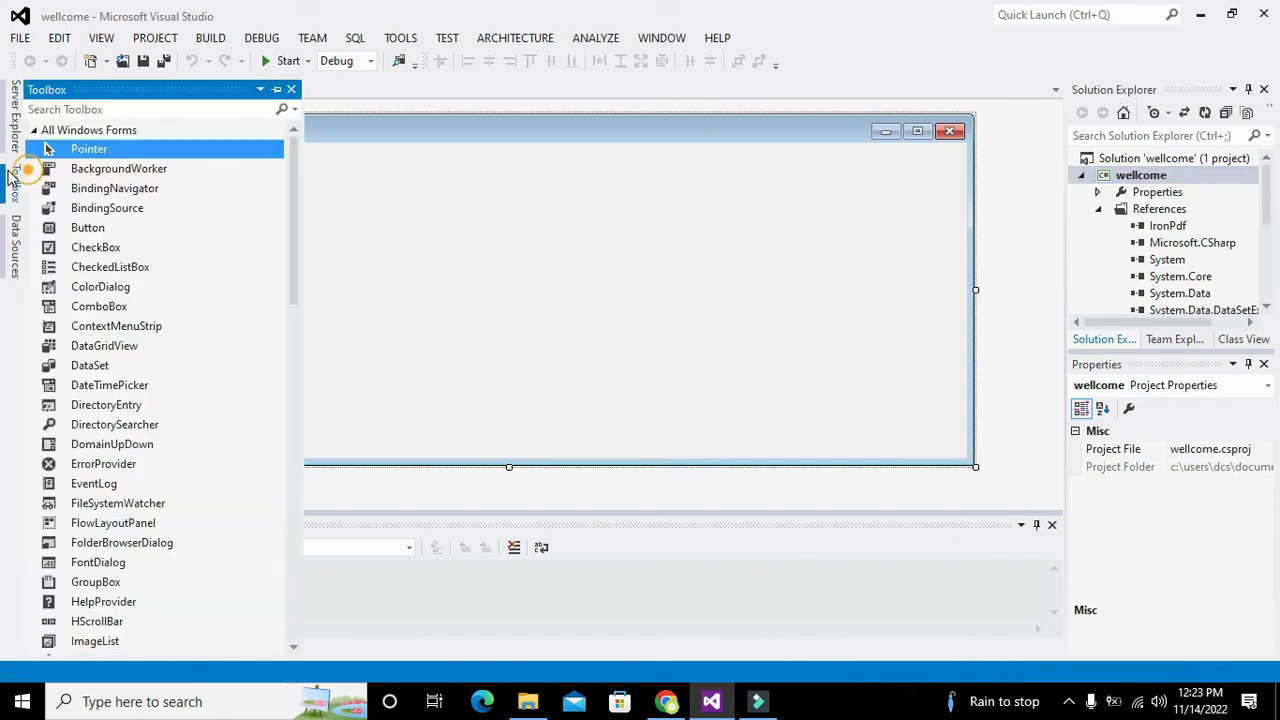
Step: Add a Button from the Toolbox and drag button1 to Form1's top-left corner
click(87, 227)
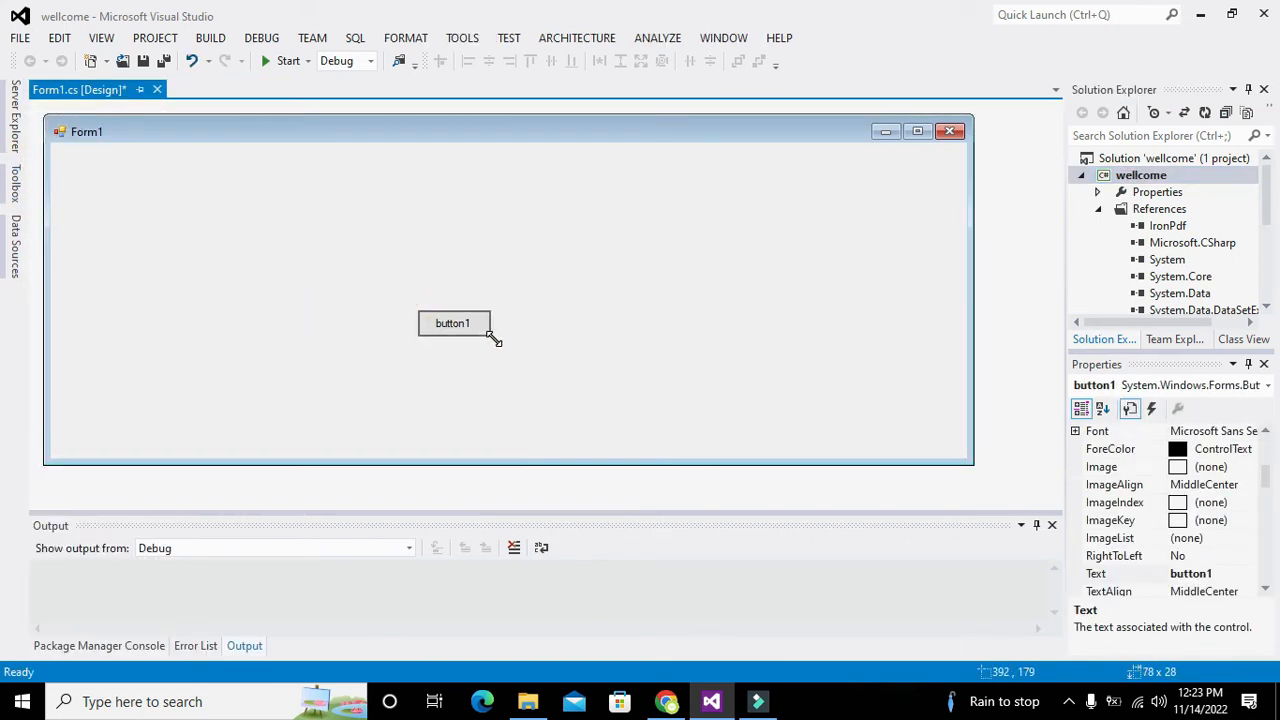
drag(453, 322, 95, 165)
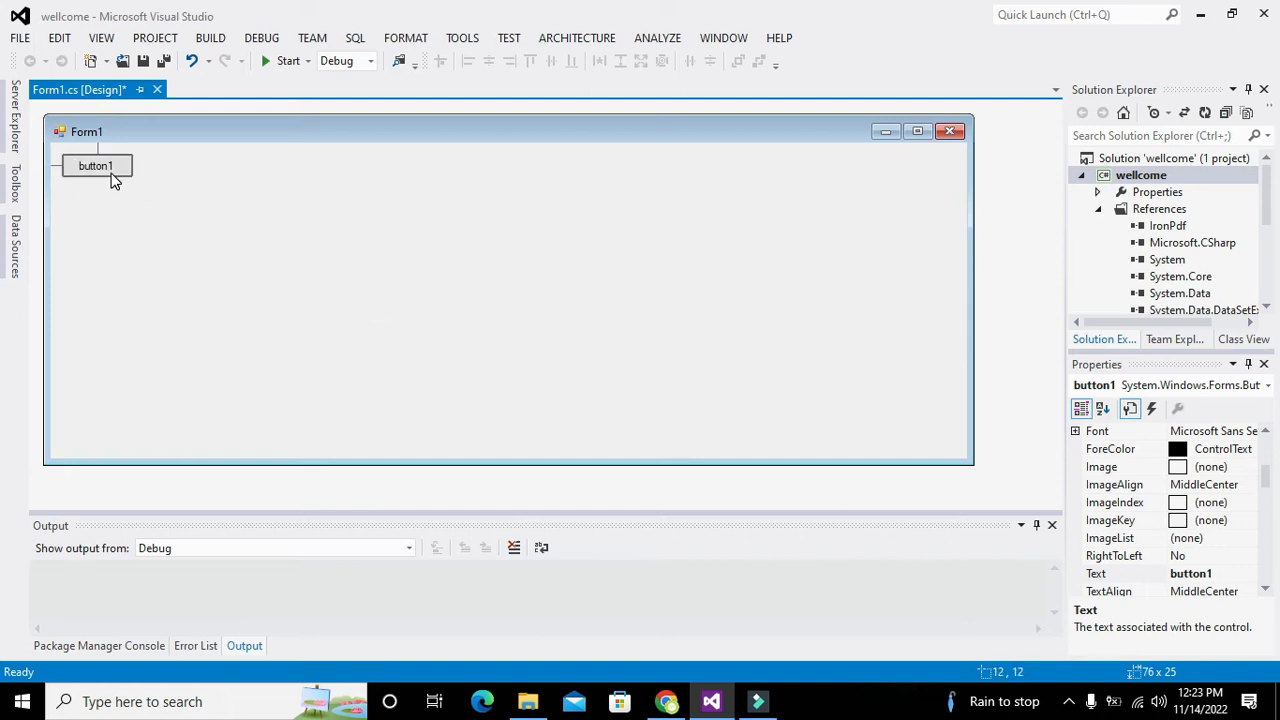
click(527, 701)
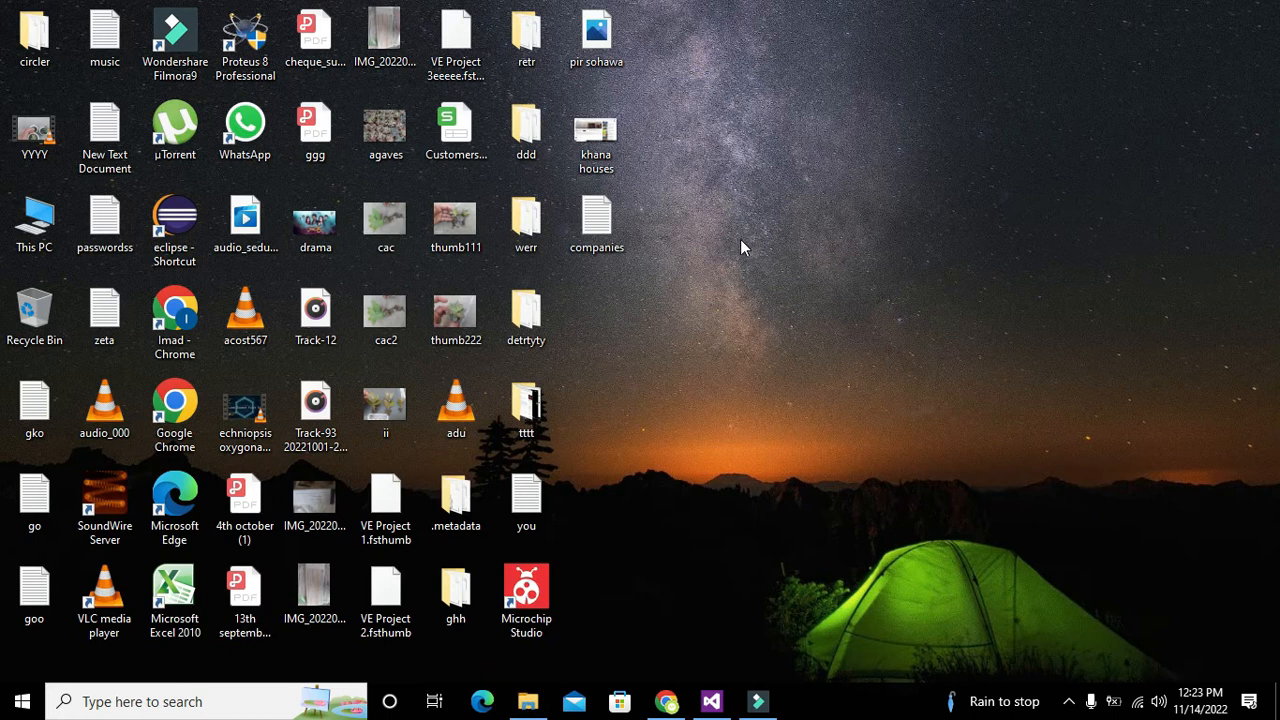
Step: Open the companies text file on the desktop and close it again
right_click(690, 160)
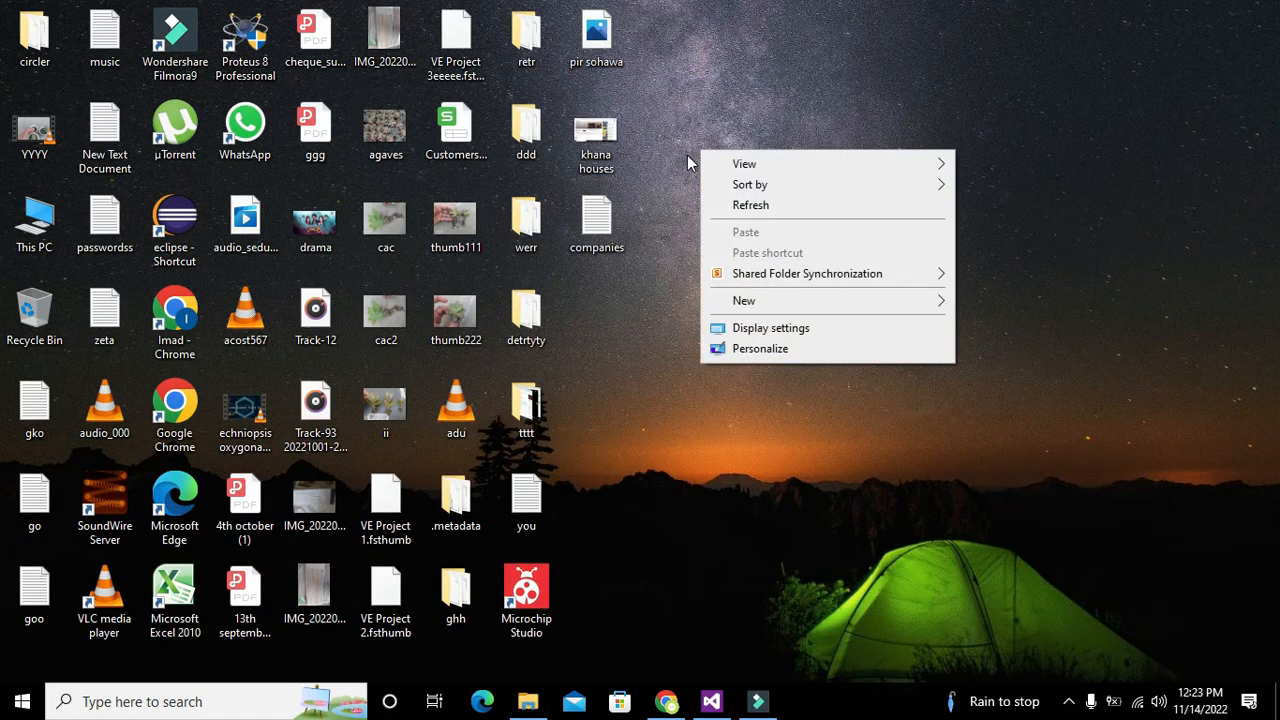
mouse_move(597, 225)
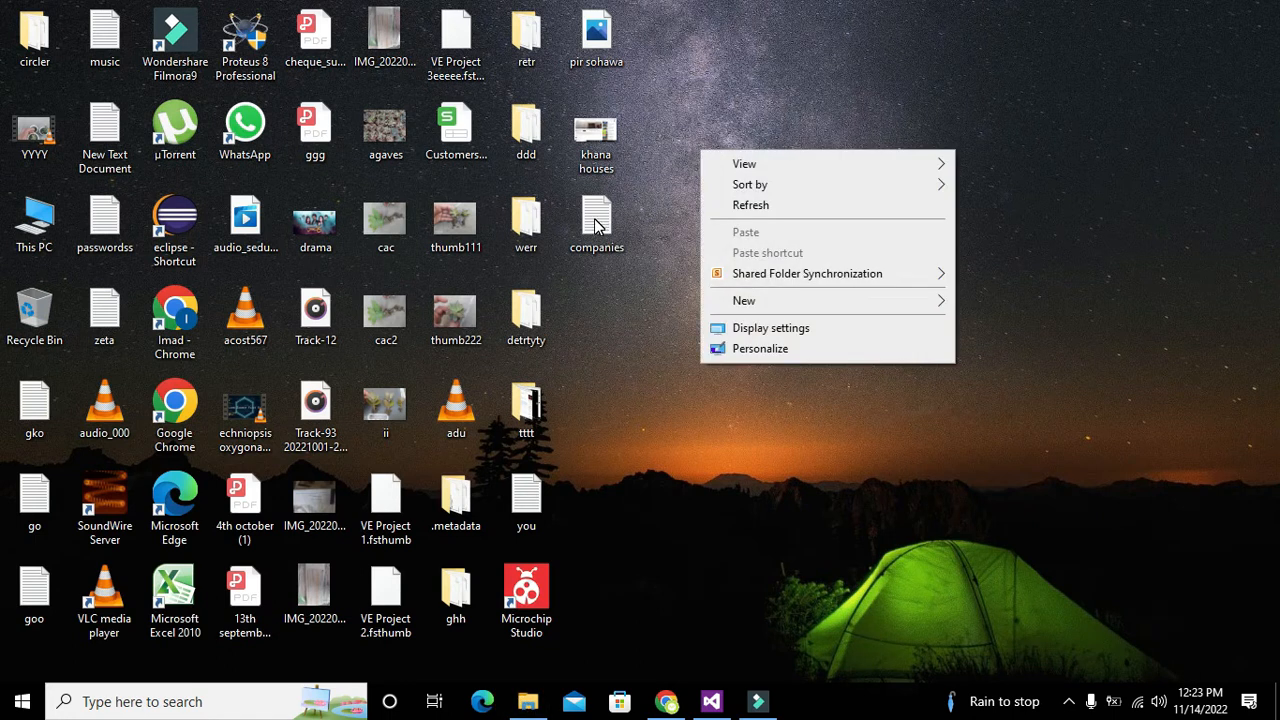
double_click(596, 225)
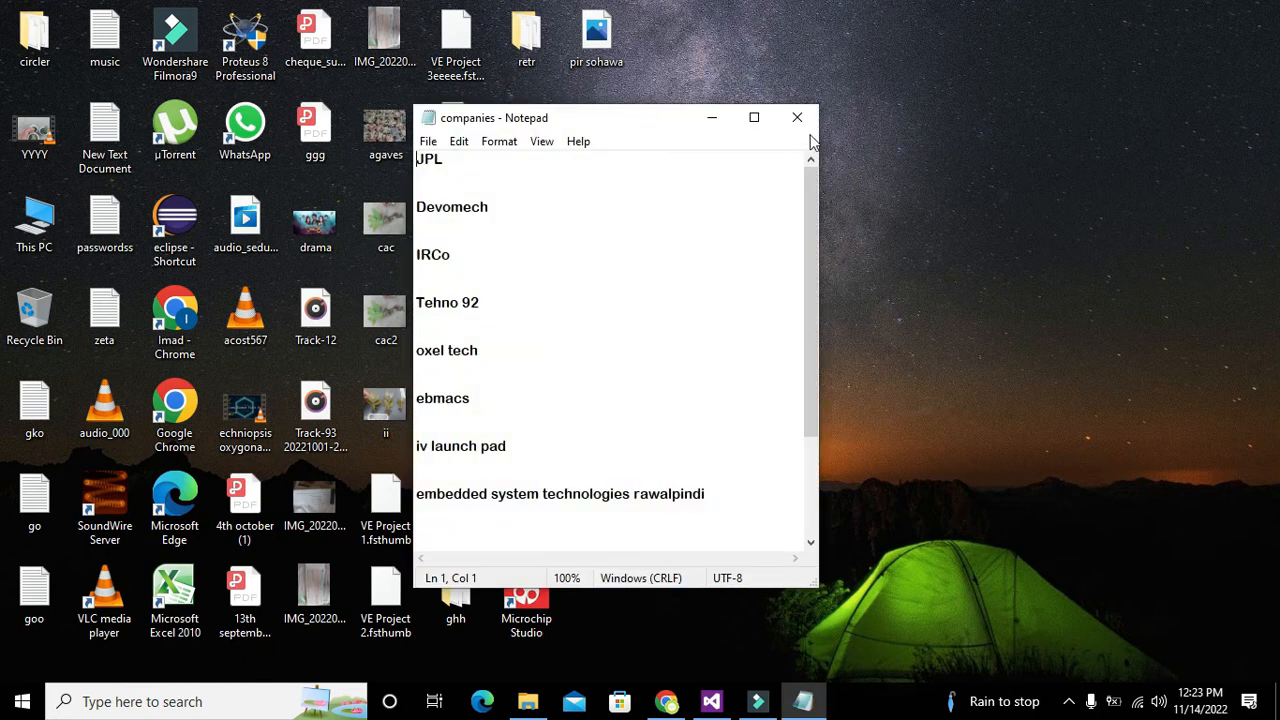
mouse_move(797, 117)
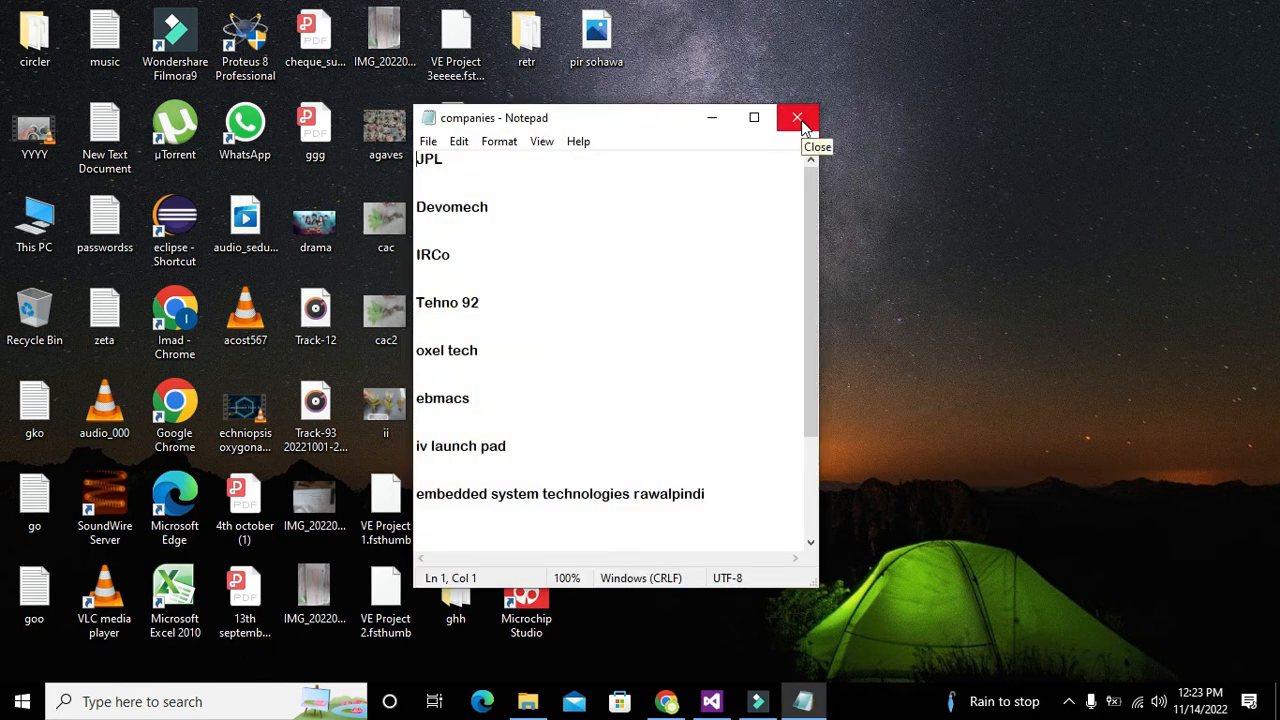
click(797, 117)
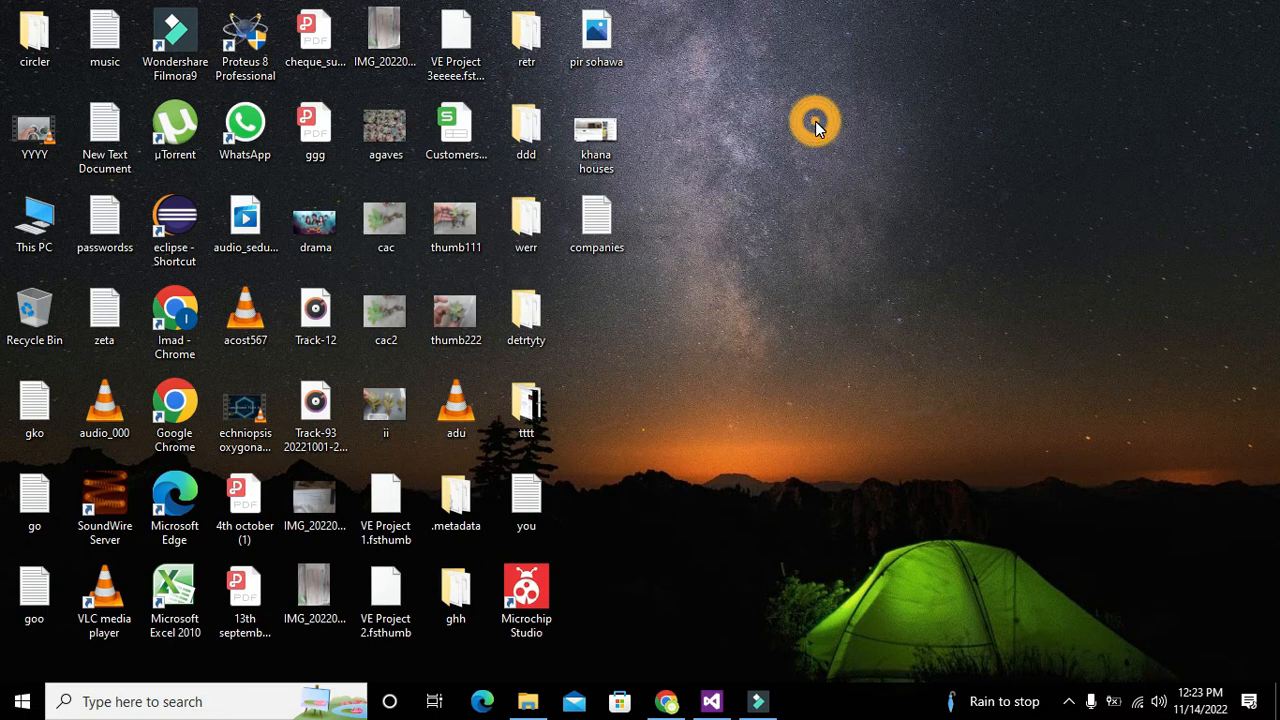
Step: Create a new text document on the desktop named ttt
right_click(815, 125)
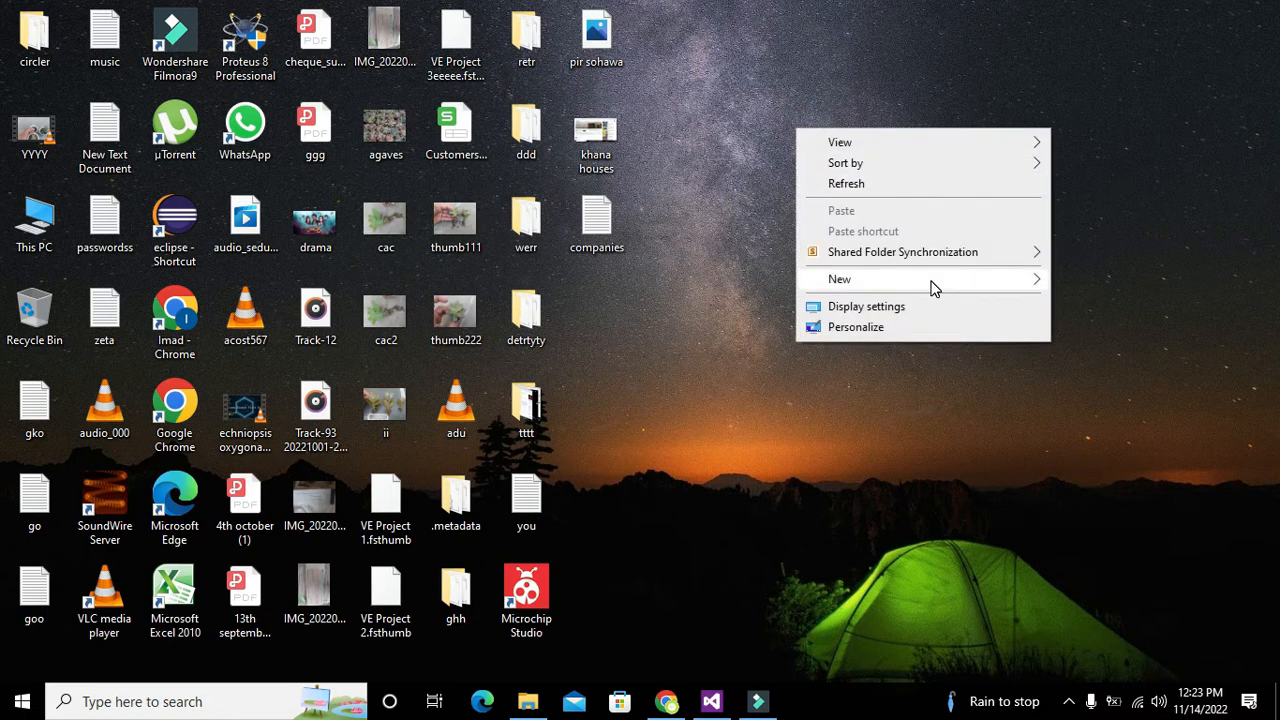
click(840, 279)
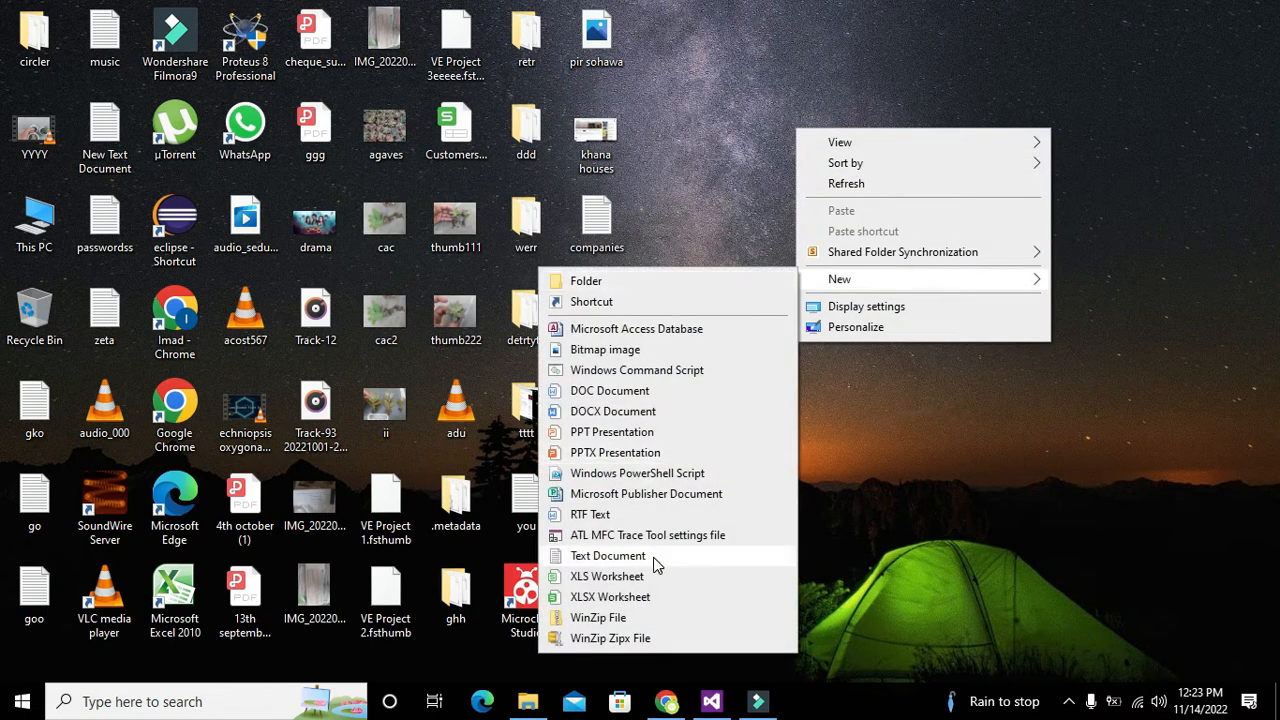
click(607, 555)
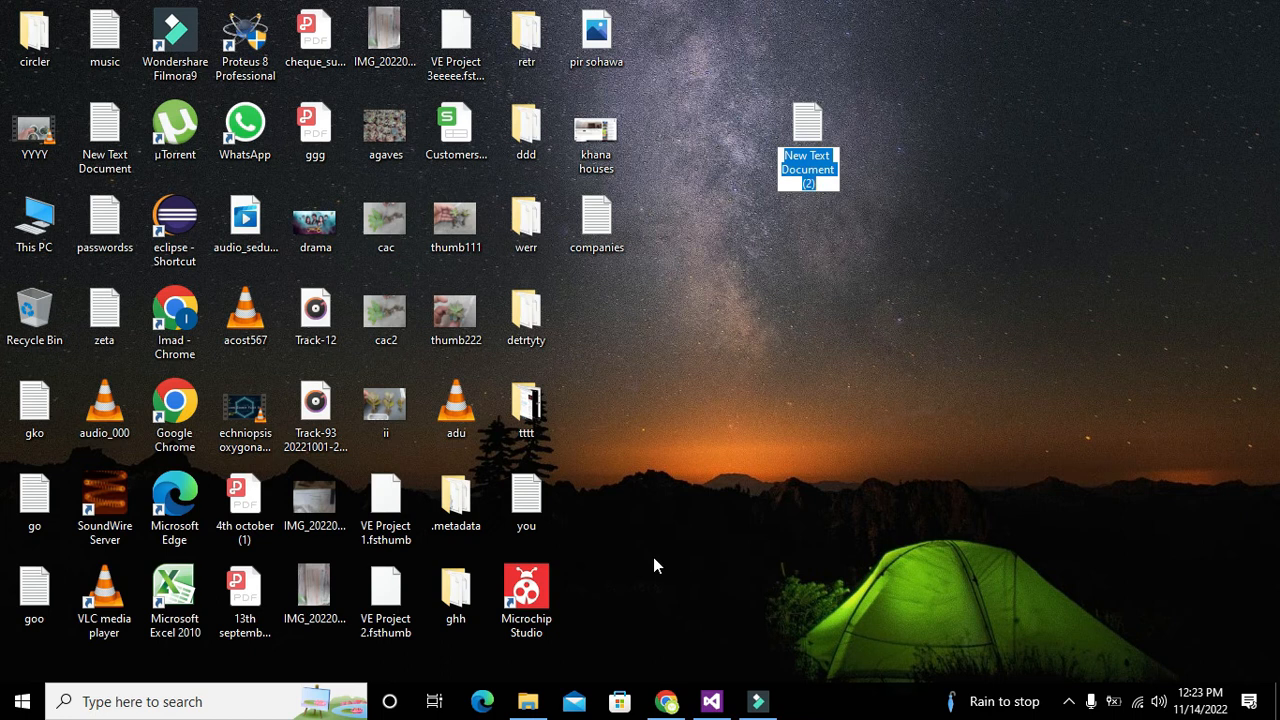
text(tttt)
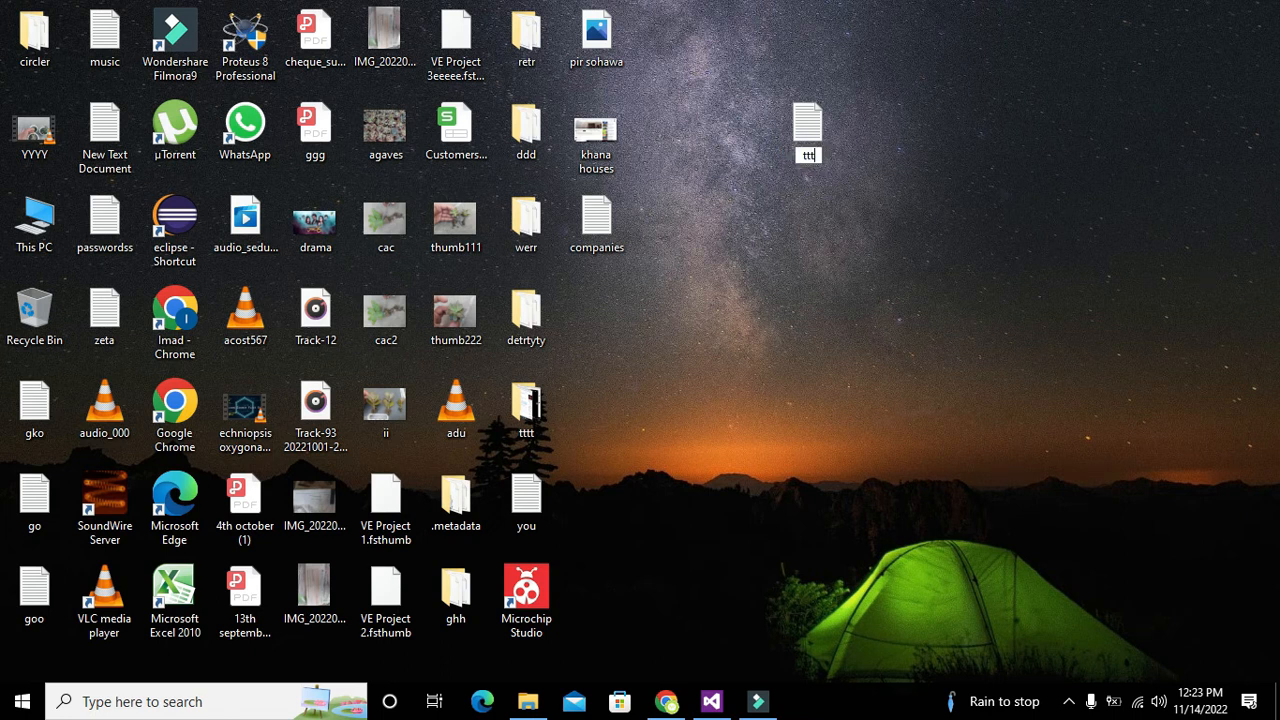
click(807, 130)
text(P)
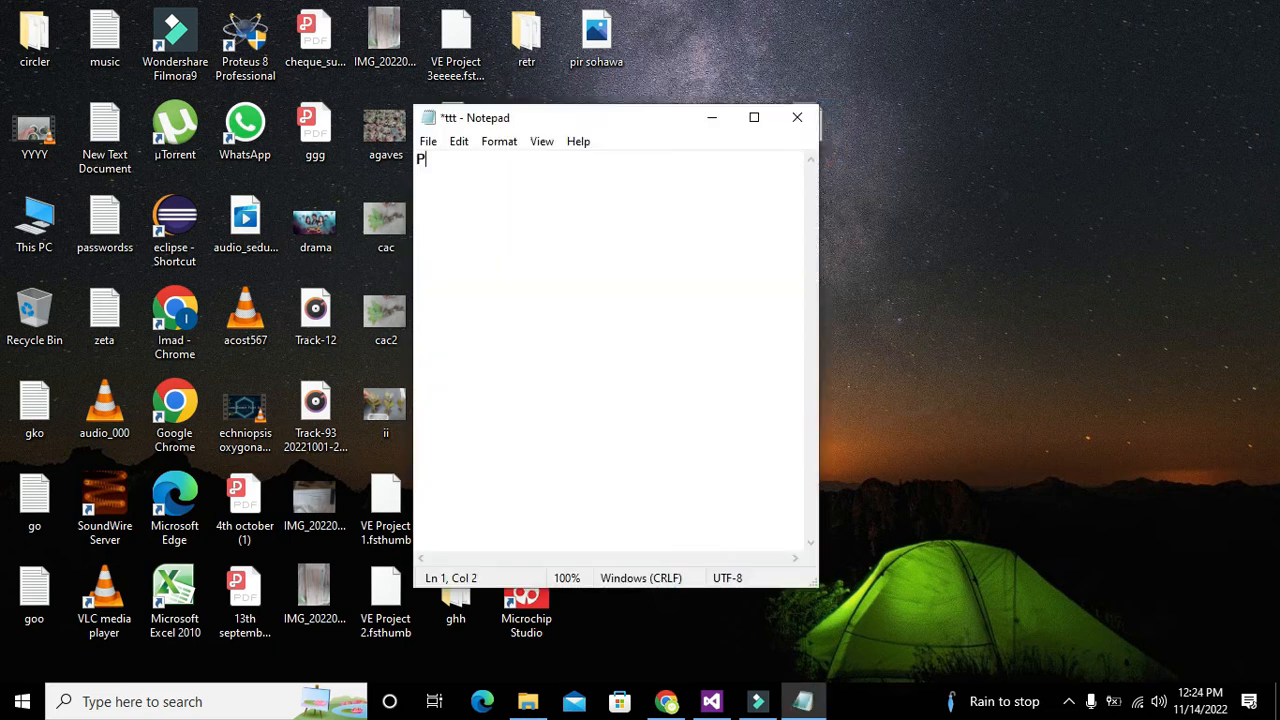
Step: Write 'Pakistan is my country....' in ttt and close Notepad
text(akistan is my)
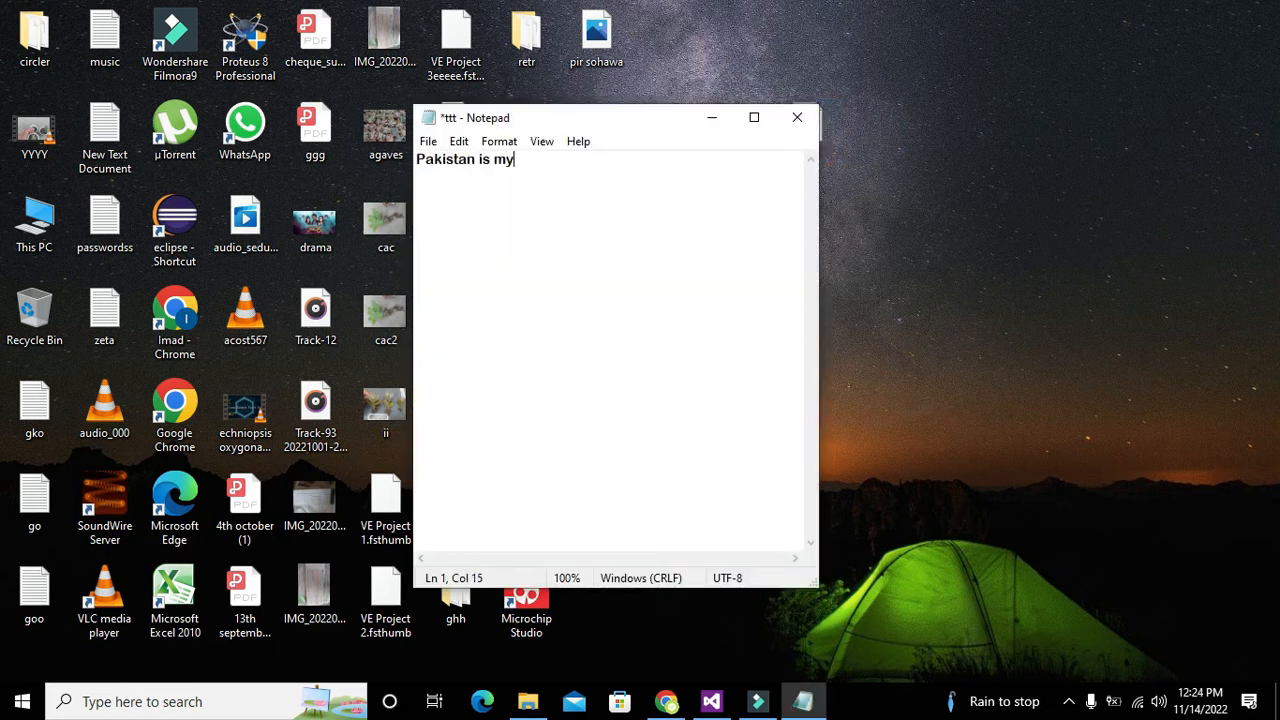
text(country.)
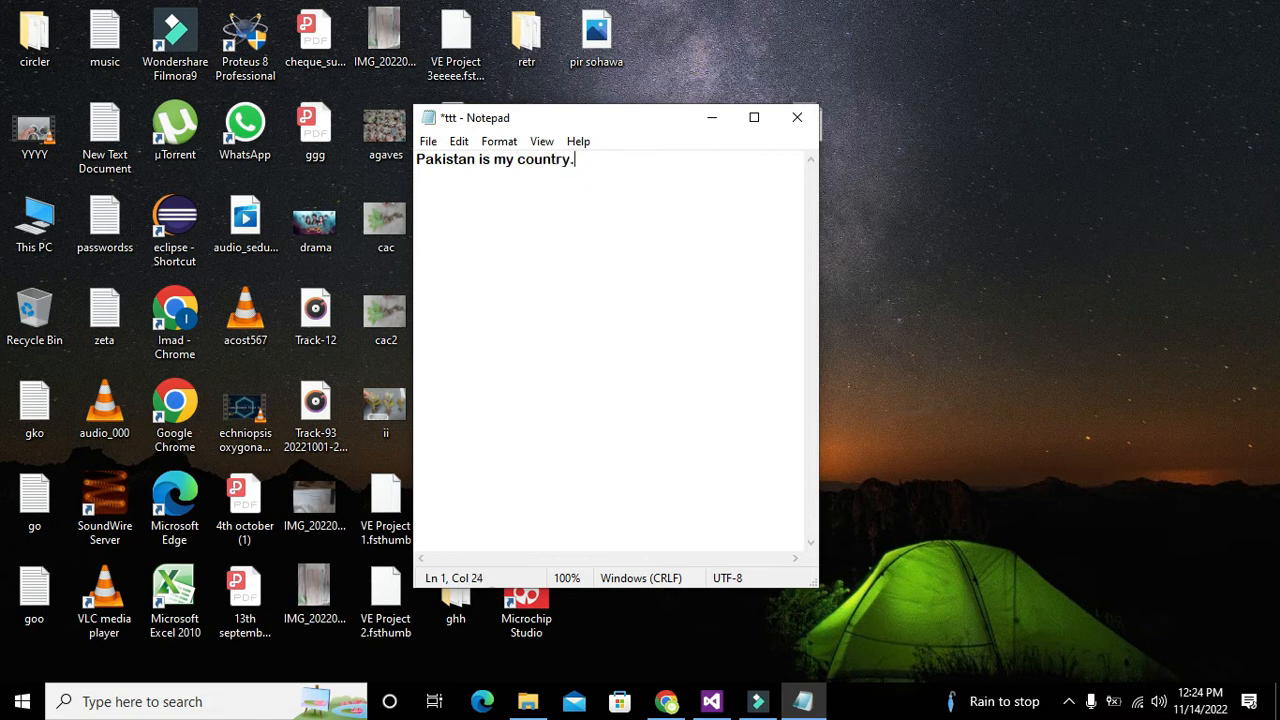
text(...)
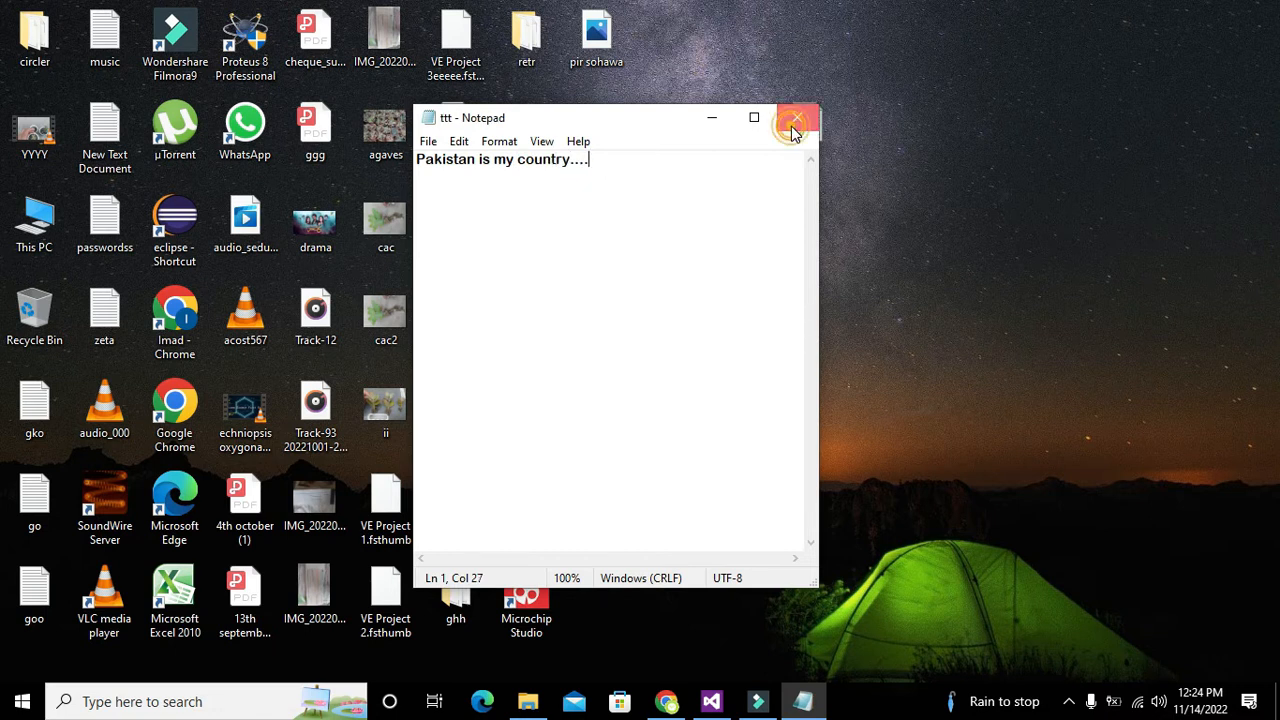
click(793, 118)
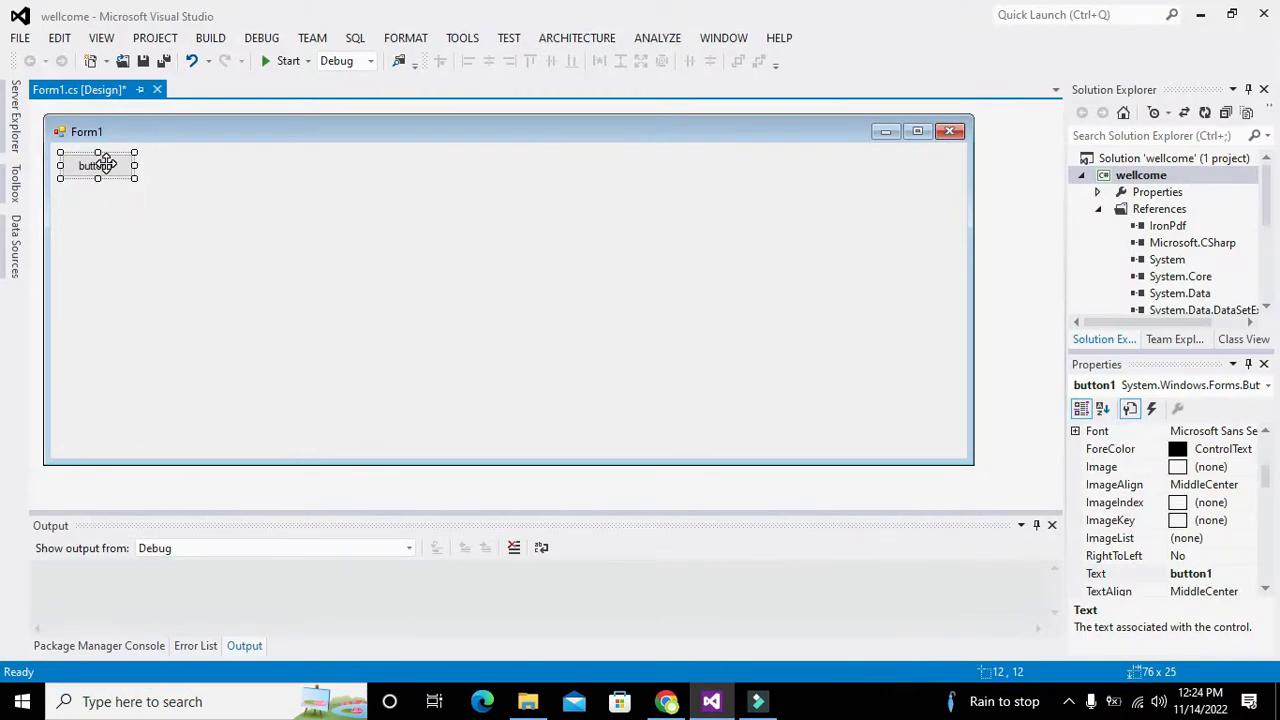
Step: Generate button1_Click and begin typing the declaration 'String fp=' inside it
double_click(99, 165)
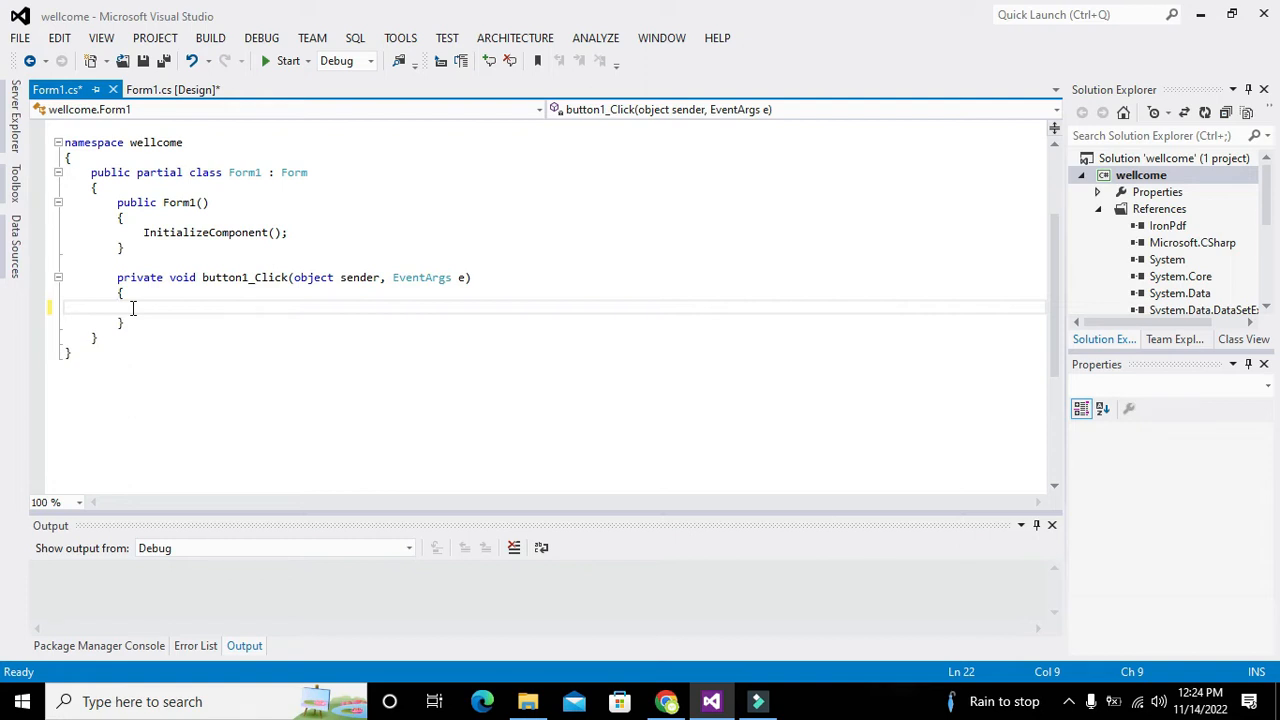
drag(130, 307, 118, 292)
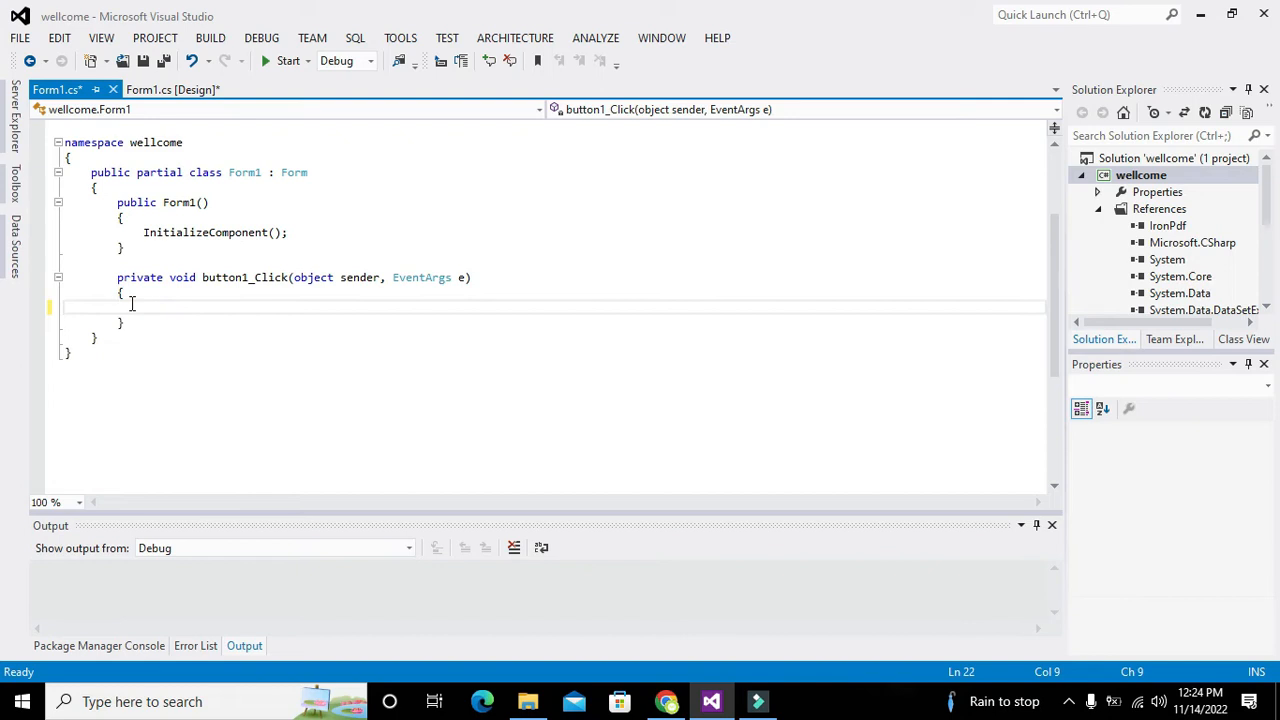
text(Sy)
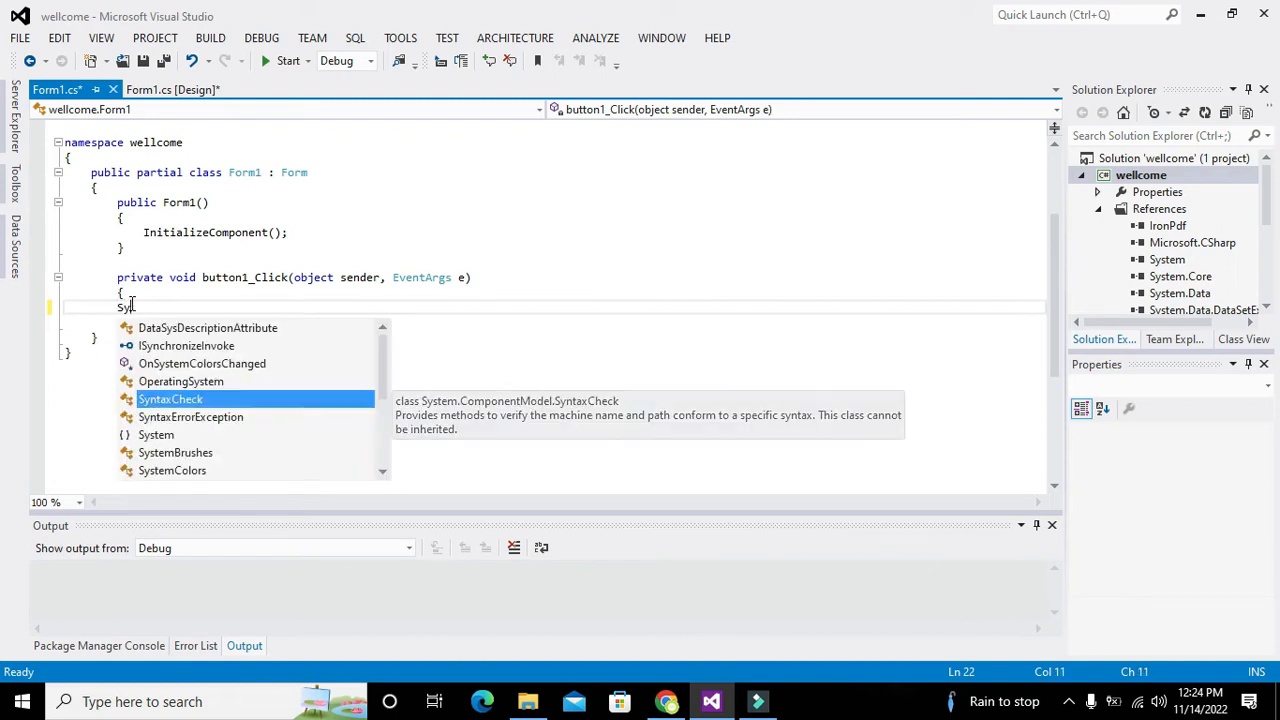
text(tring)
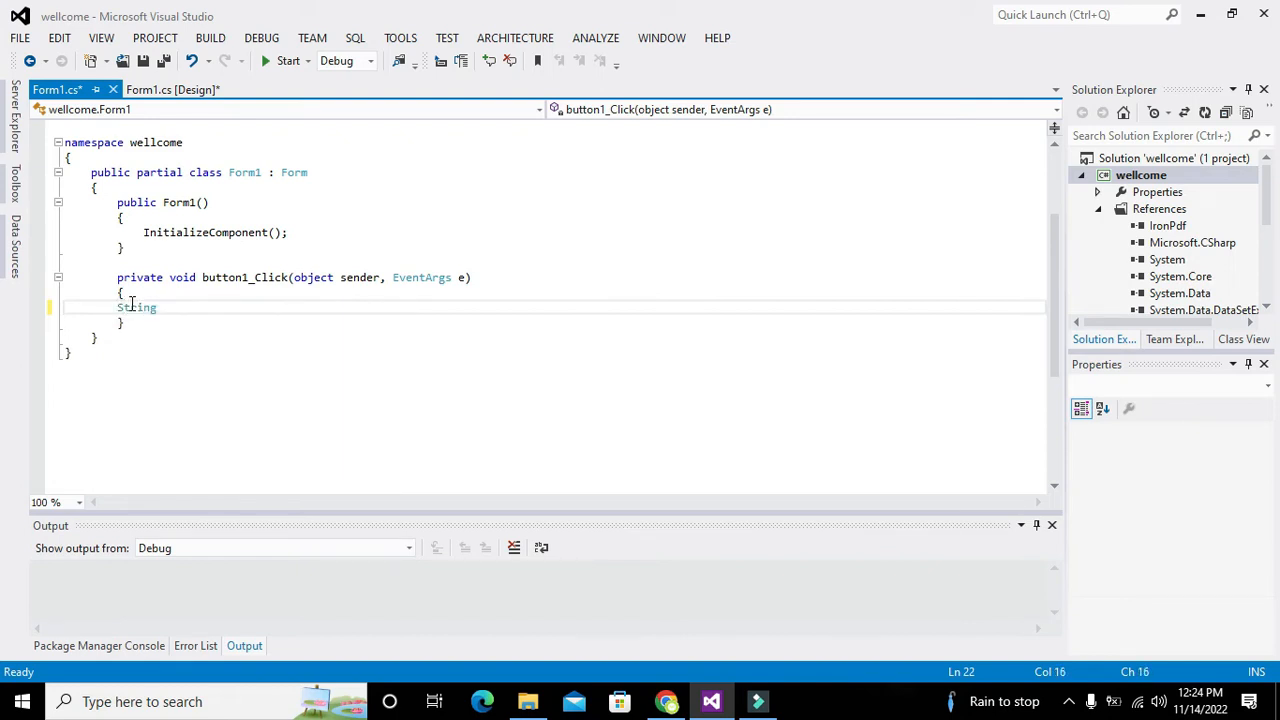
text(fp=)
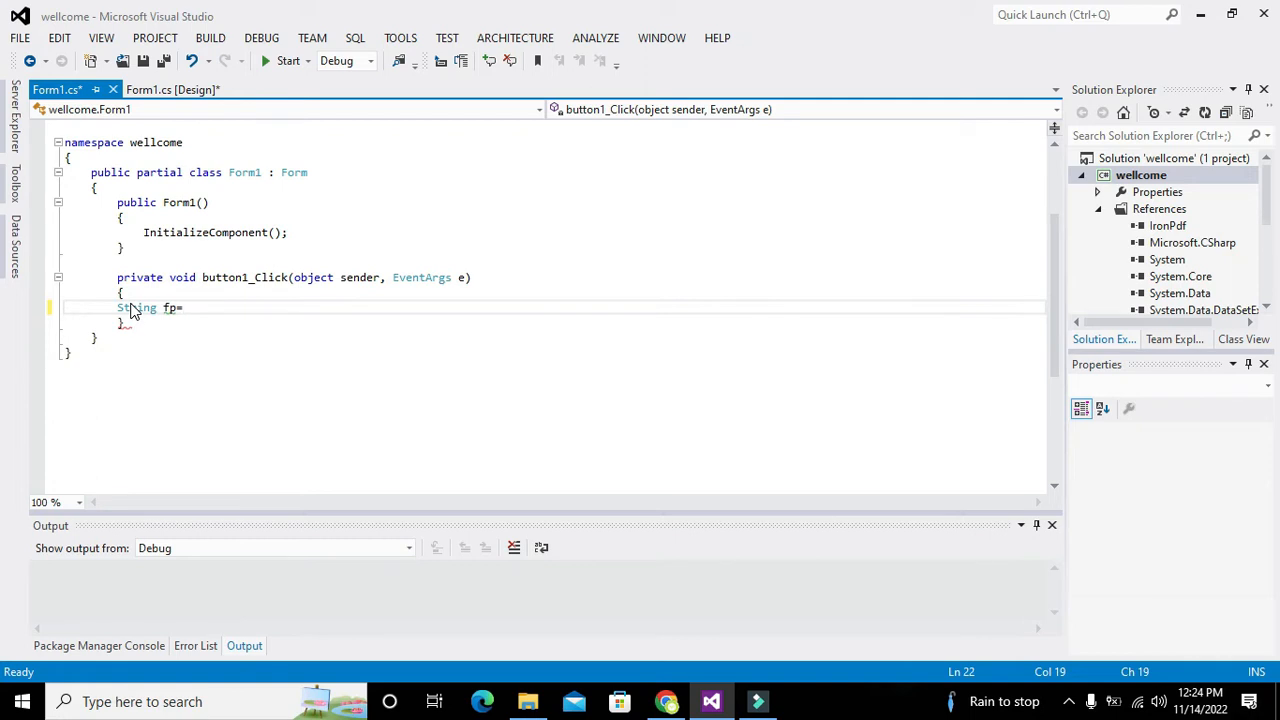
text(= "";)
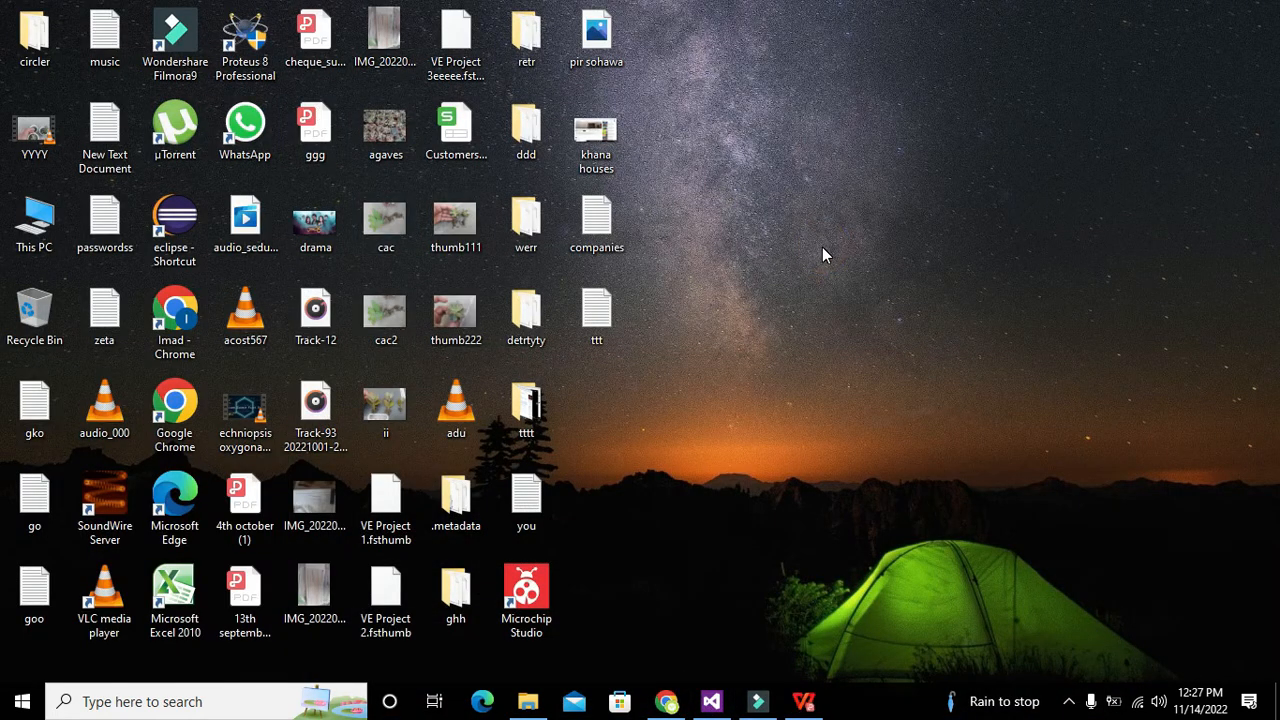
Step: Select the ggg PDF on the desktop, then open File Explorer at Local Disk (C:)
click(245, 600)
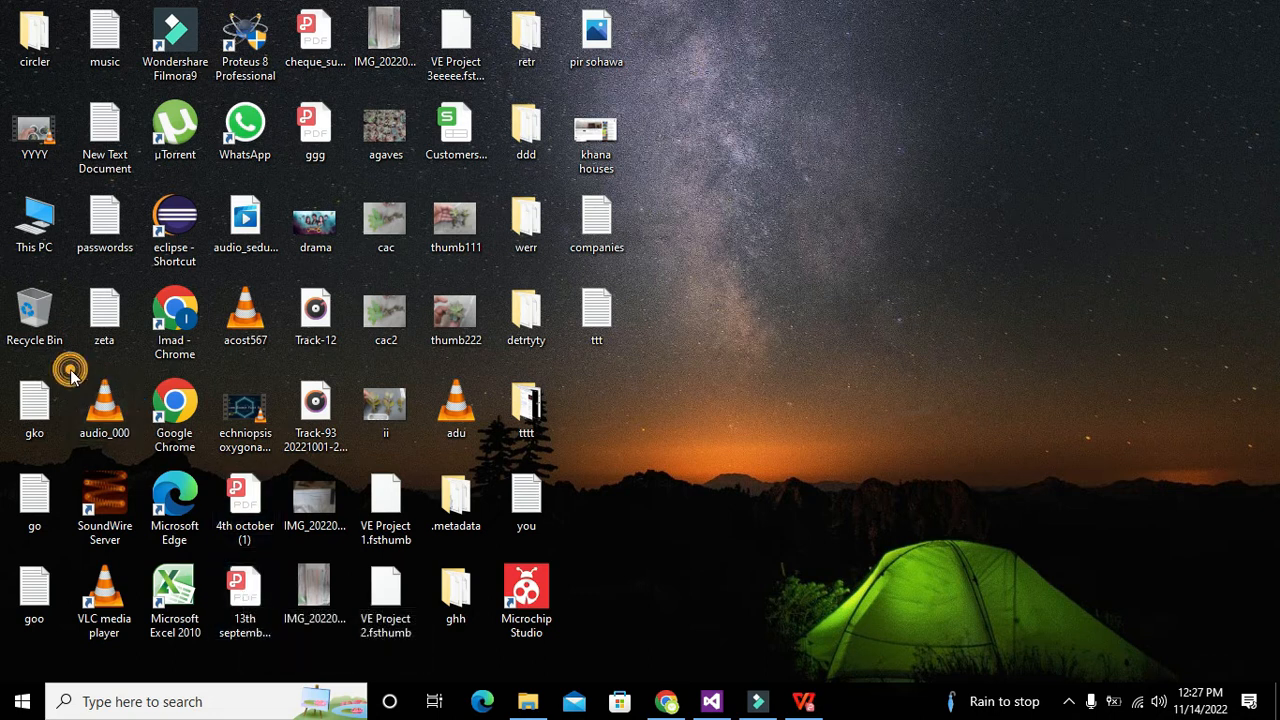
click(315, 130)
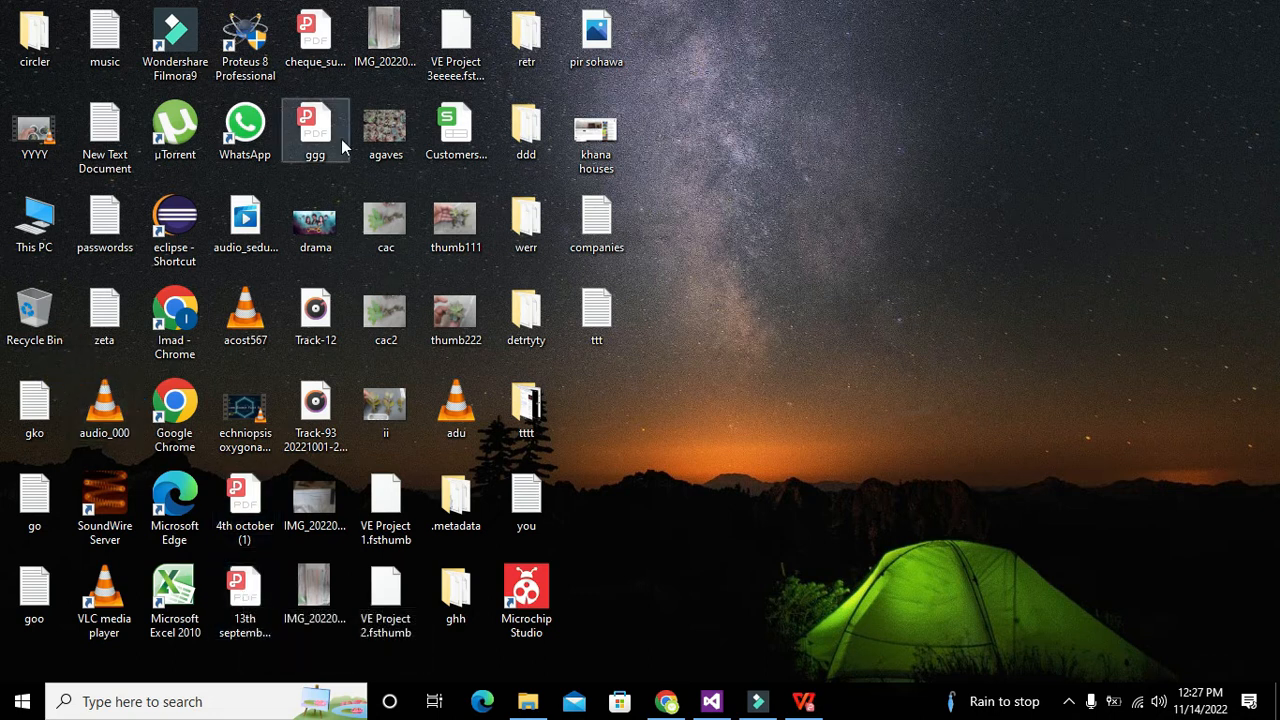
click(315, 35)
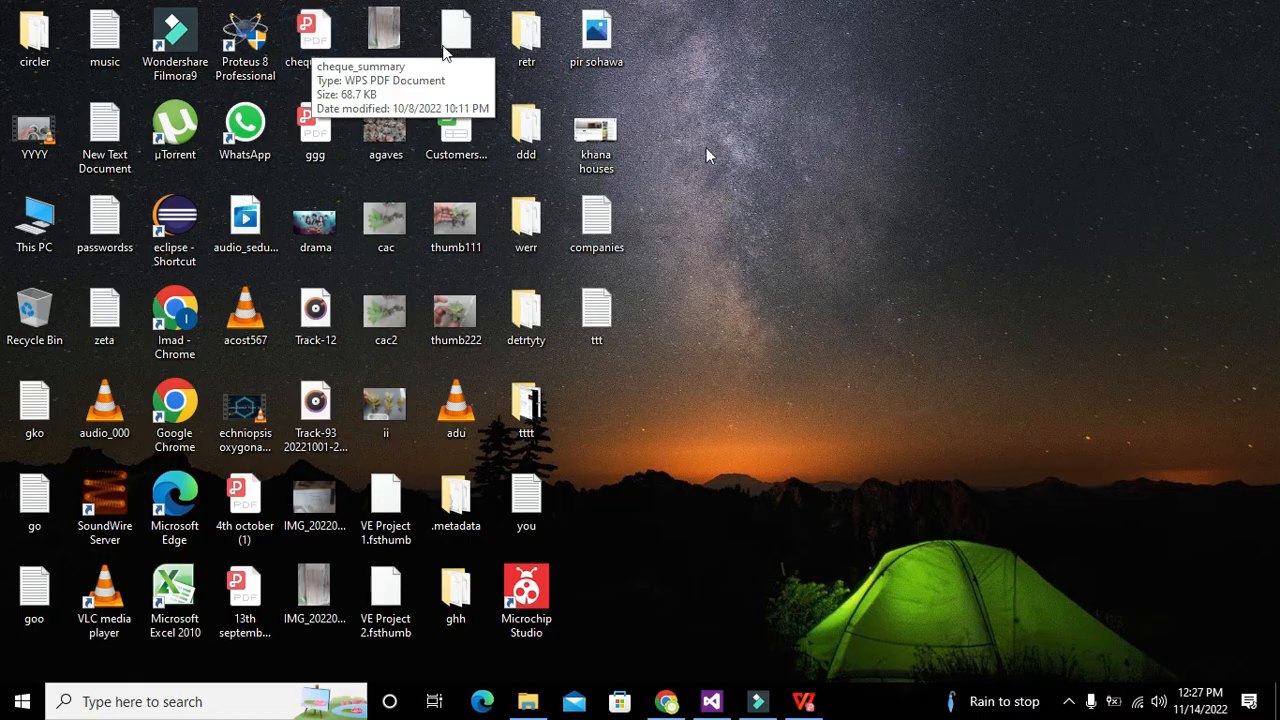
click(528, 701)
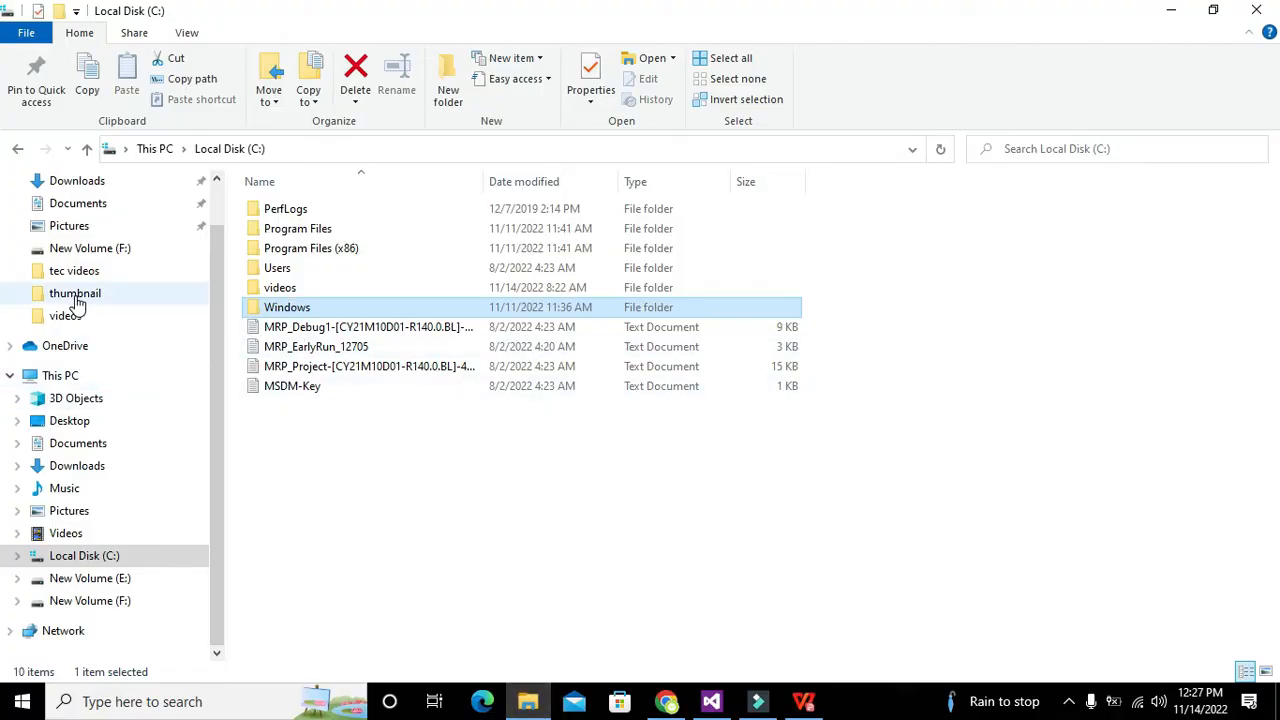
Step: Navigate from Documents up to This PC, then into Local Disk (C:) > Users
click(78, 443)
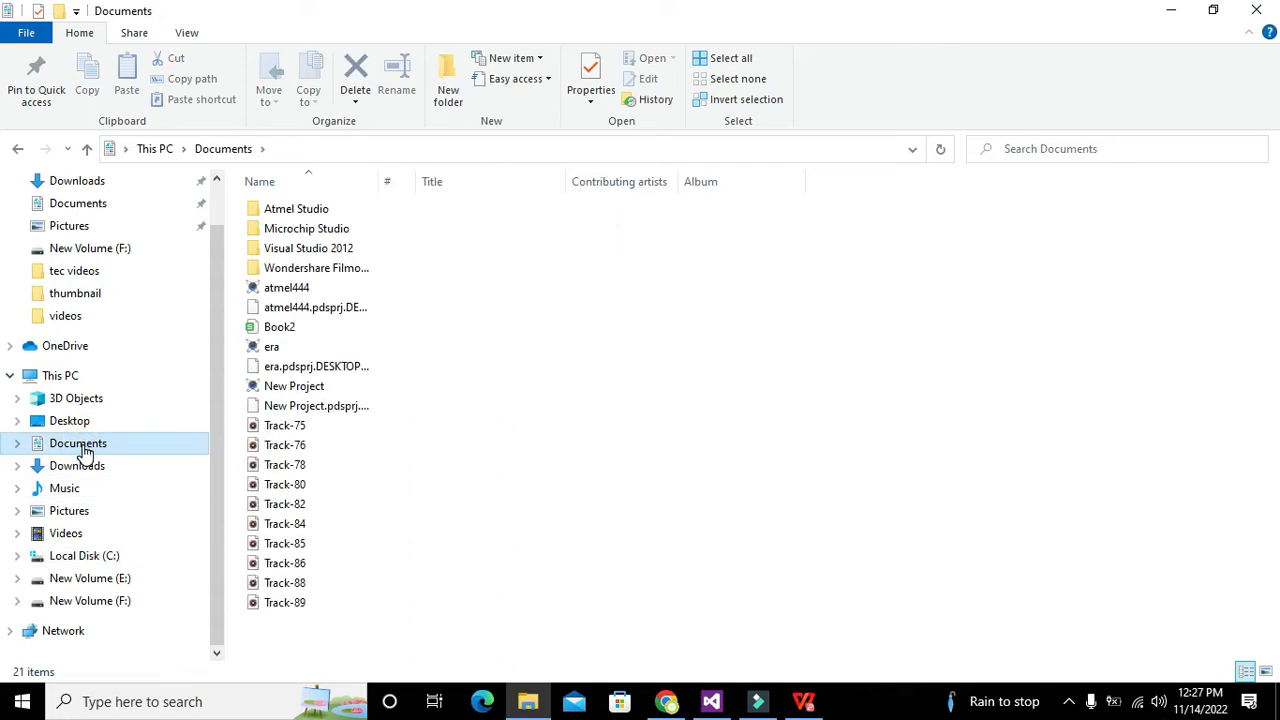
click(285, 582)
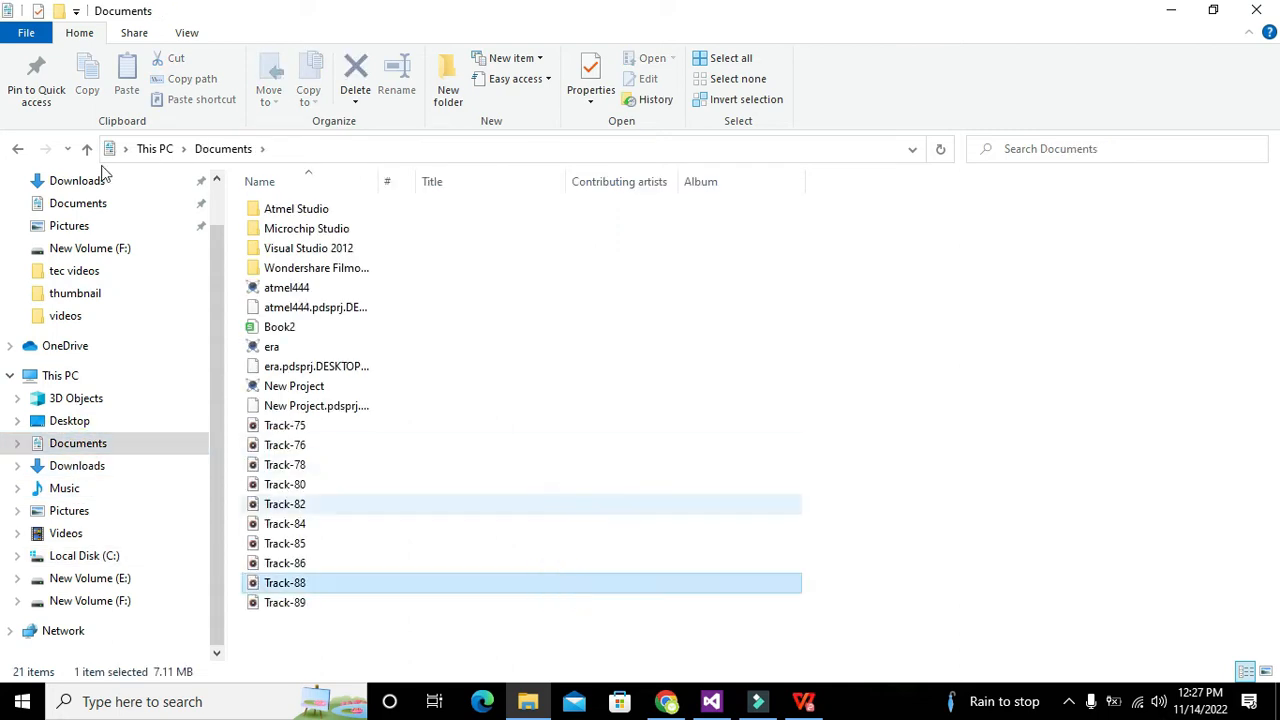
click(88, 148)
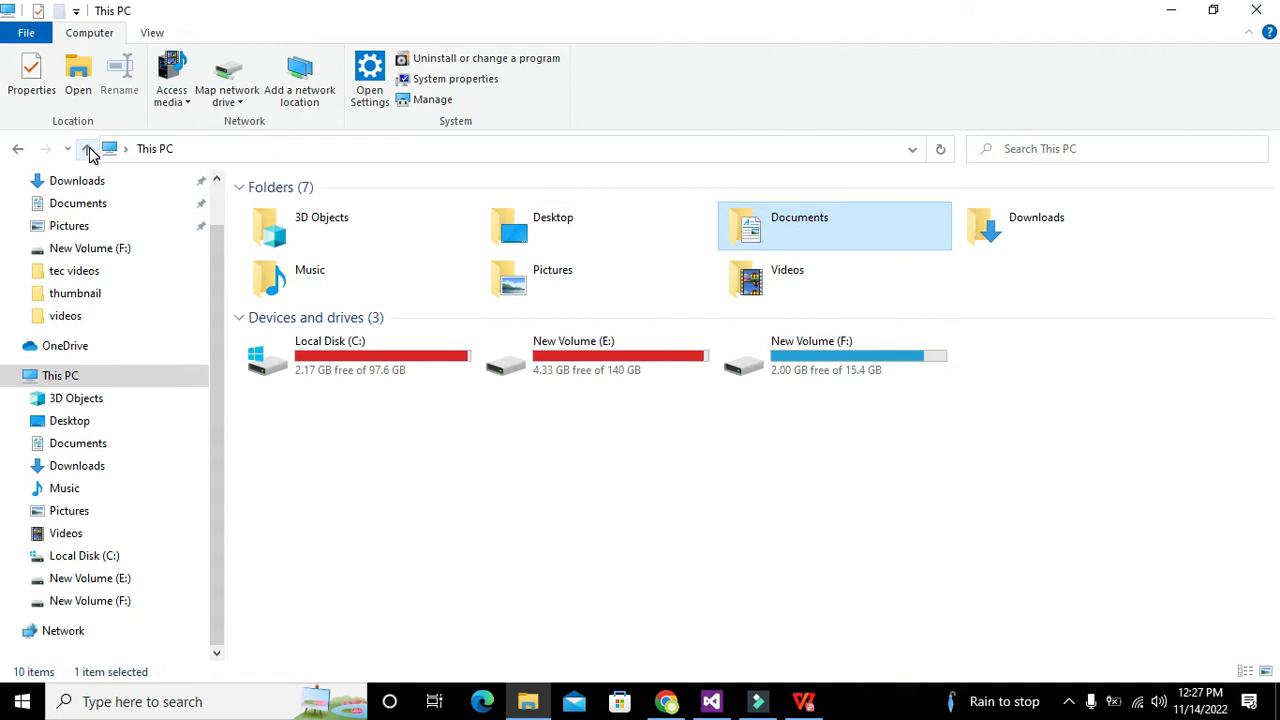
double_click(329, 358)
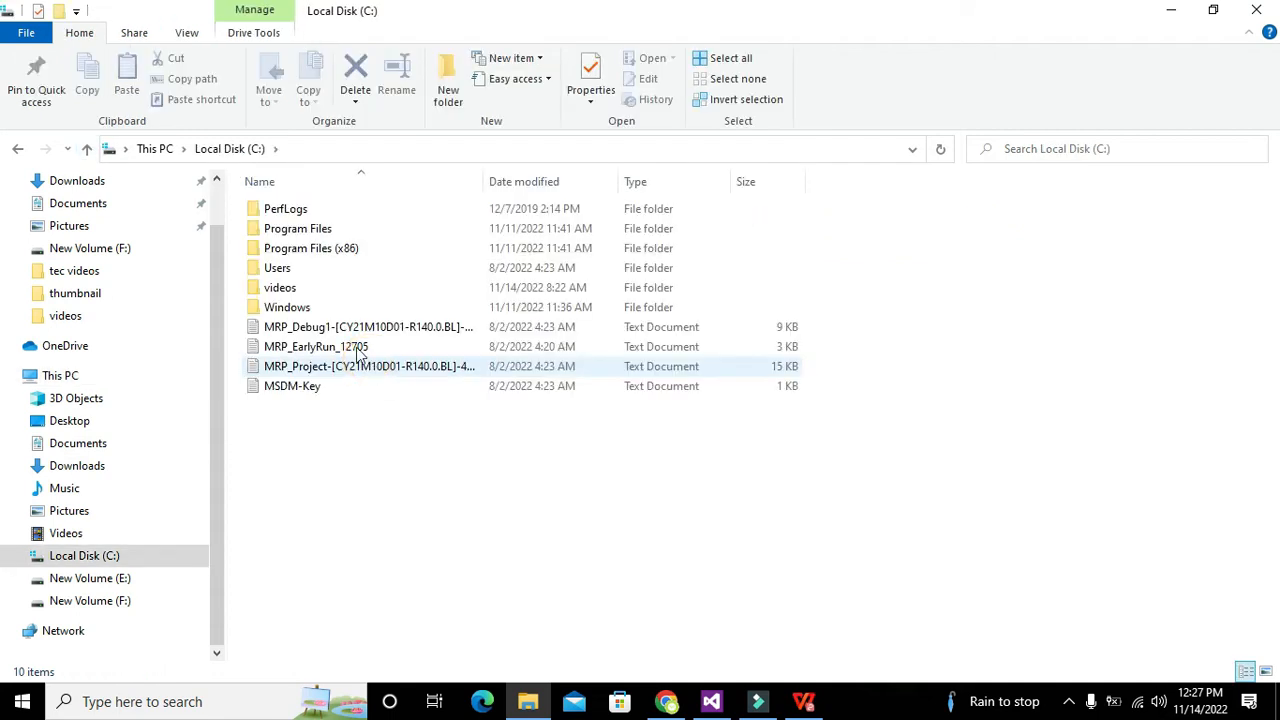
double_click(277, 267)
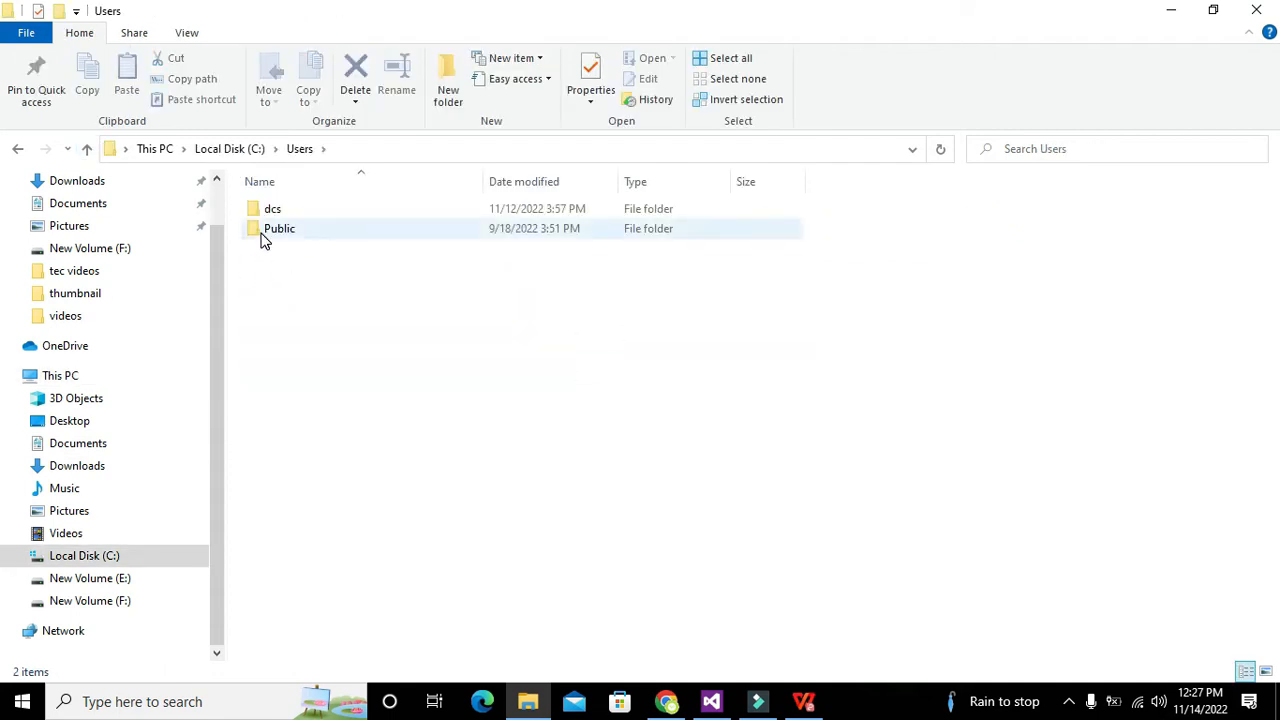
click(78, 443)
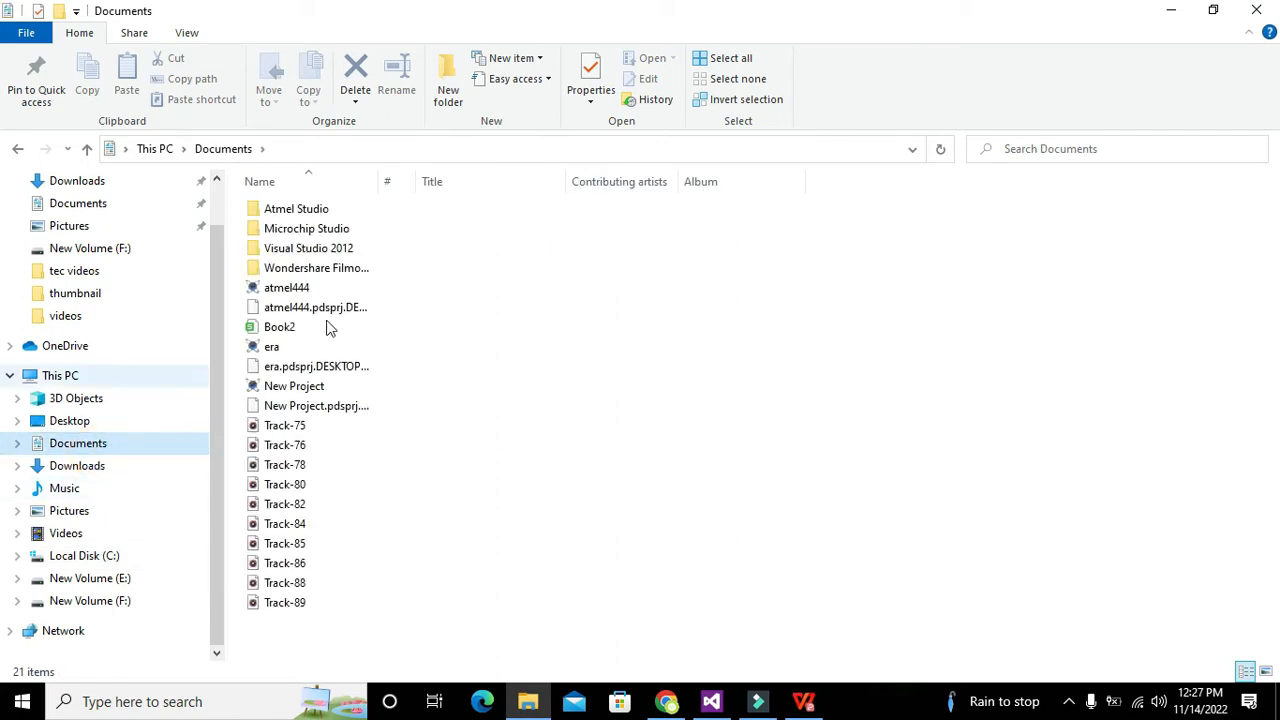
mouse_move(198, 301)
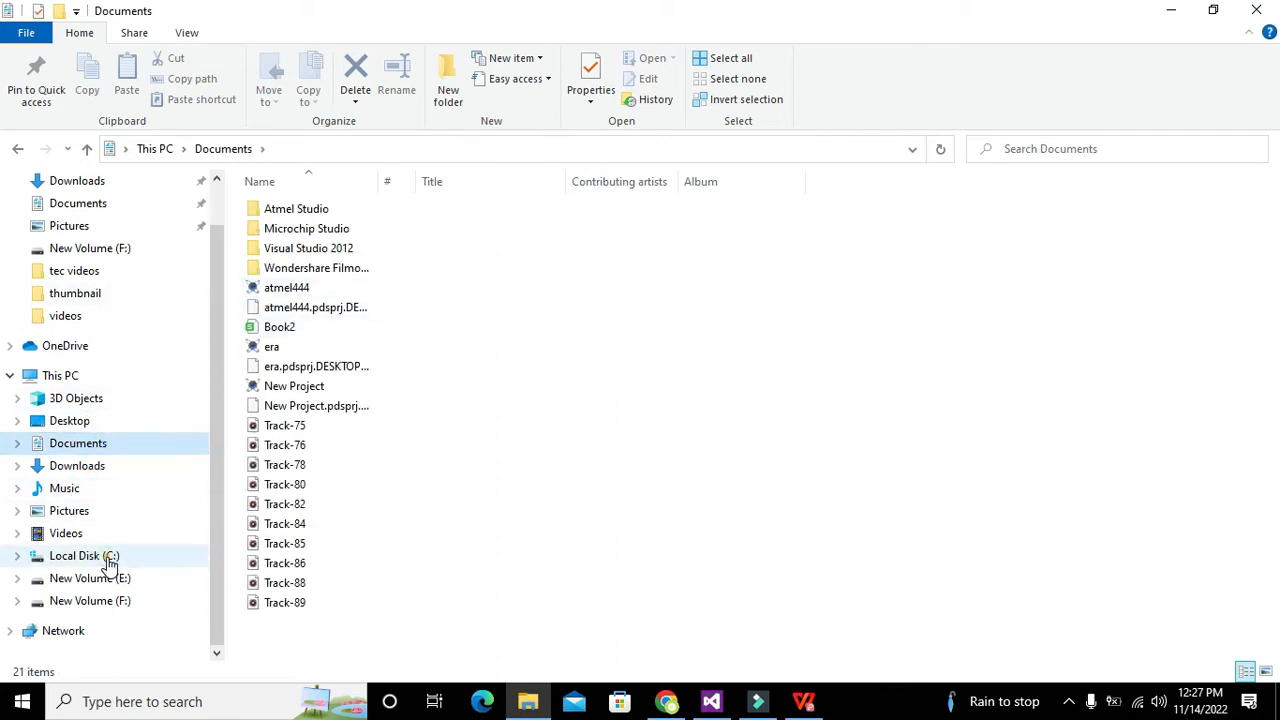
Step: Open the personal user folder's Downloads directory and scroll to find the Base-station PDF
double_click(84, 555)
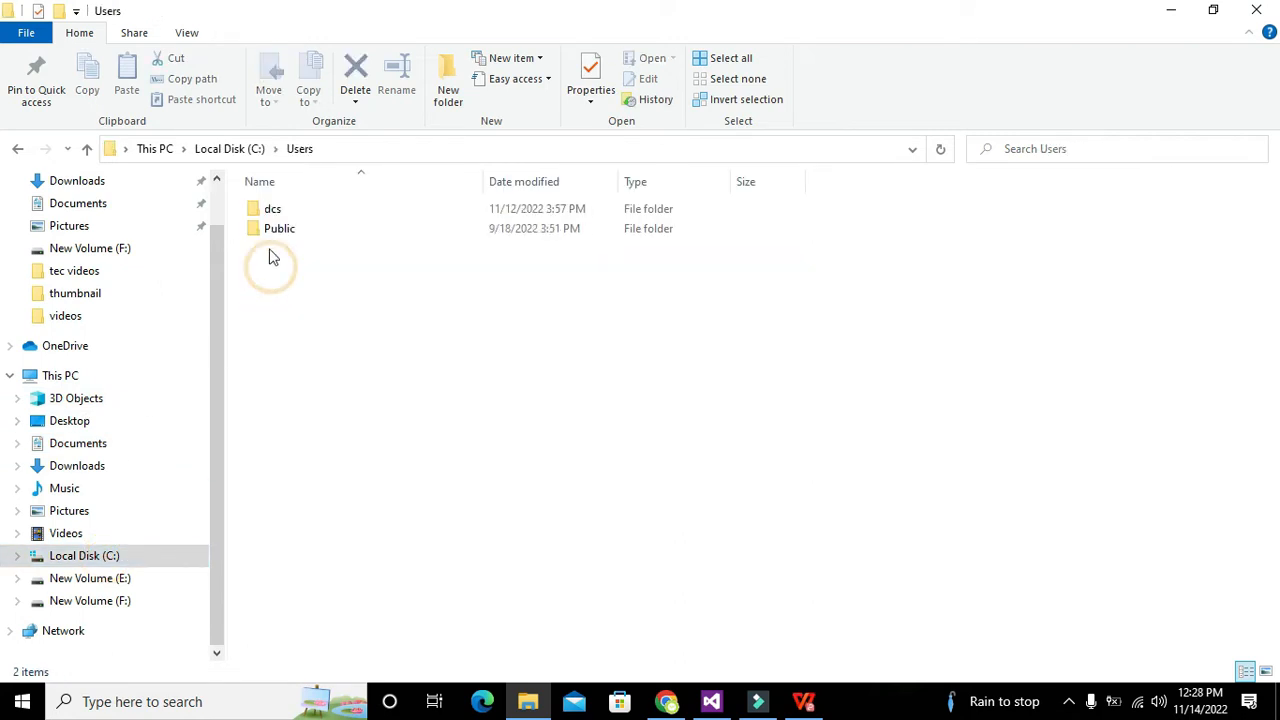
double_click(272, 208)
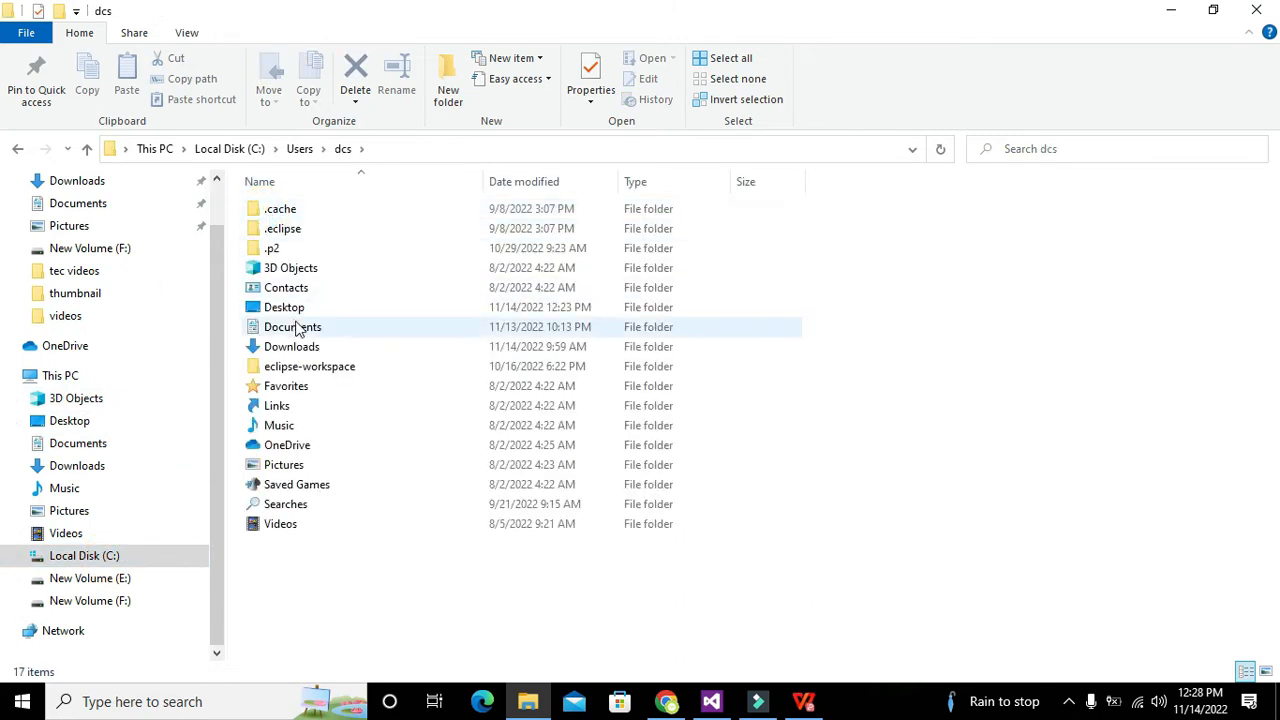
double_click(293, 326)
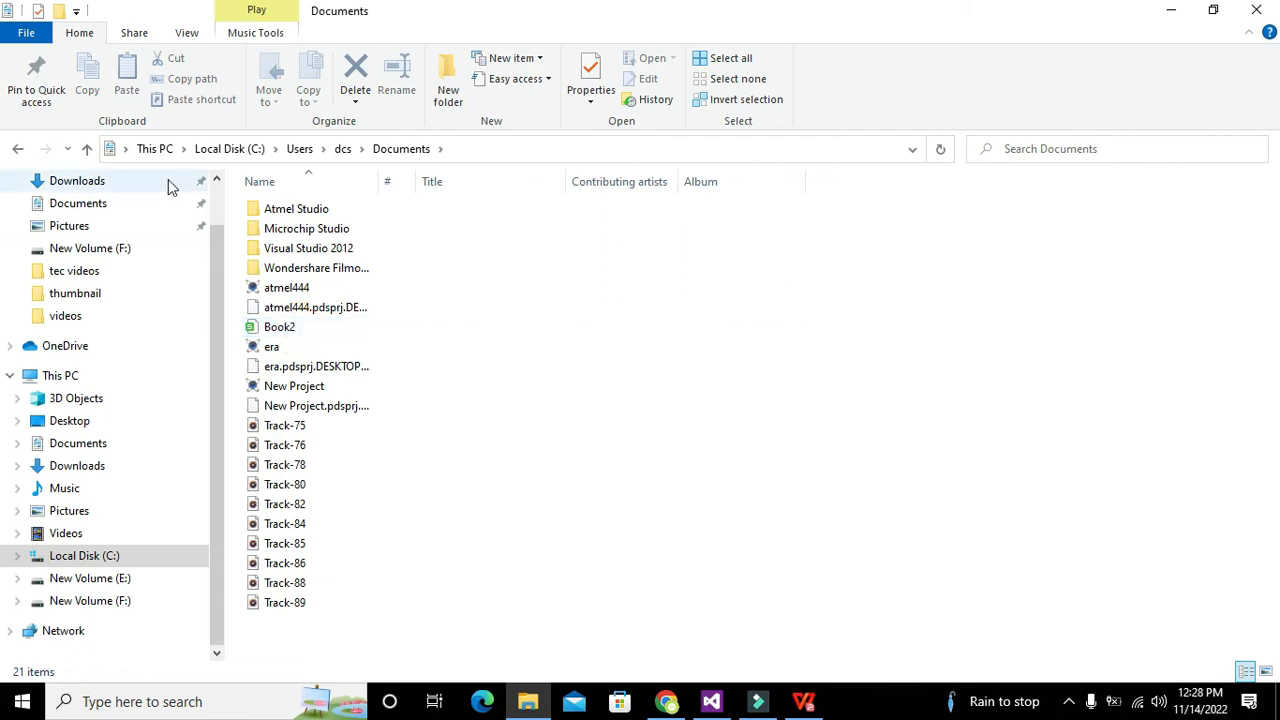
mouse_move(86, 148)
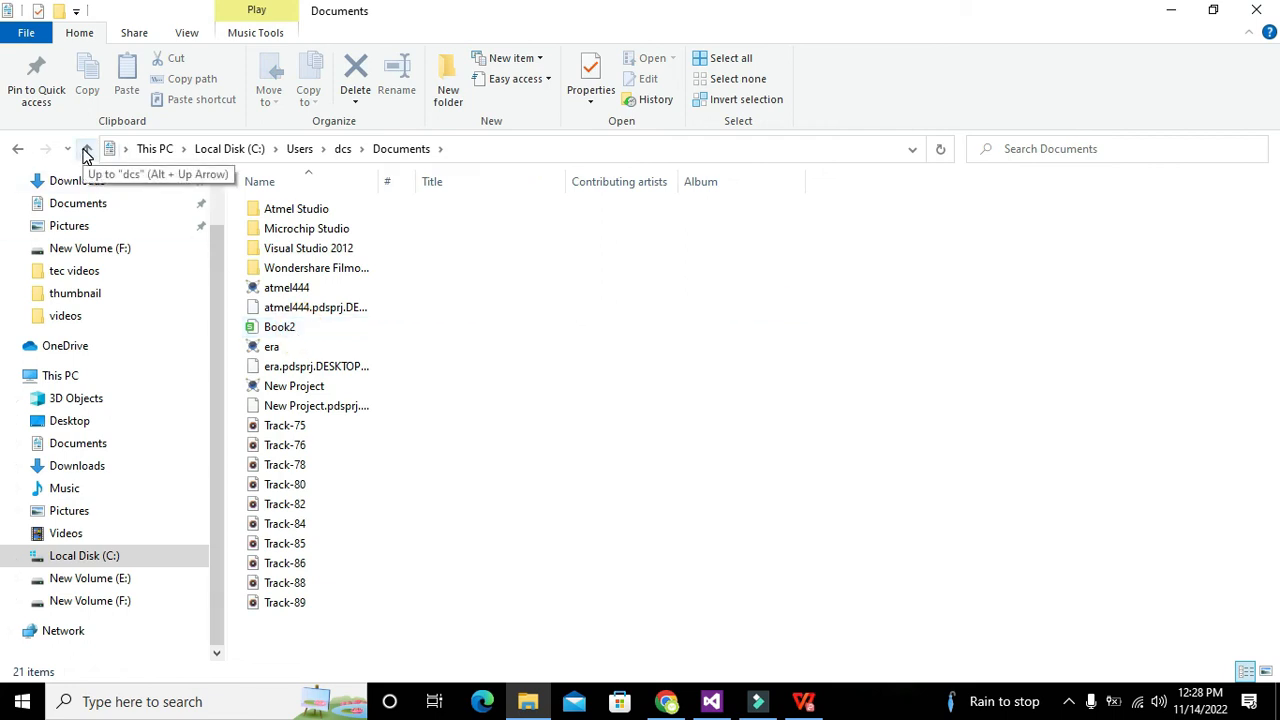
click(86, 148)
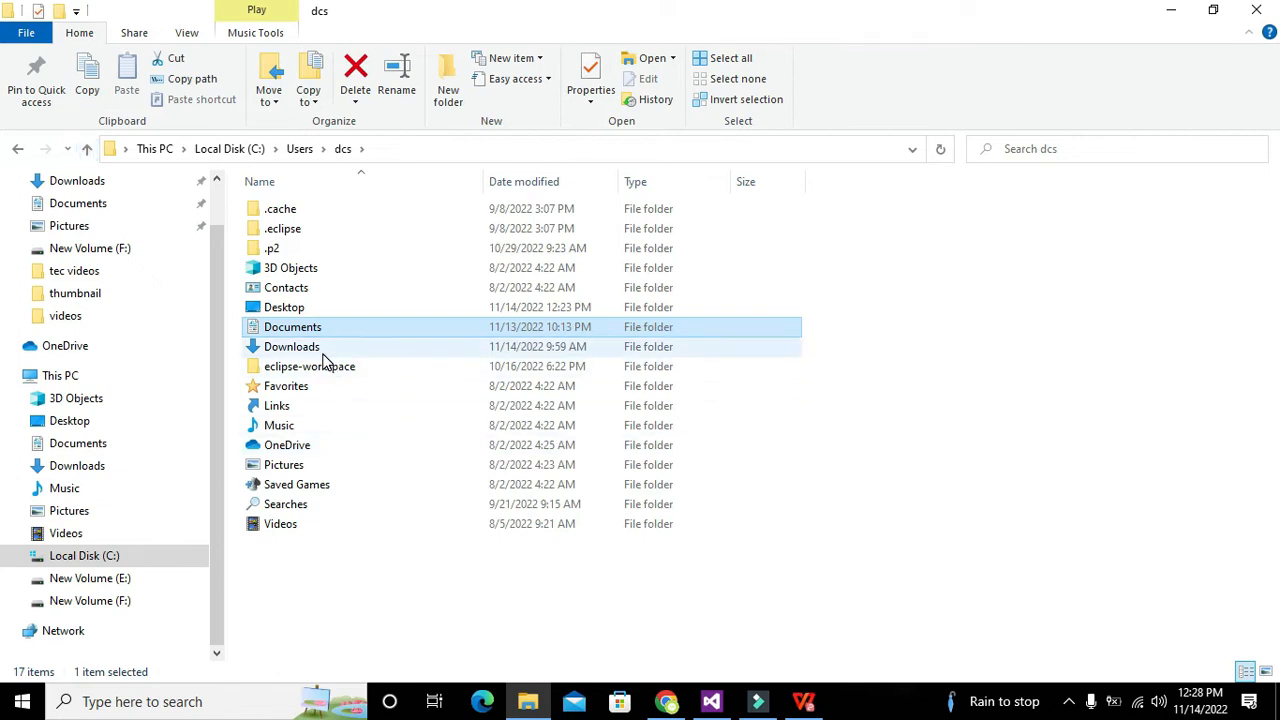
double_click(292, 346)
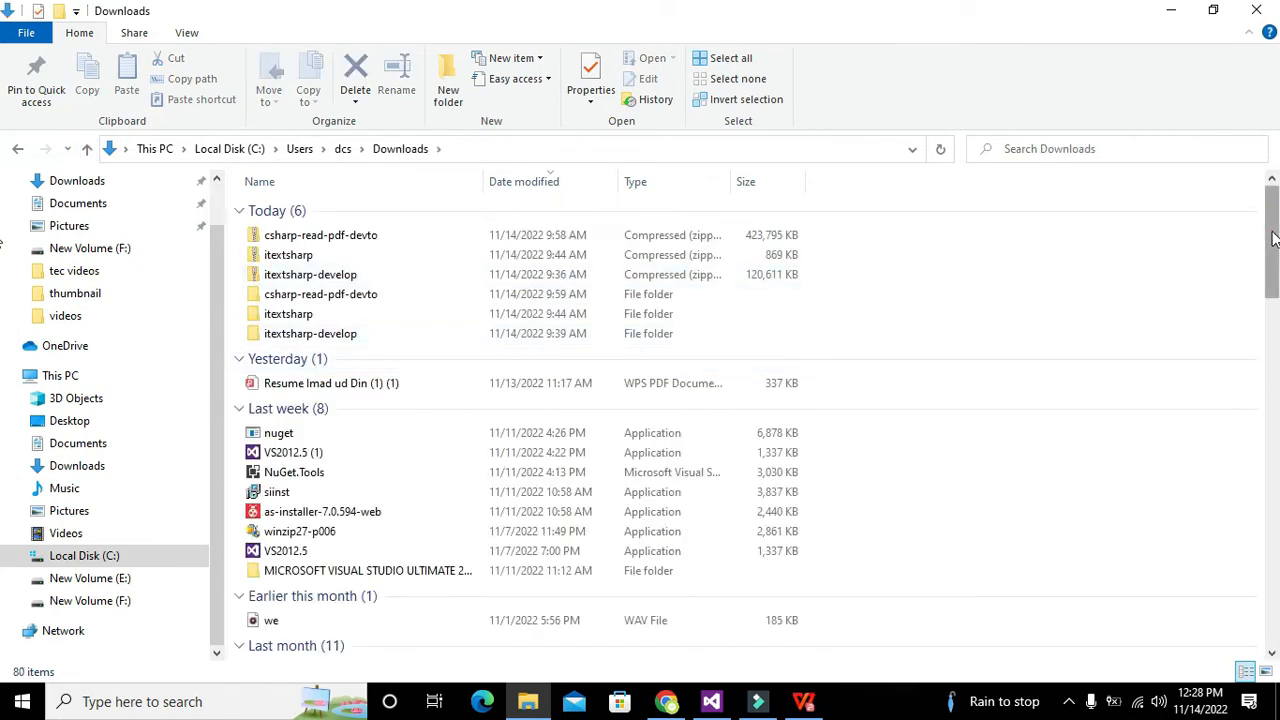
scroll(down, 3)
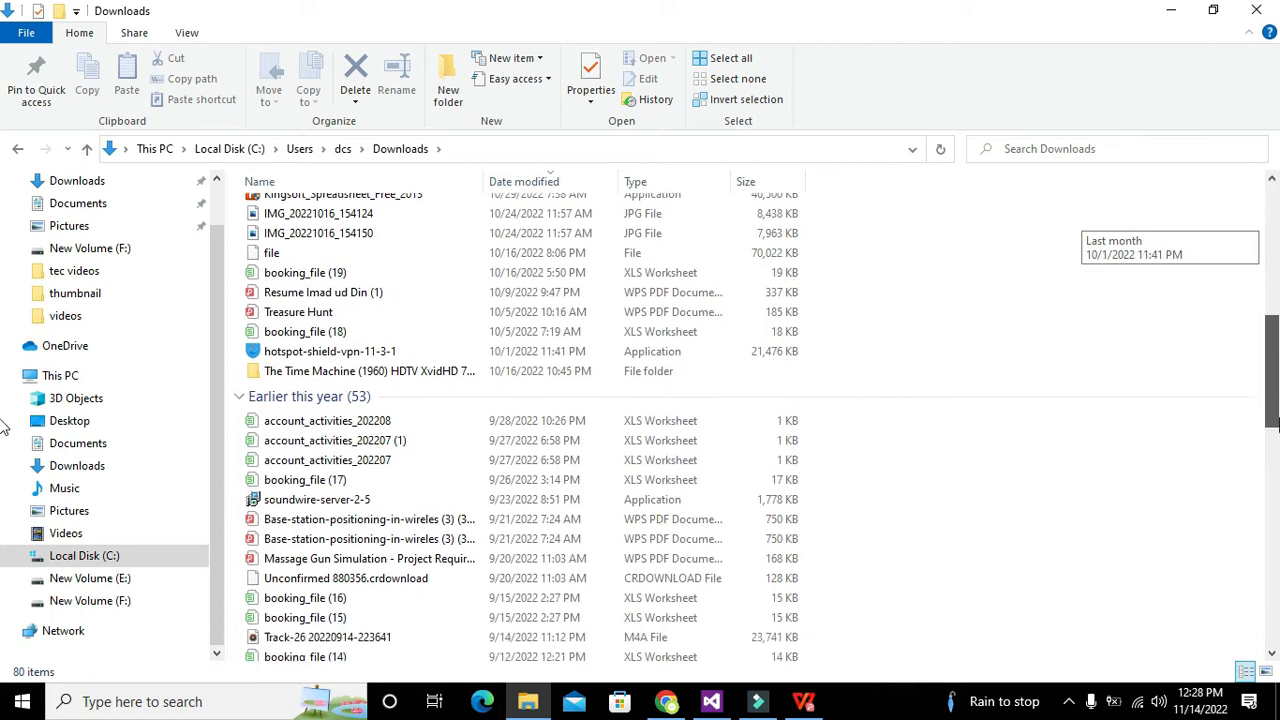
scroll(down, 3)
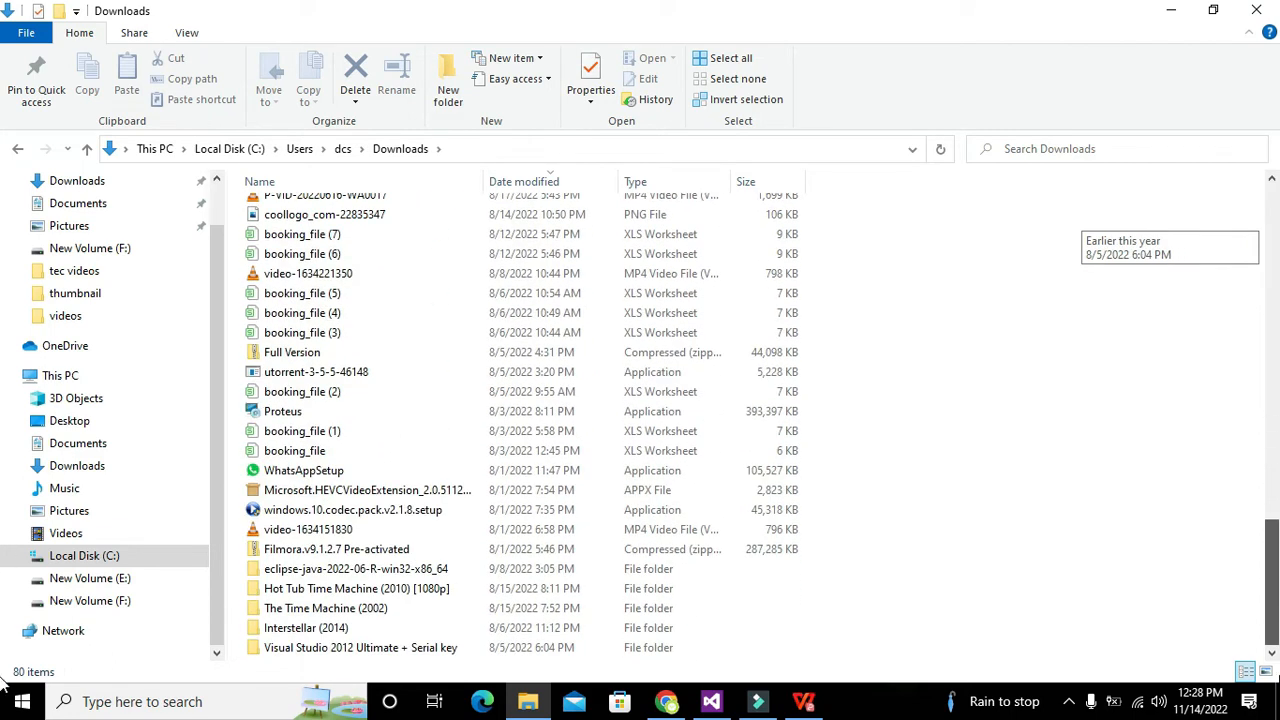
scroll(up, 3)
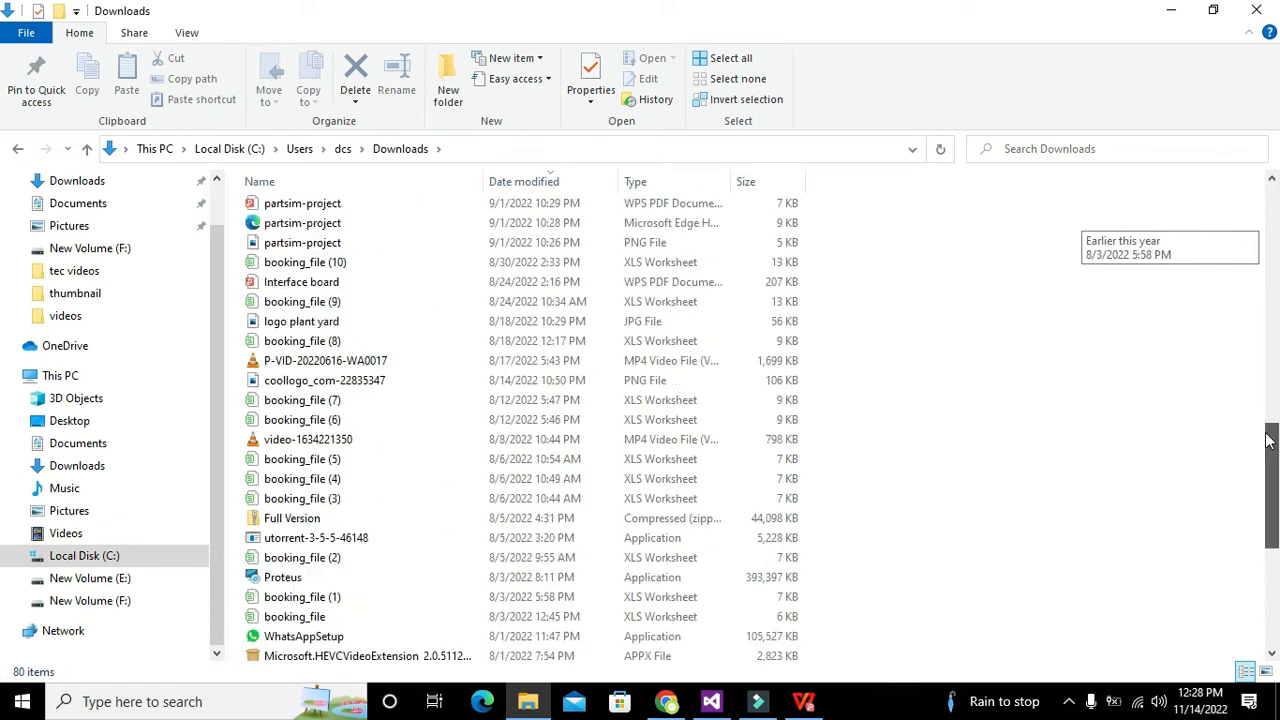
scroll(up, 3)
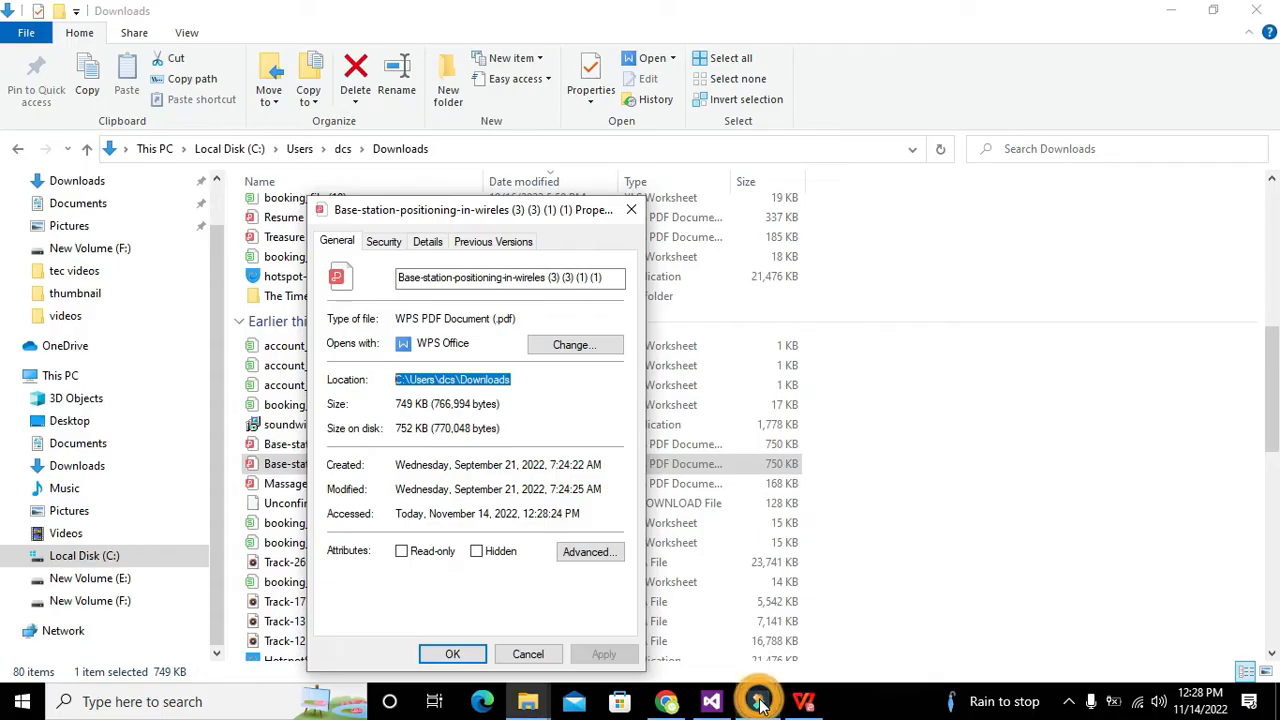
Step: Copy the PDF's location, switching between the code editor and its Properties window
click(710, 701)
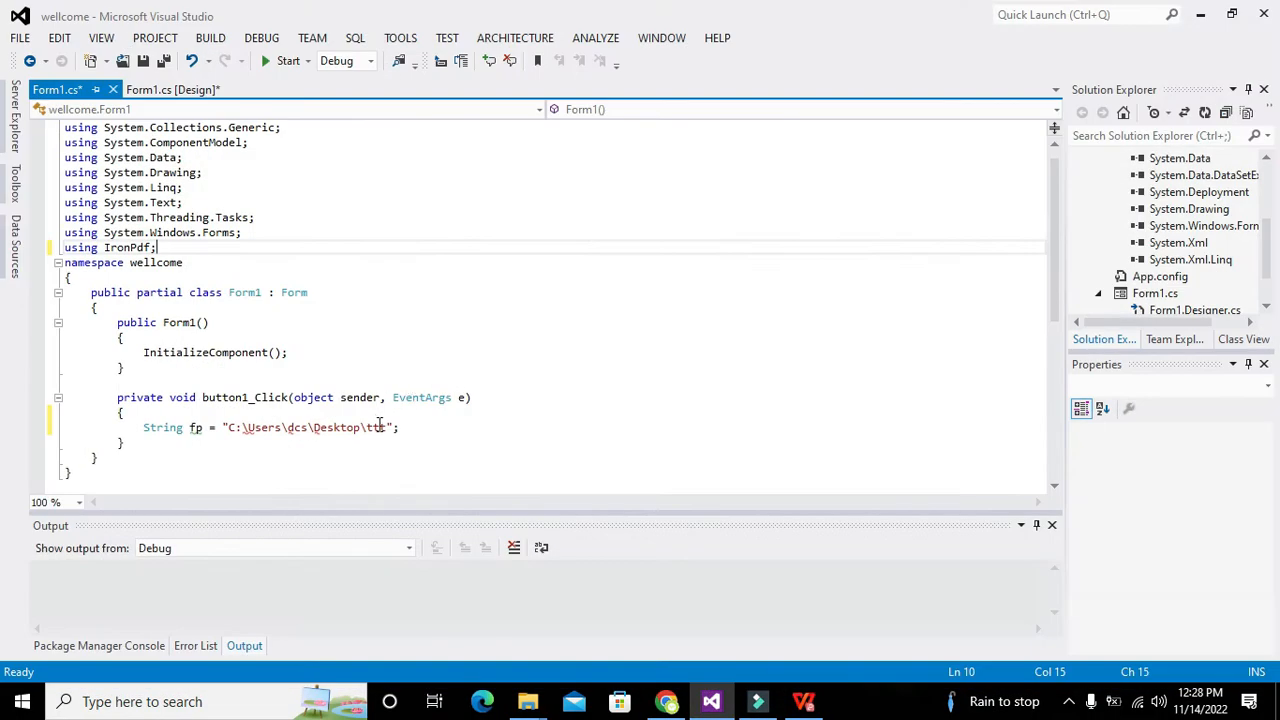
mouse_move(162, 427)
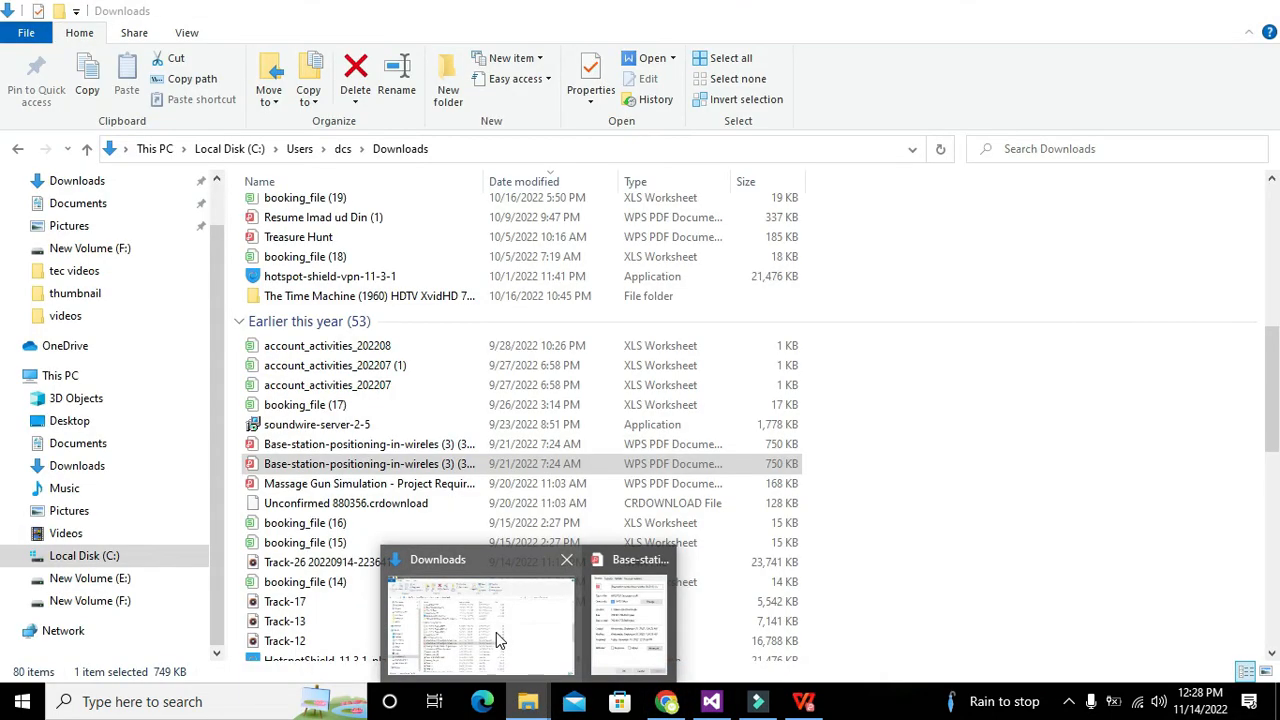
click(628, 620)
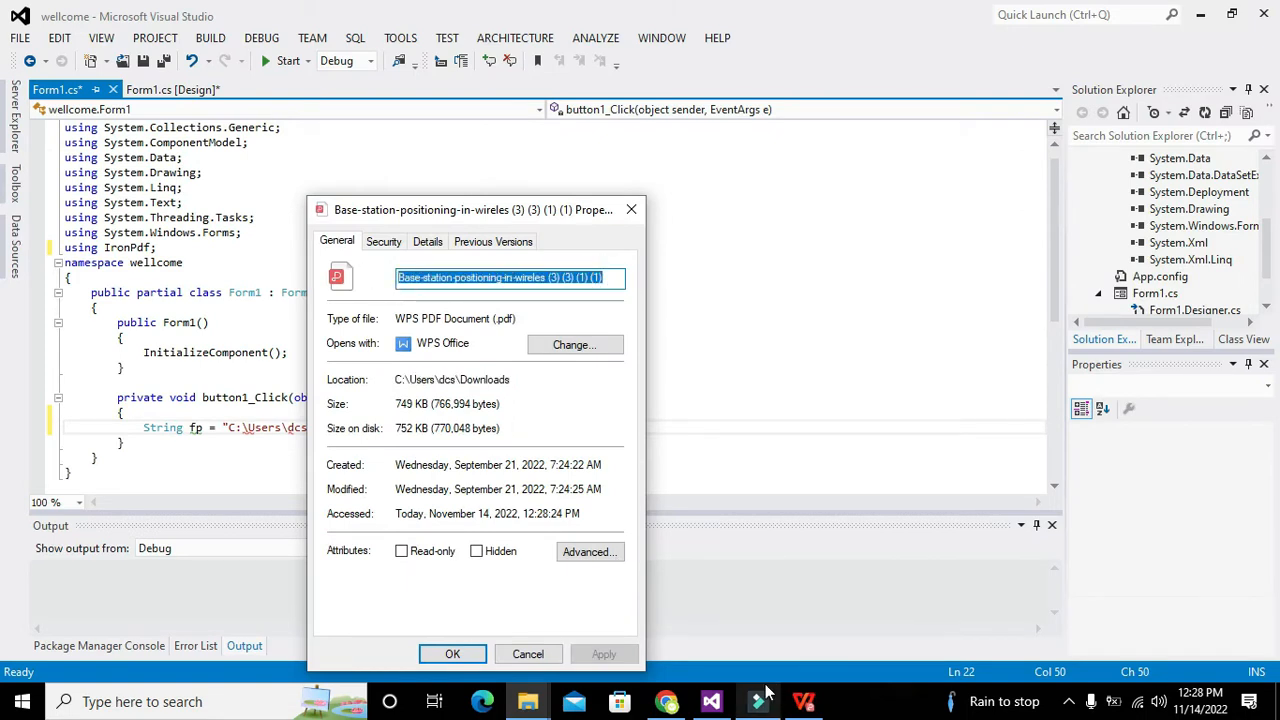
Step: Append '.pdf' to the fp path and begin the 'PdfDocument PDF=' declaration
click(452, 653)
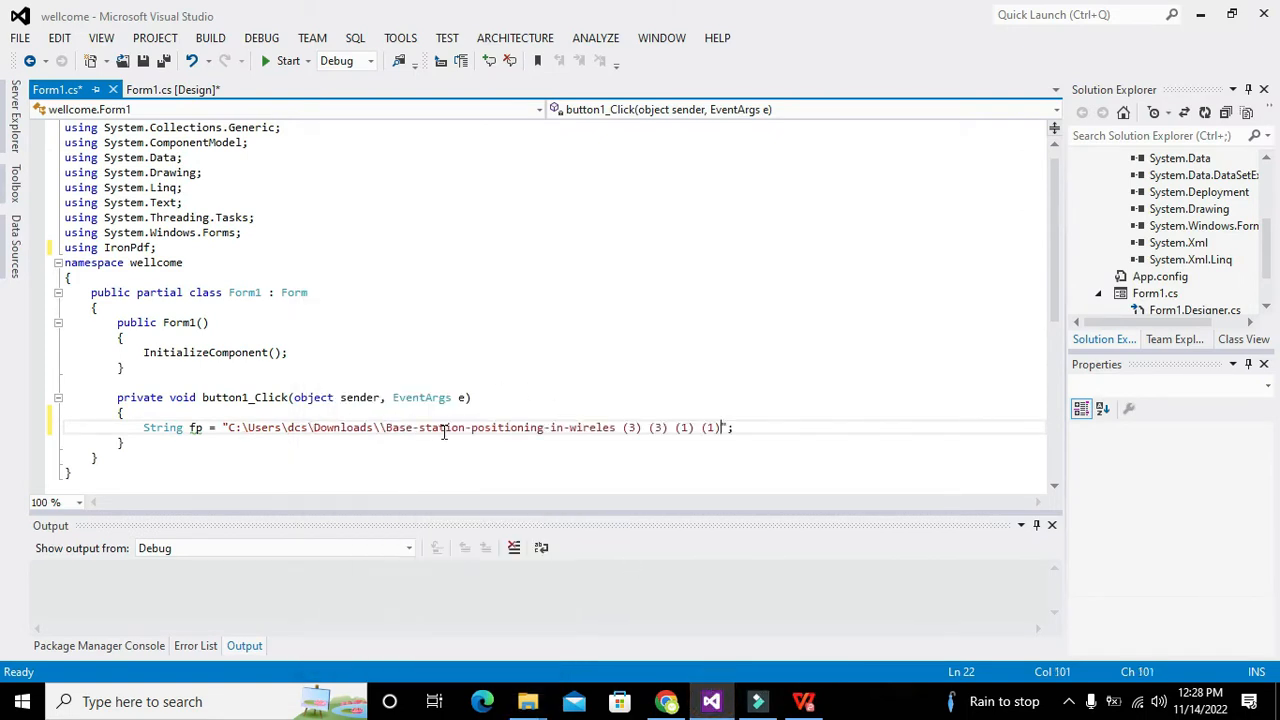
text(.pdf)
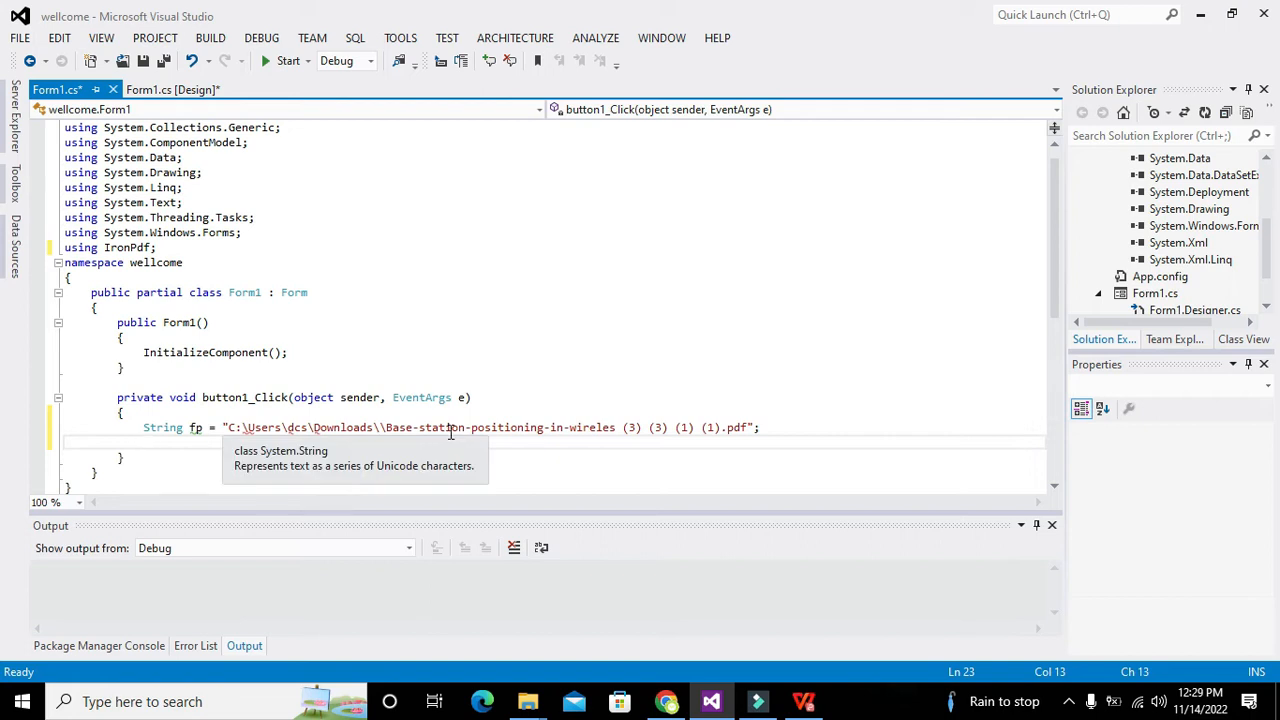
text(P)
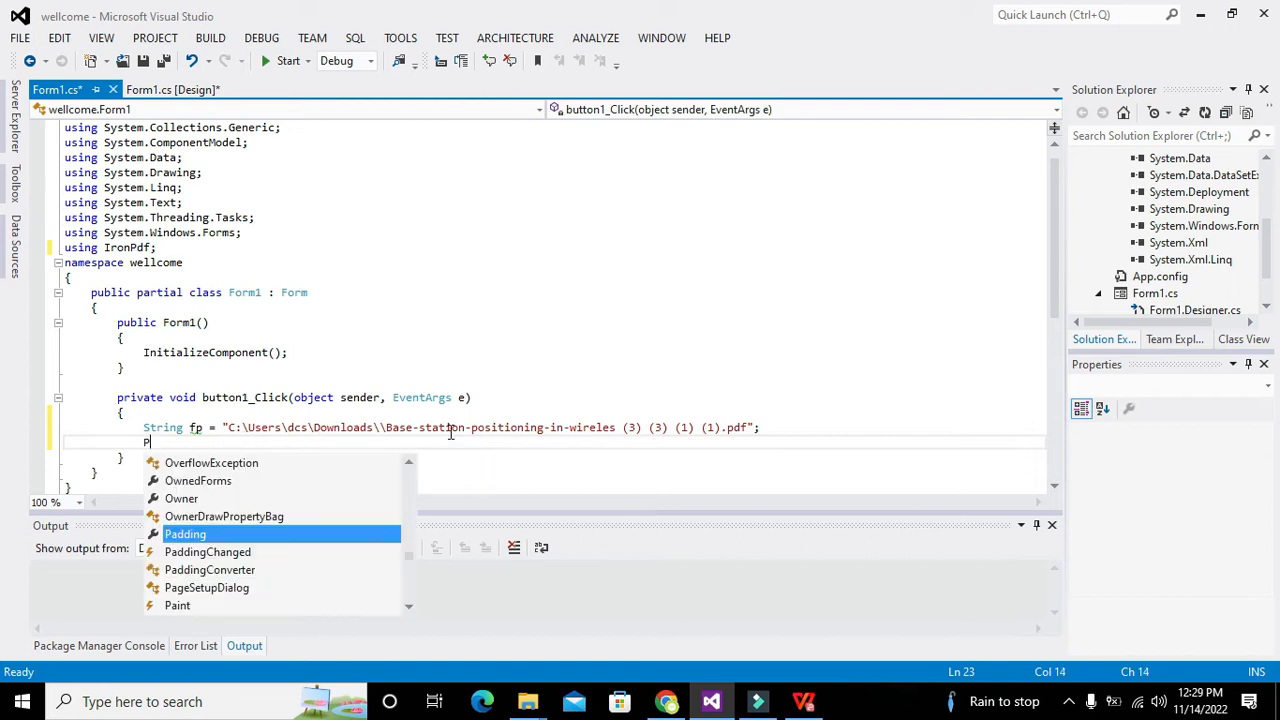
text(dfDocument)
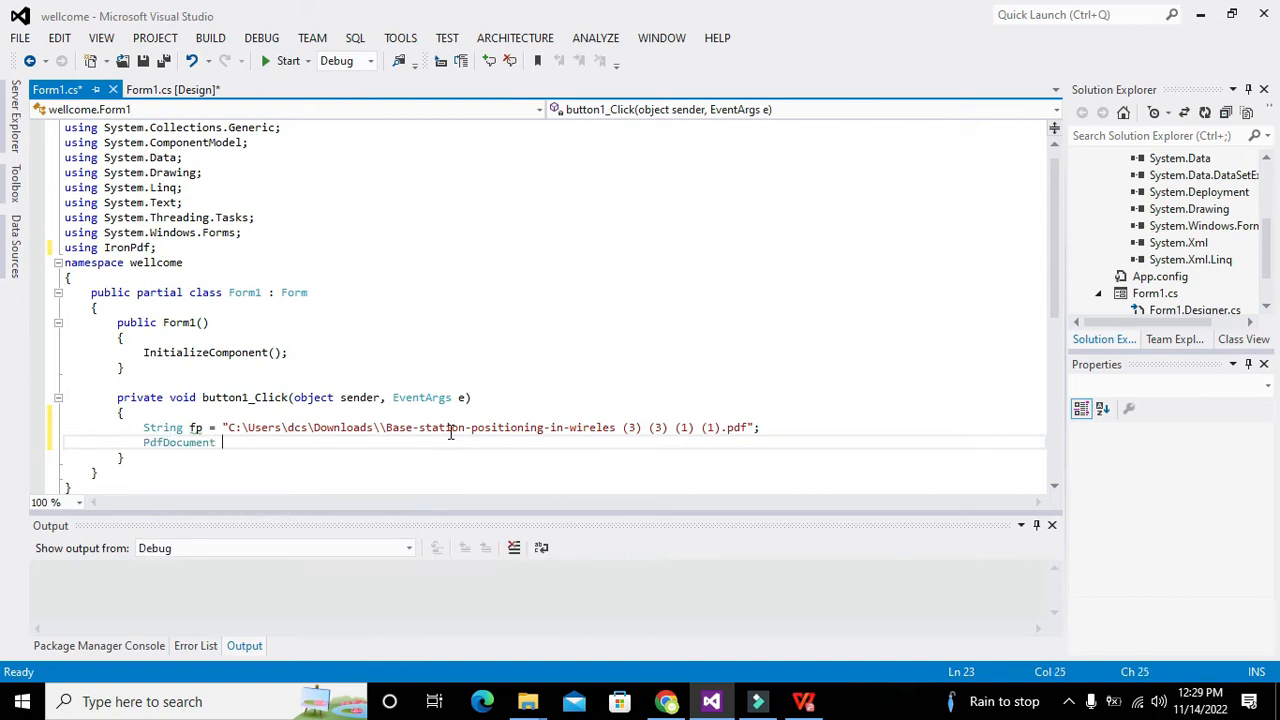
text(PDF)
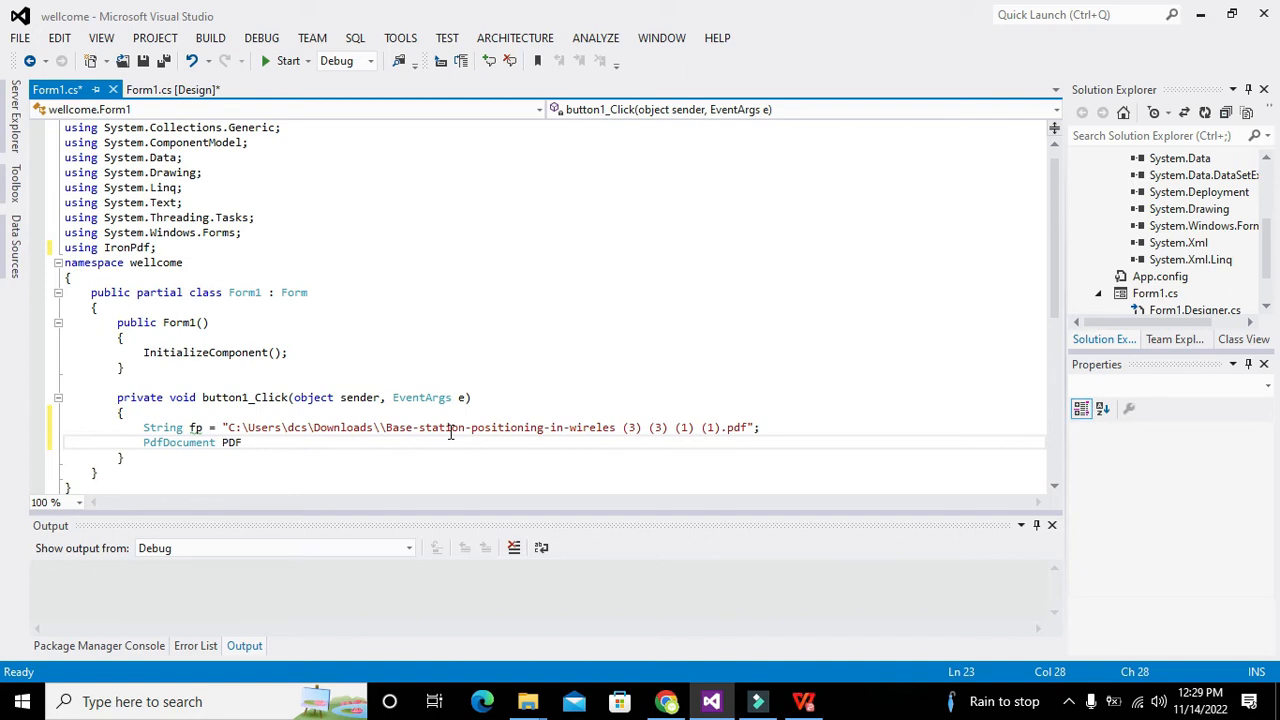
text(=)
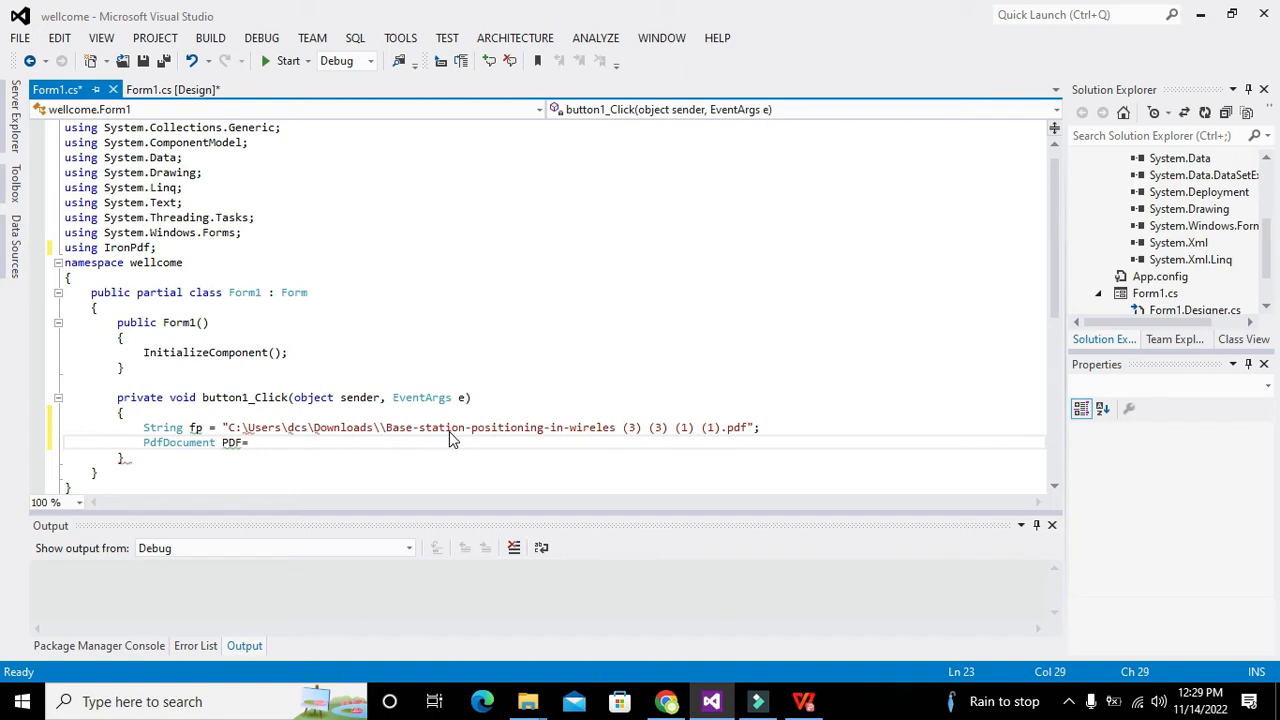
Step: Finish the line as PdfDocument.FromFile(fp); and select the PDF variable name
text(Pd)
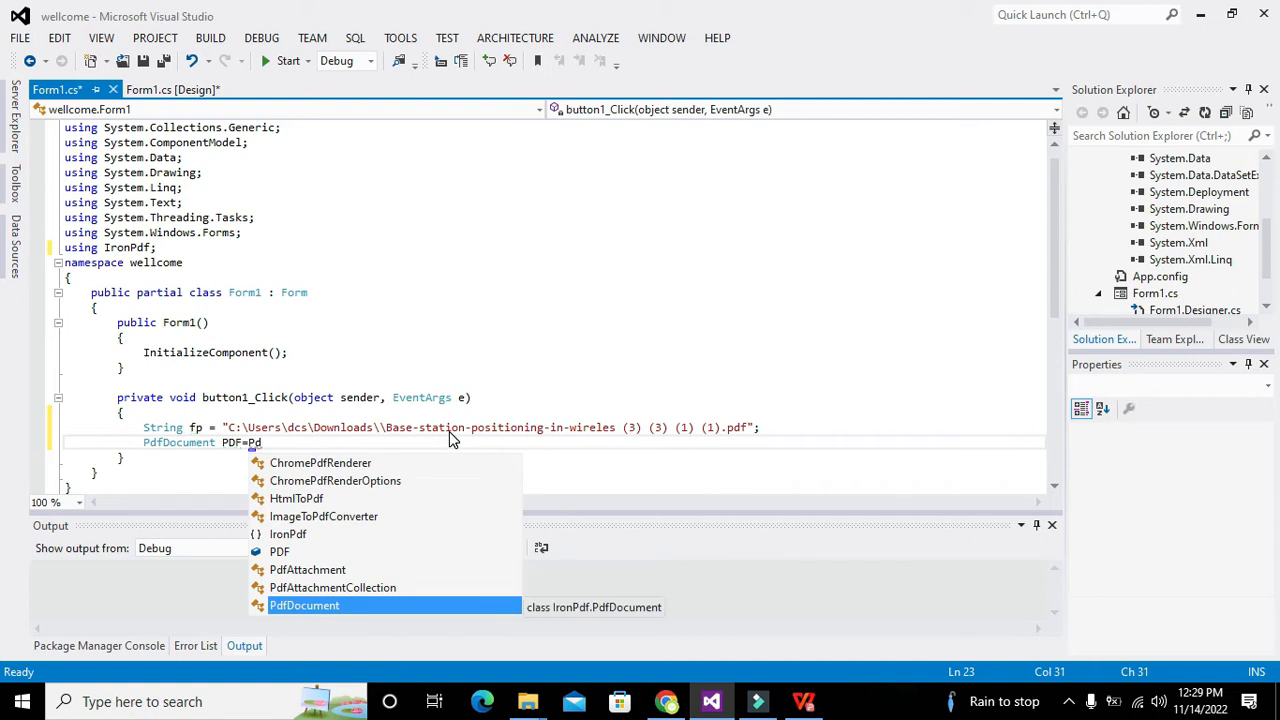
text(f)
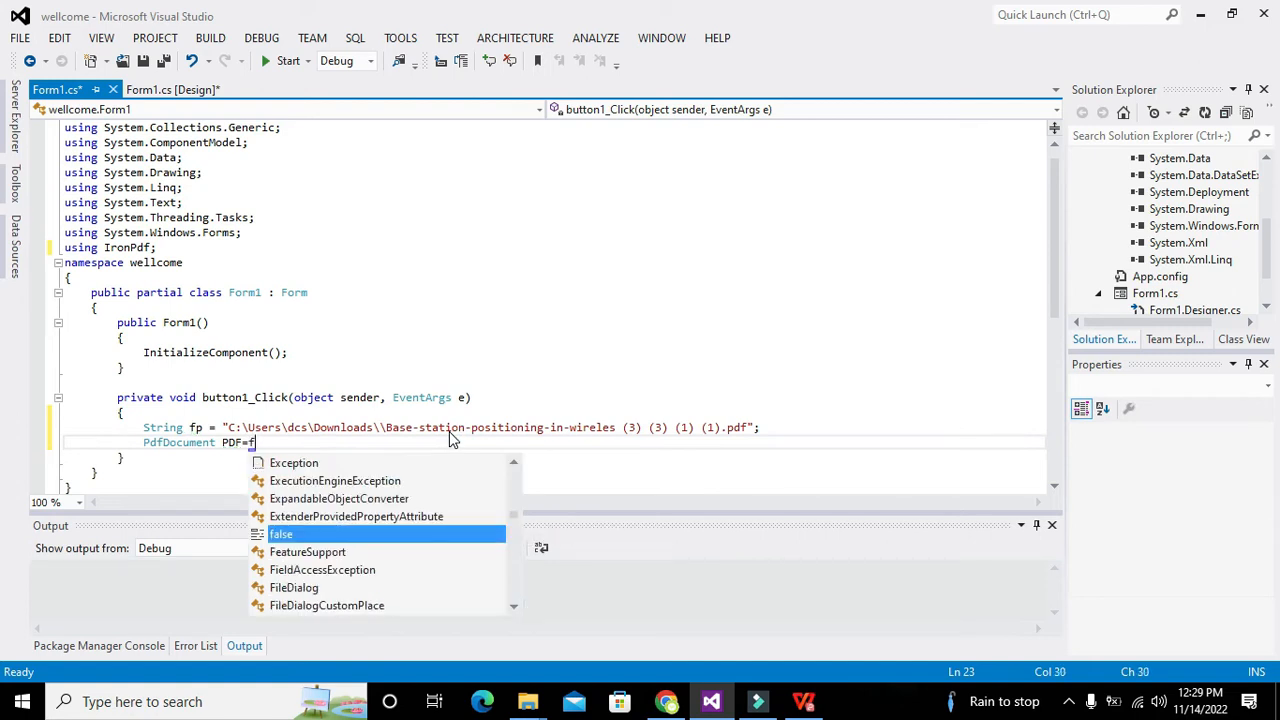
text(p)
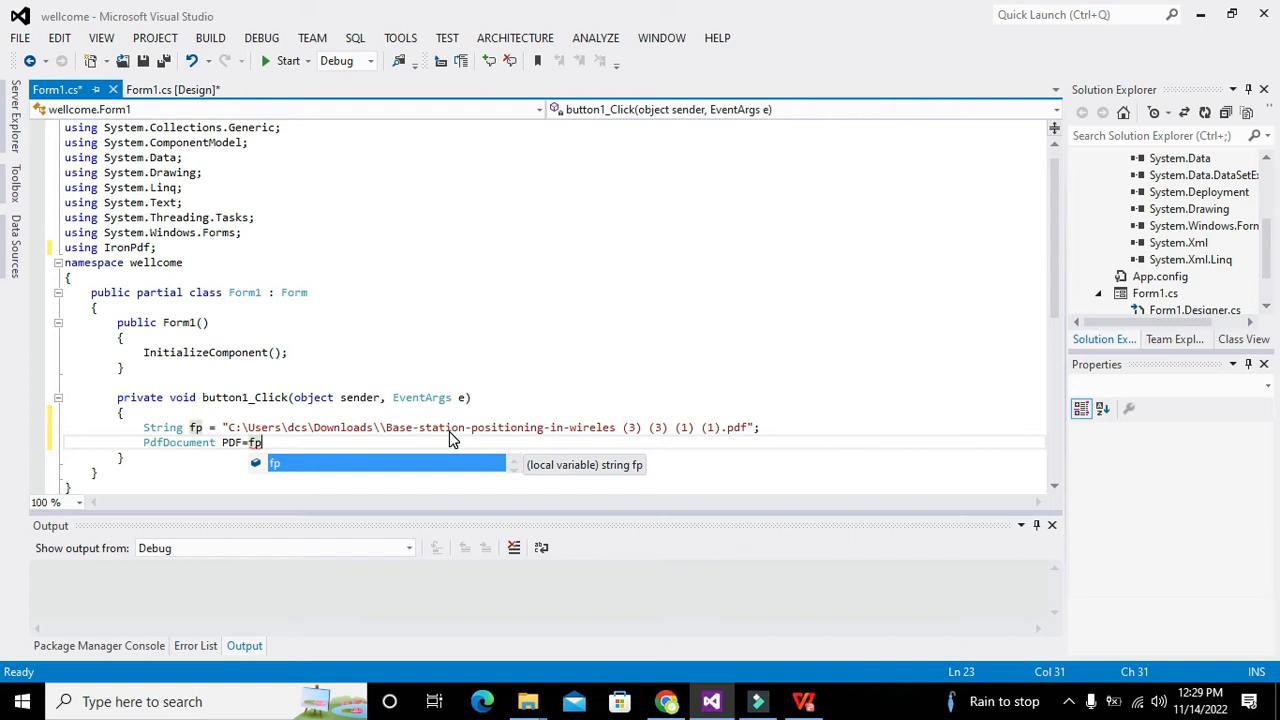
mouse_move(192, 422)
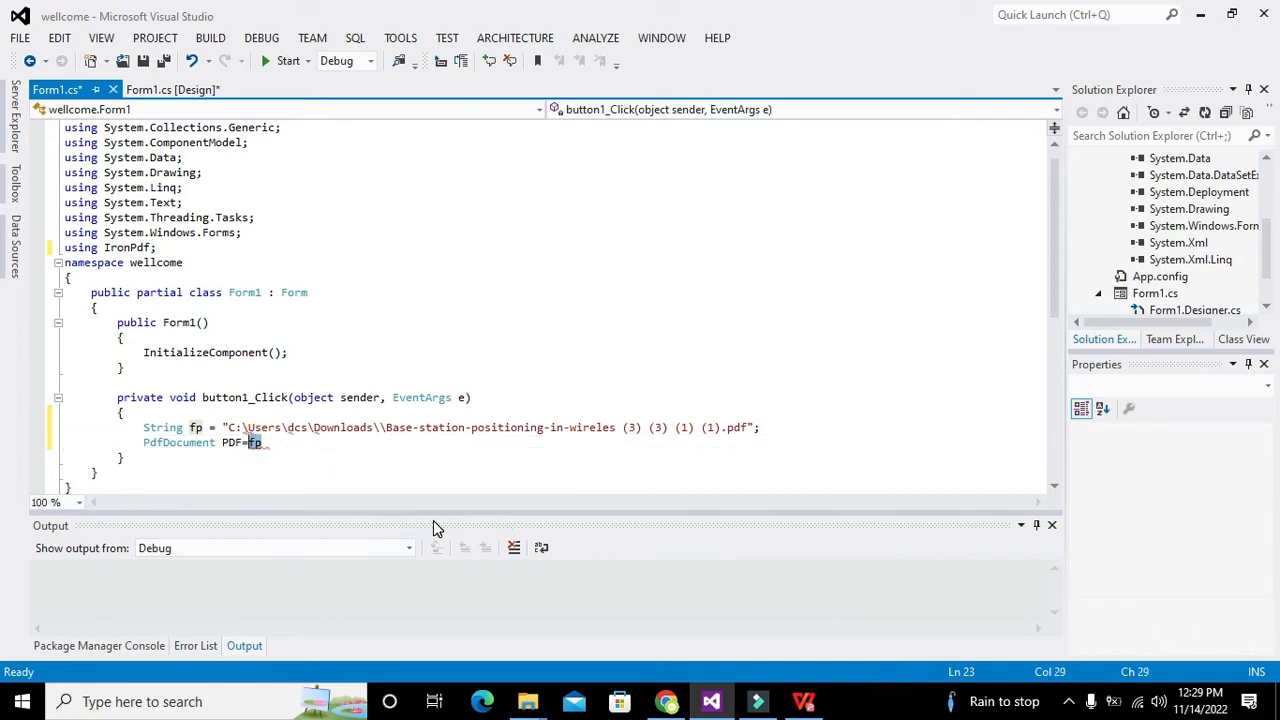
text(dfDocument)
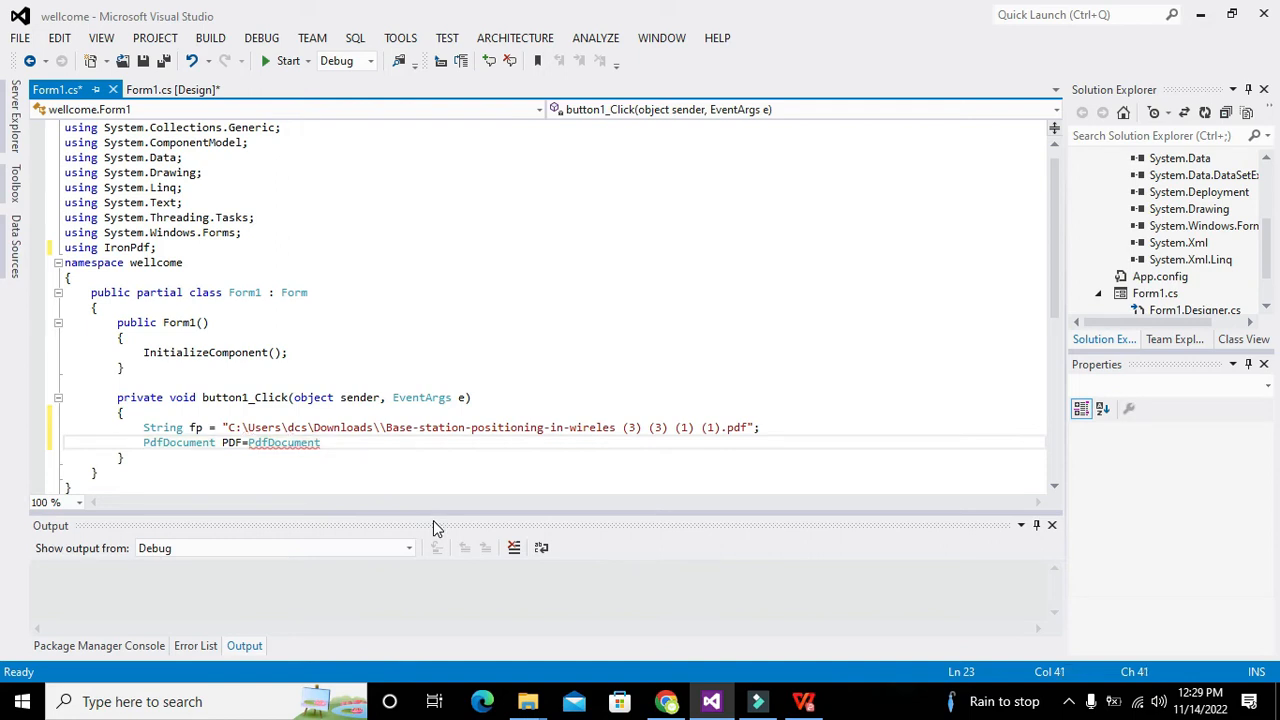
text(f)
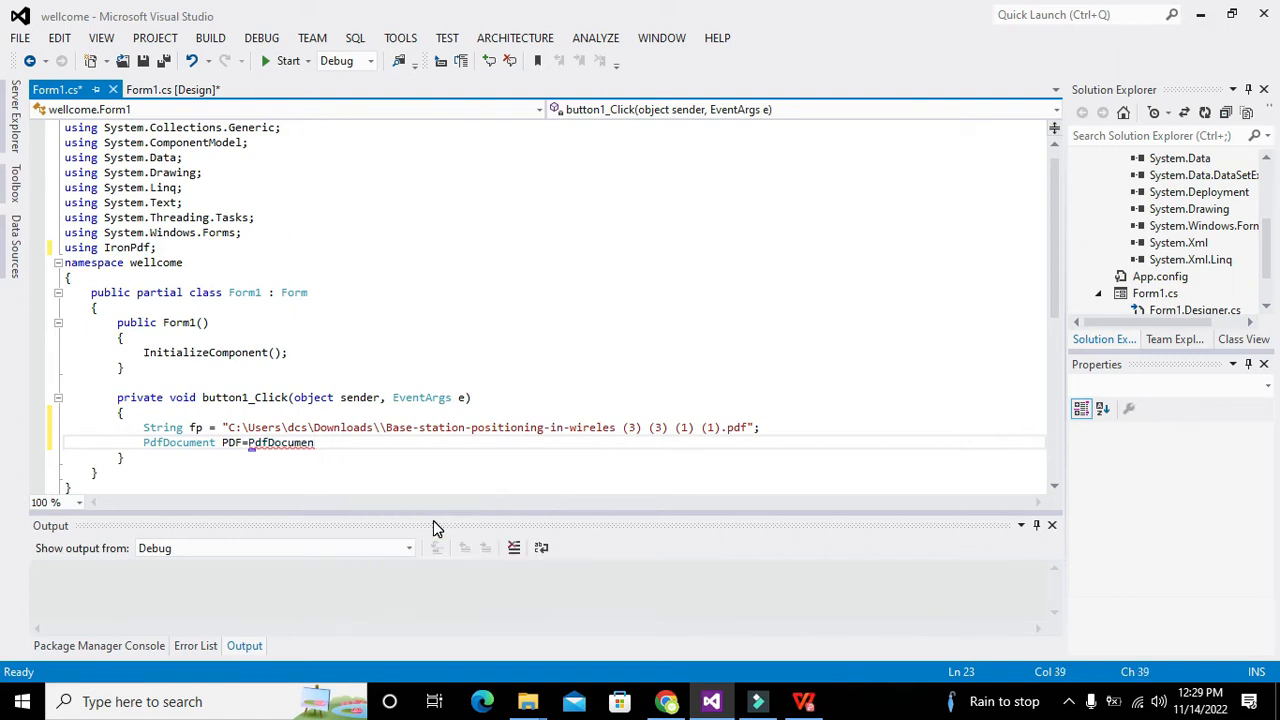
text(FromFile)
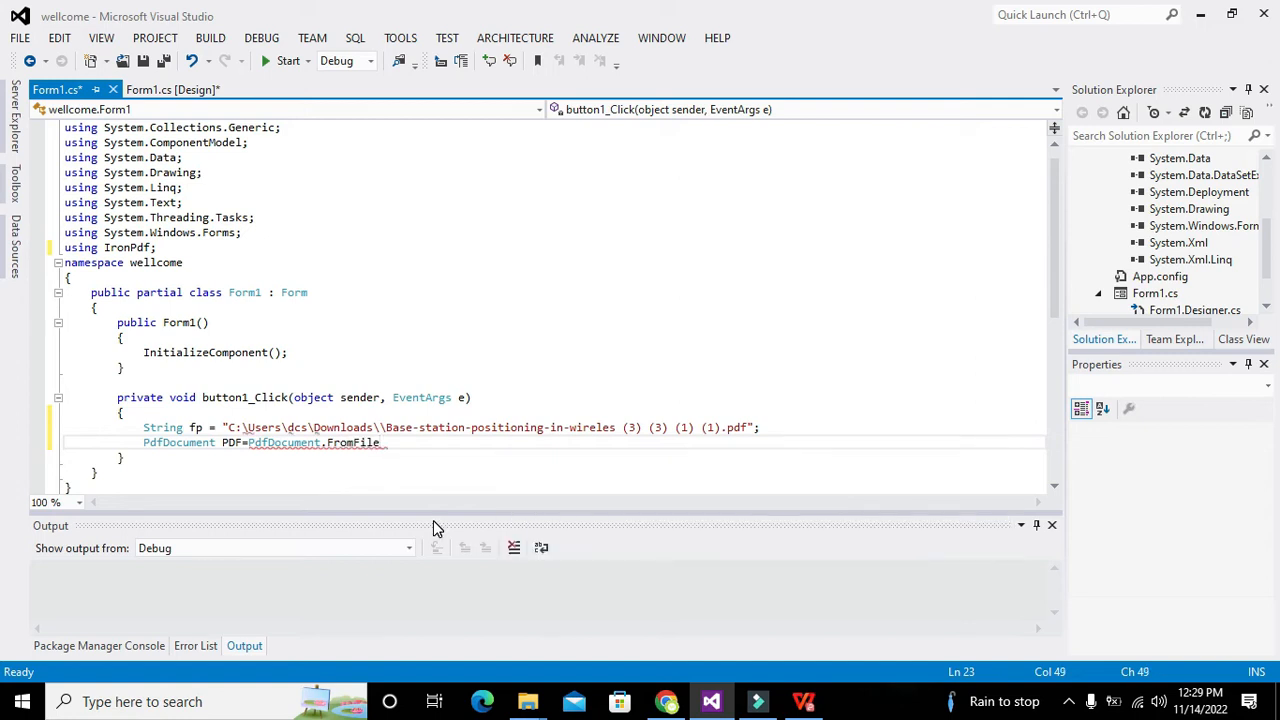
text(();)
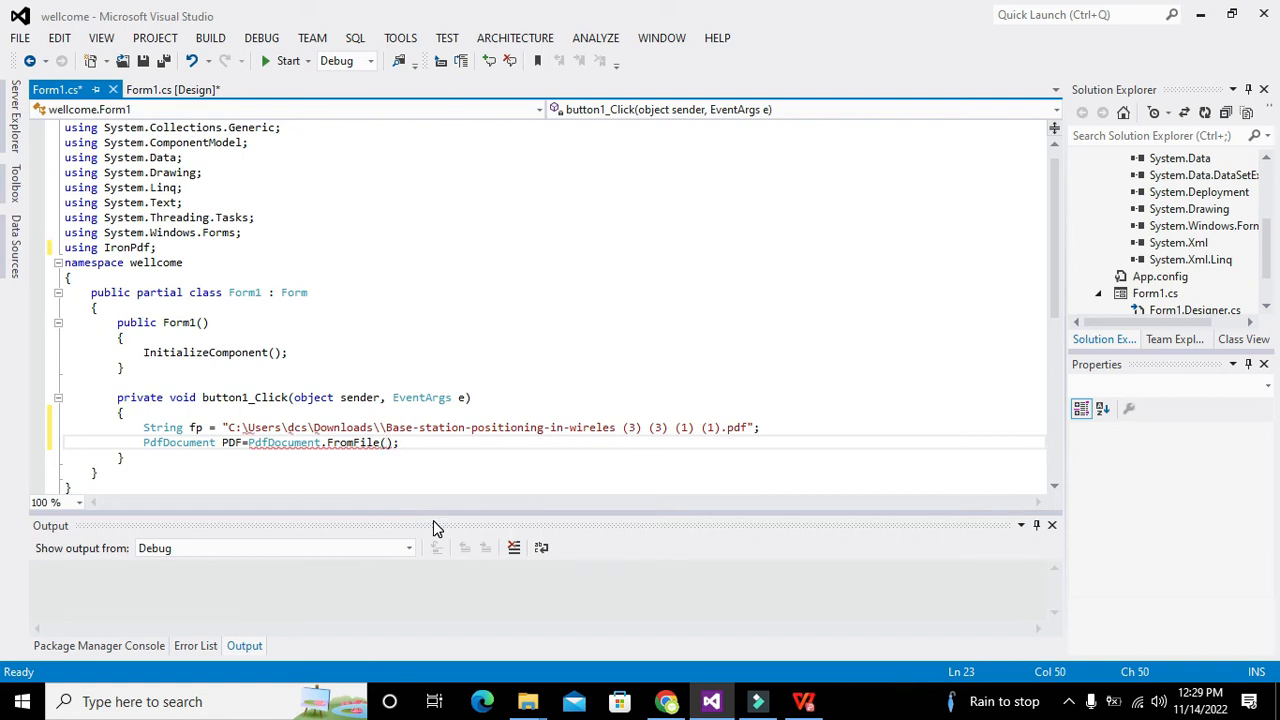
text(fp)
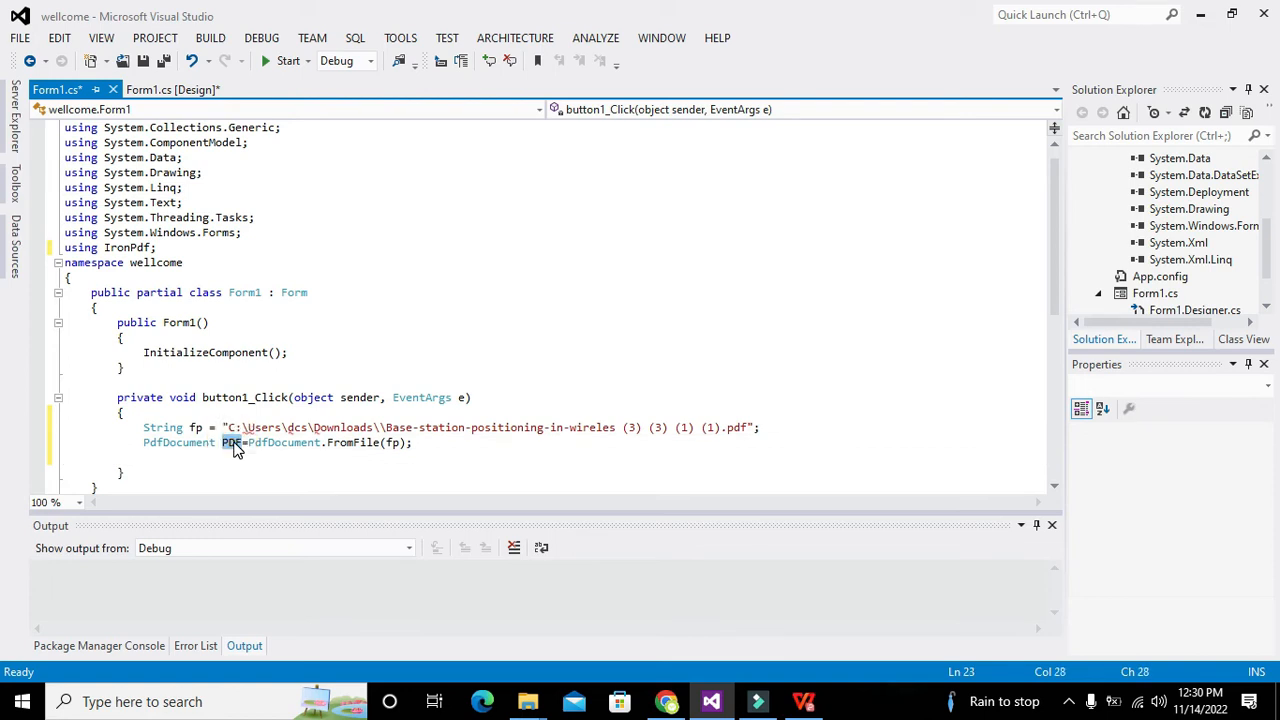
mouse_move(230, 442)
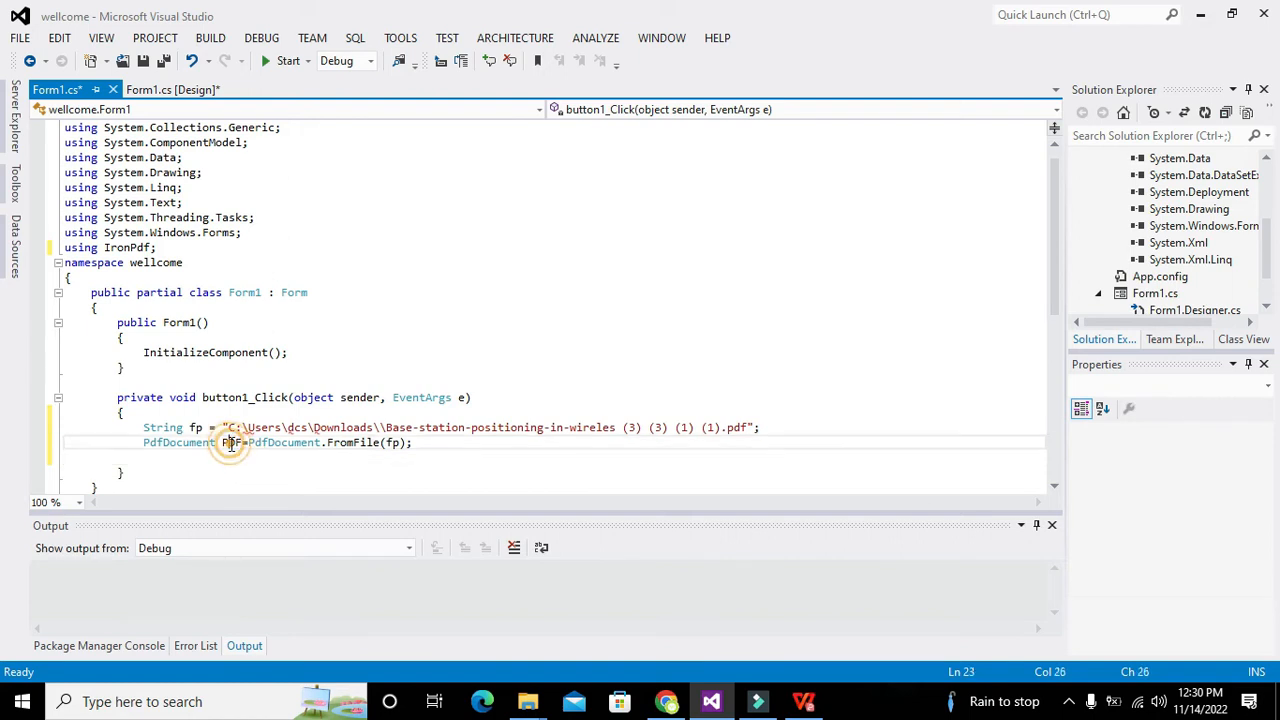
mouse_move(180, 442)
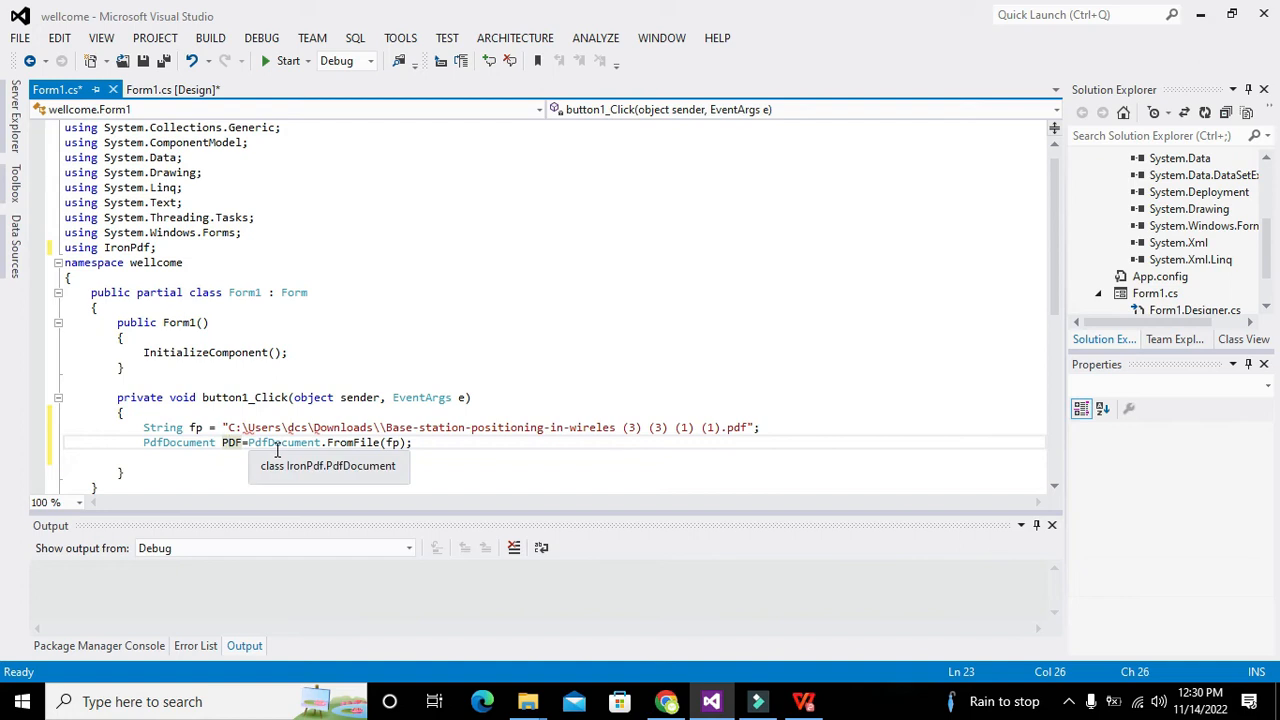
mouse_move(340, 447)
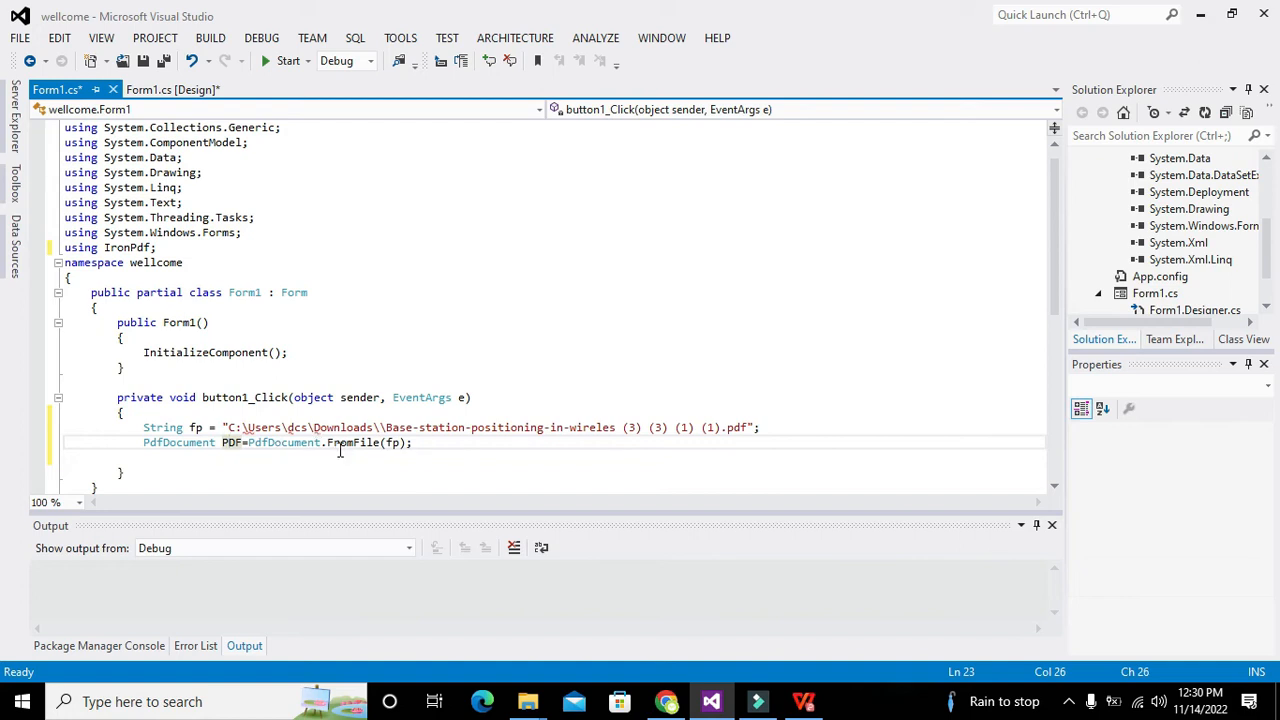
mouse_move(350, 442)
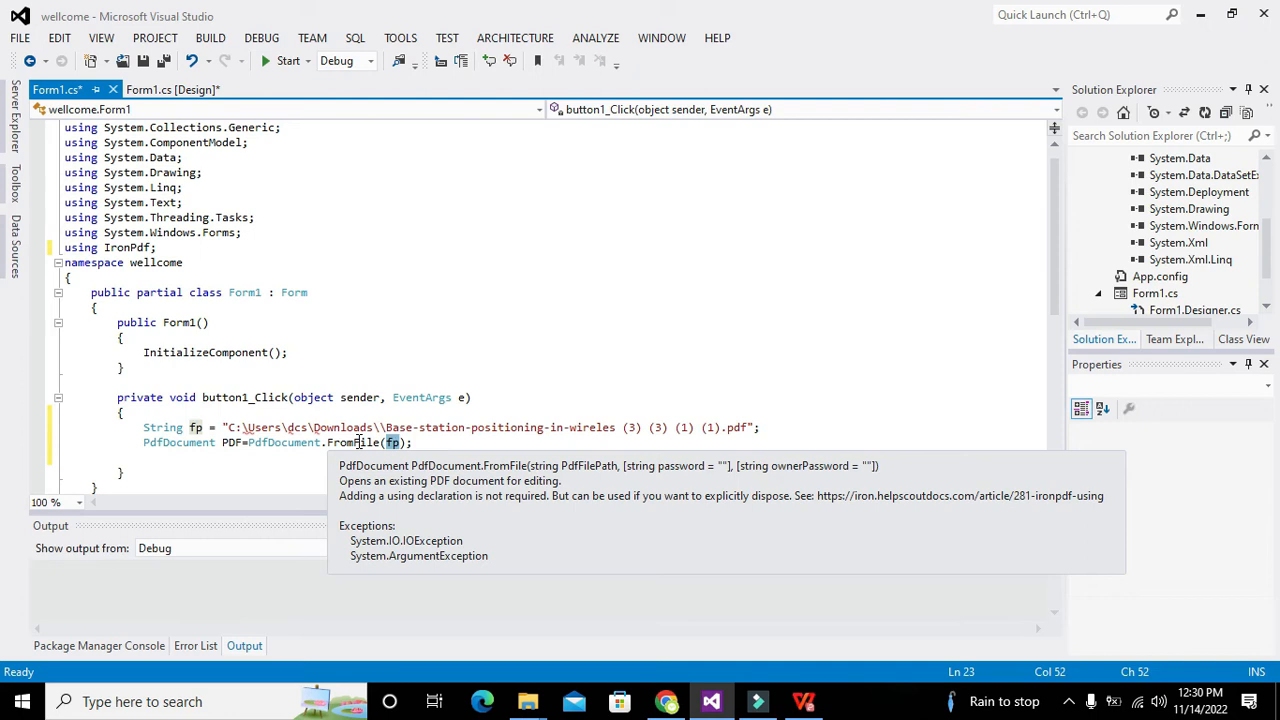
click(391, 442)
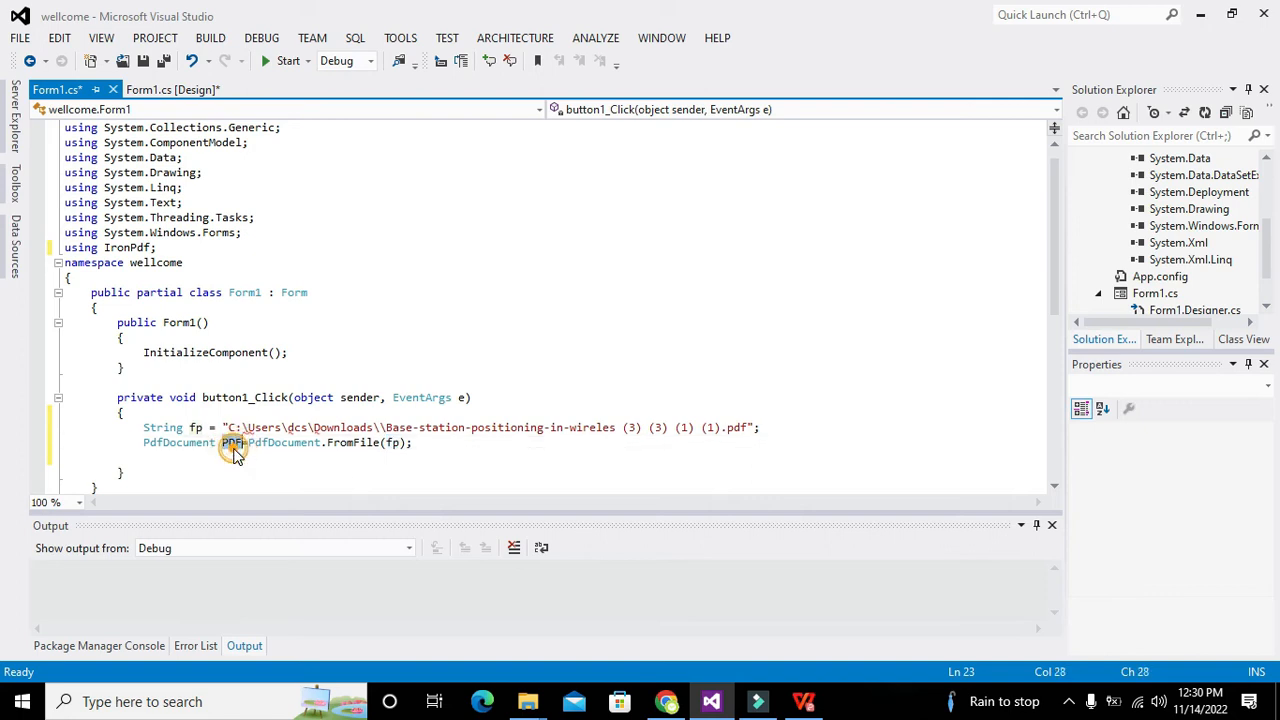
double_click(231, 442)
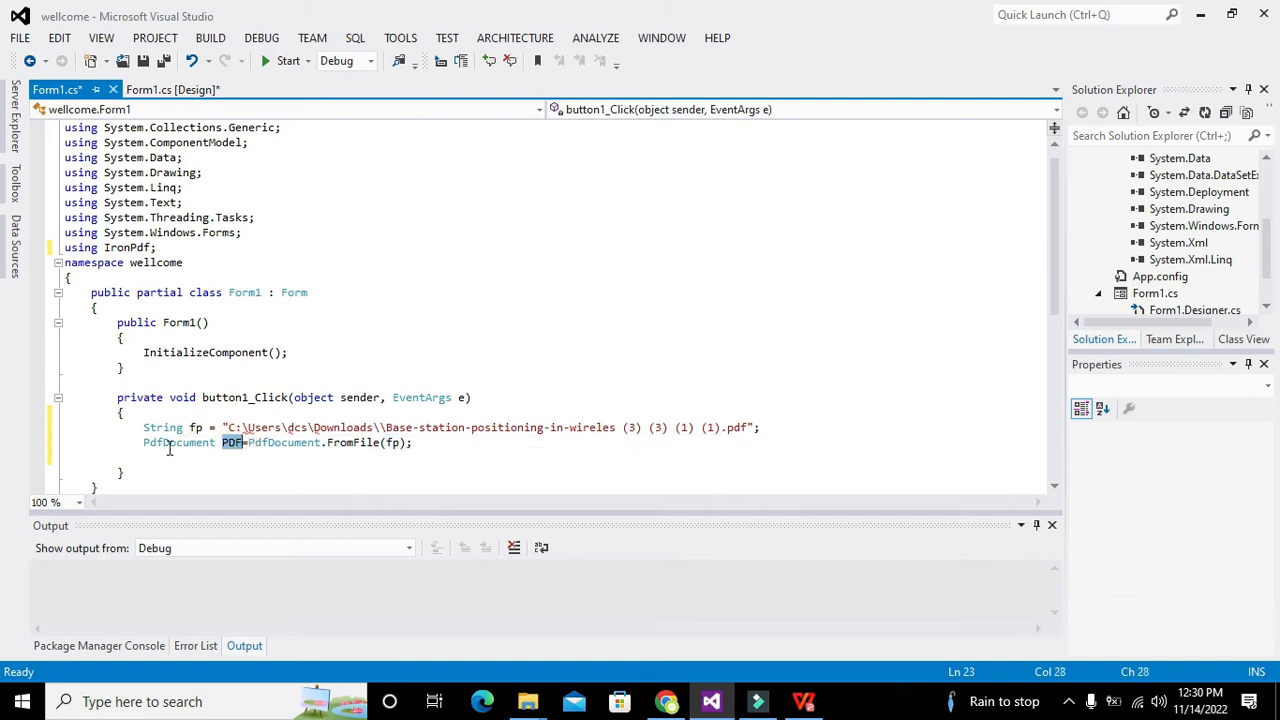
Step: Add the statement 'String fff=PDF.ToString();' below the PDF load
click(165, 457)
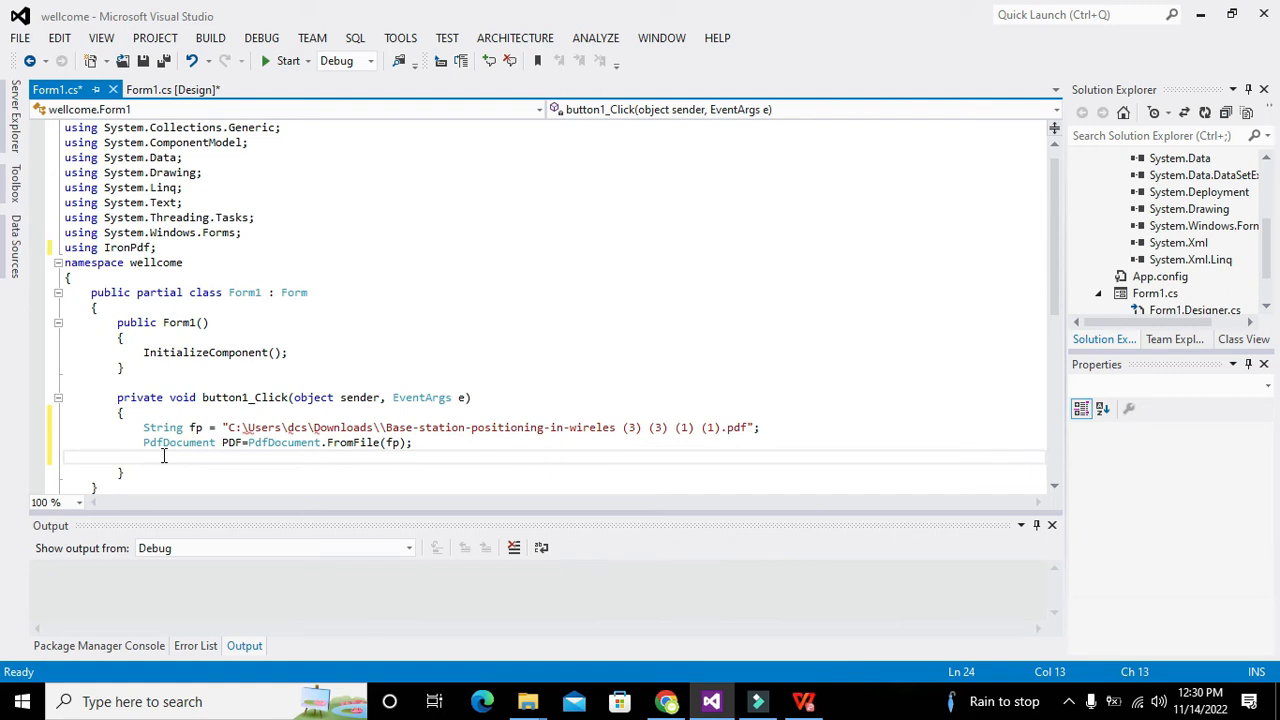
text(String)
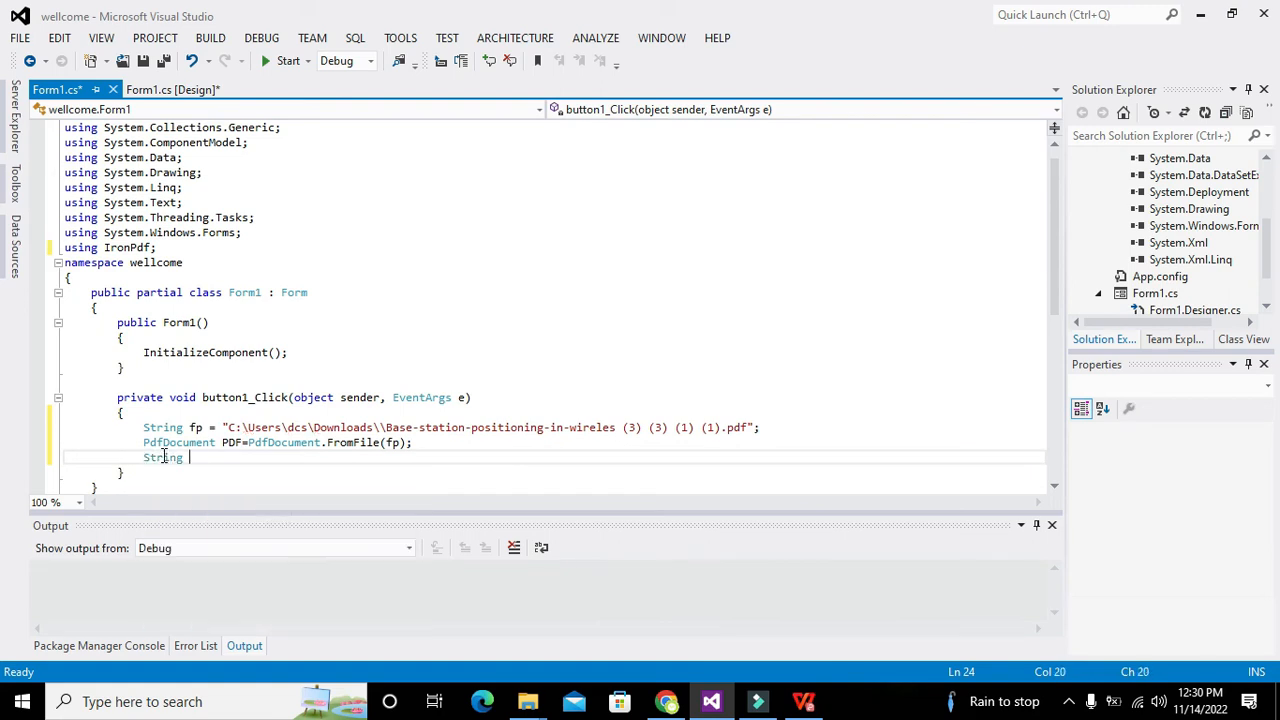
text(fff)
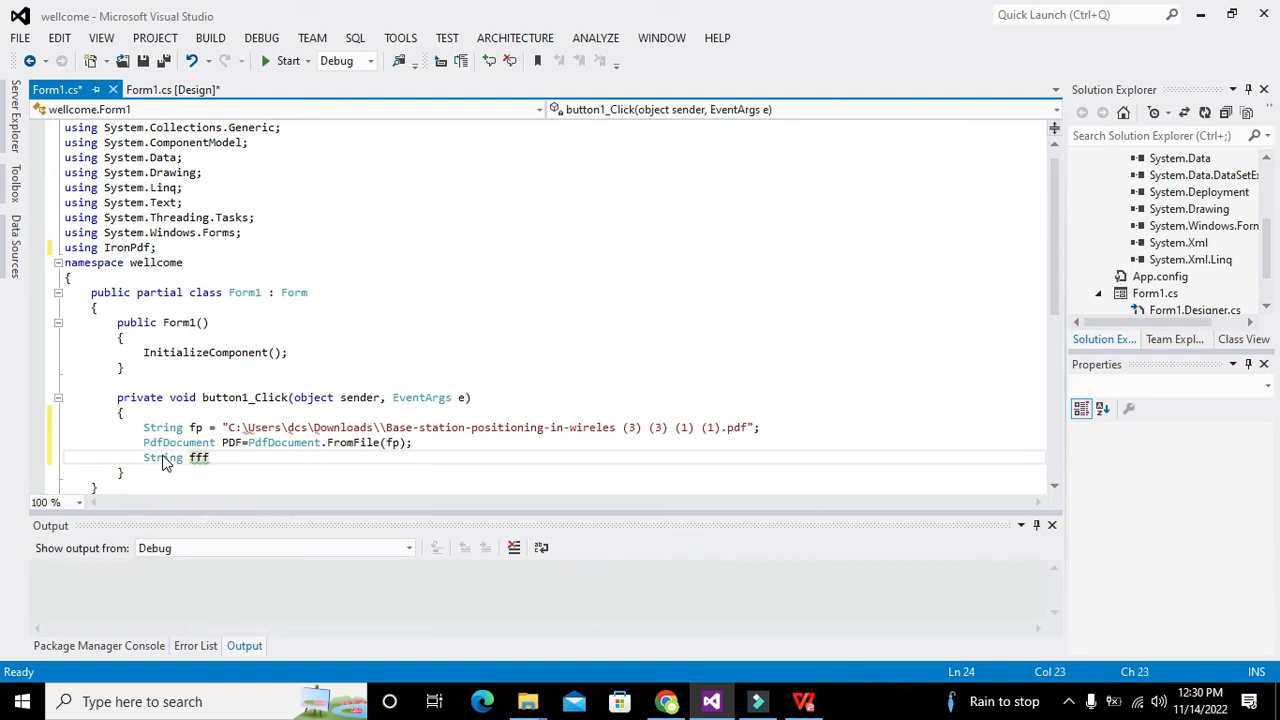
text(=)
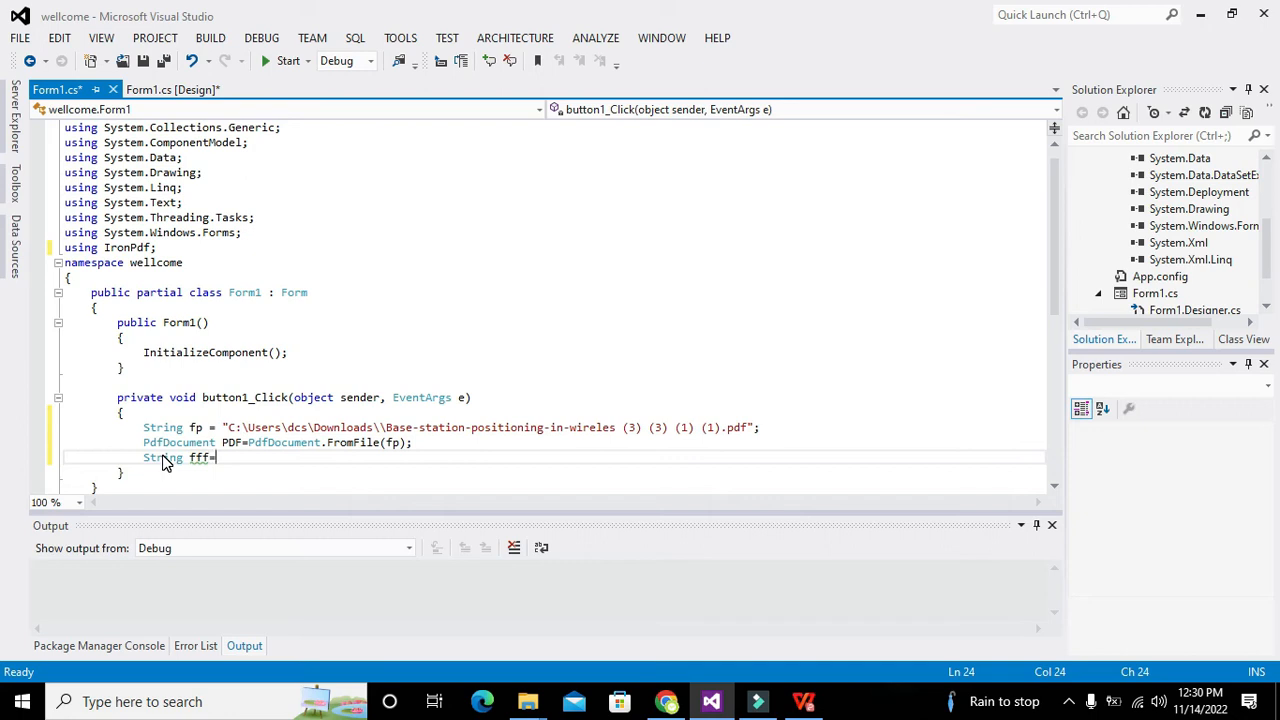
text(PDF.ToString();)
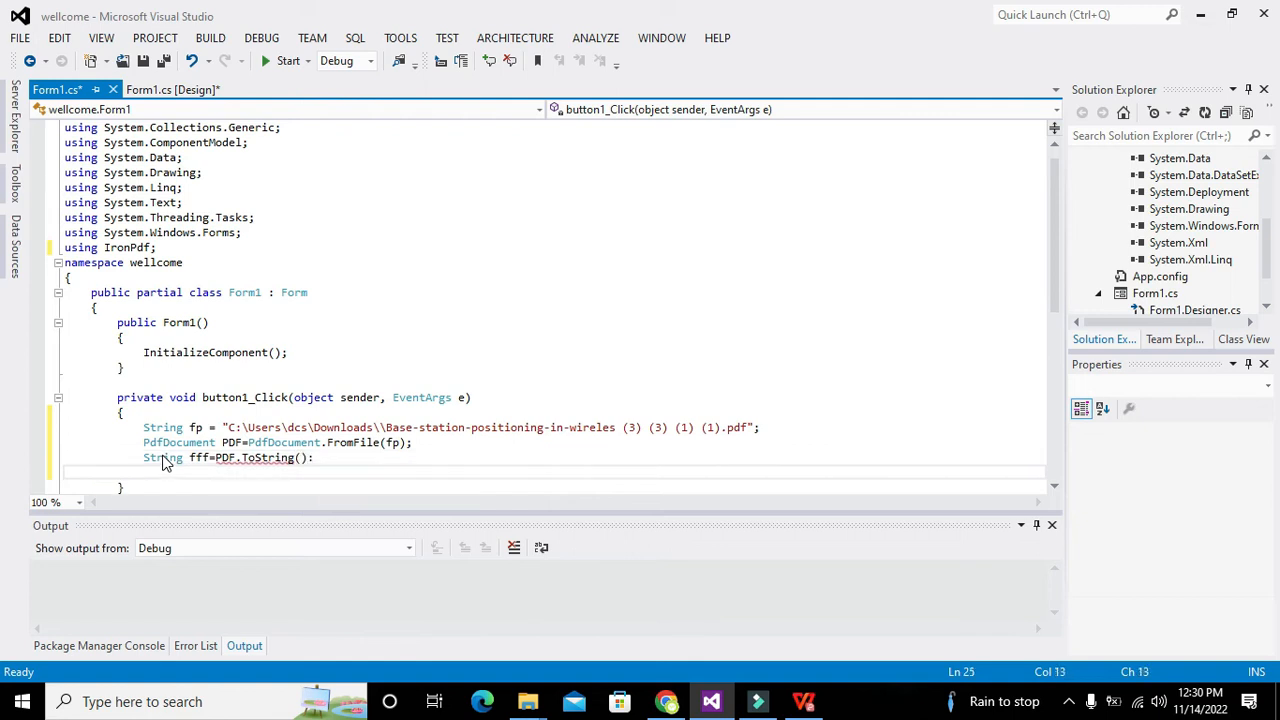
mouse_move(222, 457)
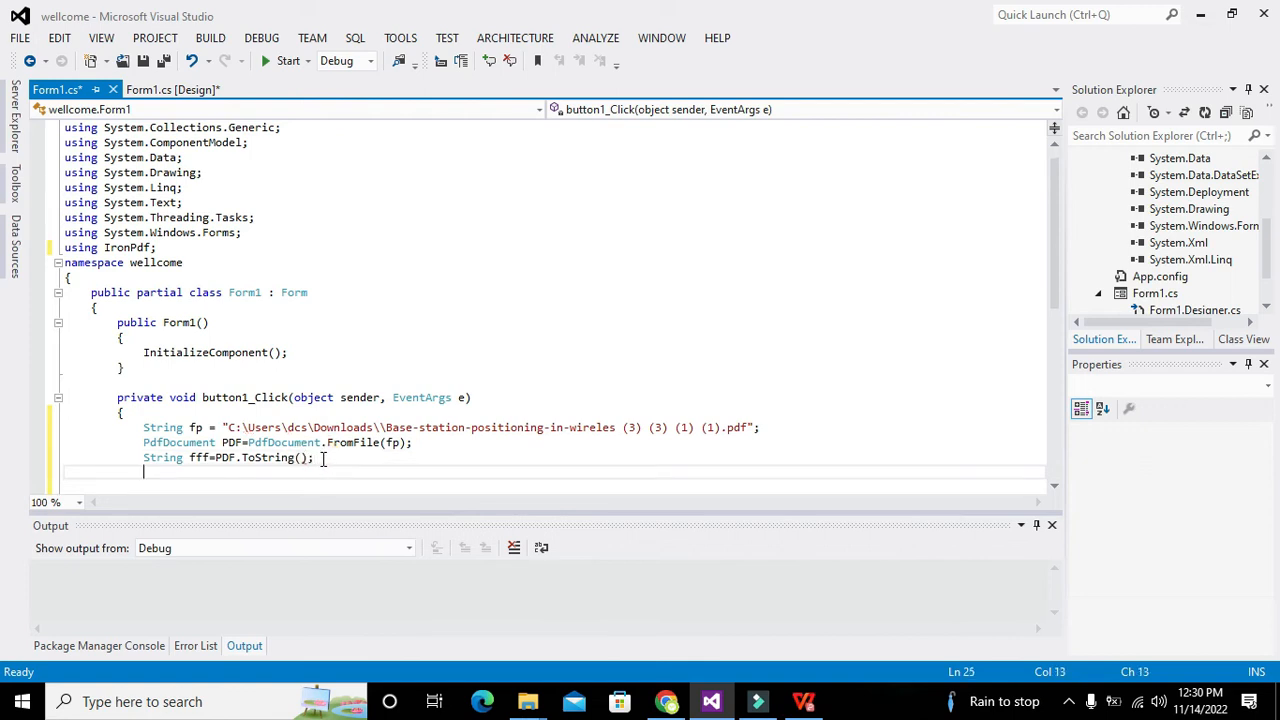
mouse_move(325, 468)
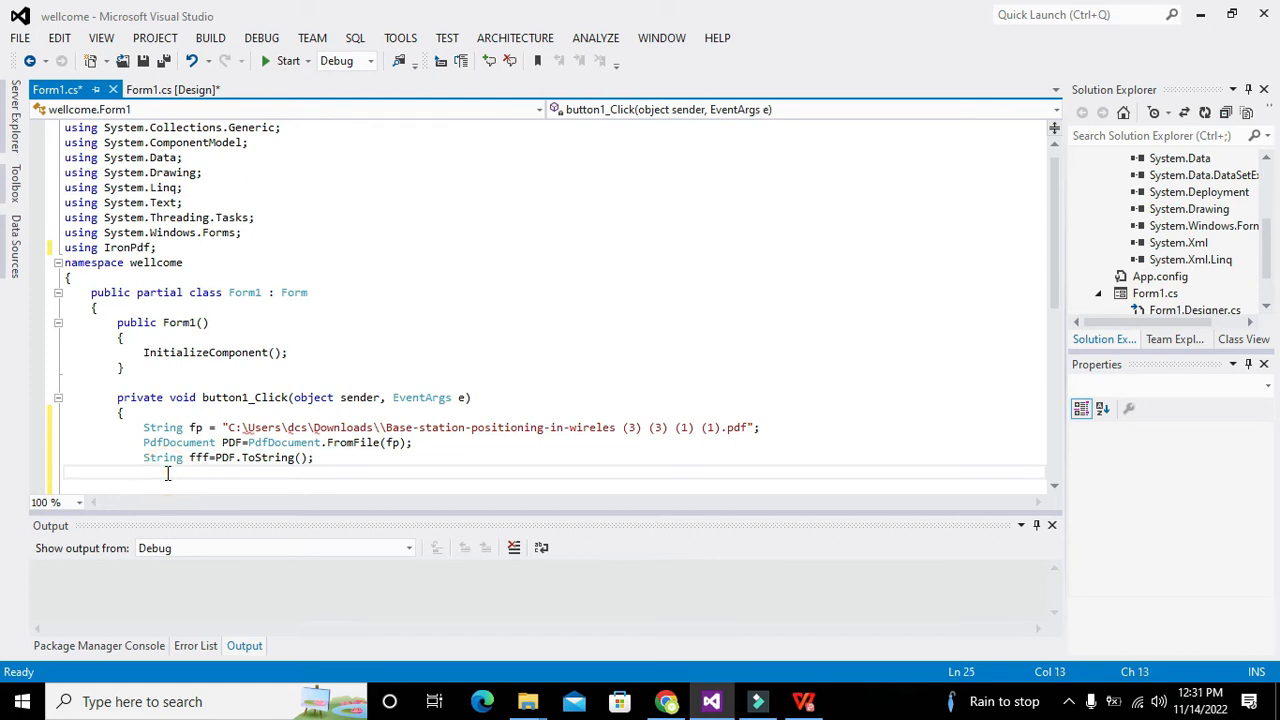
Step: Add 'Console.WriteLine(fff);' to print the string
text(Conso)
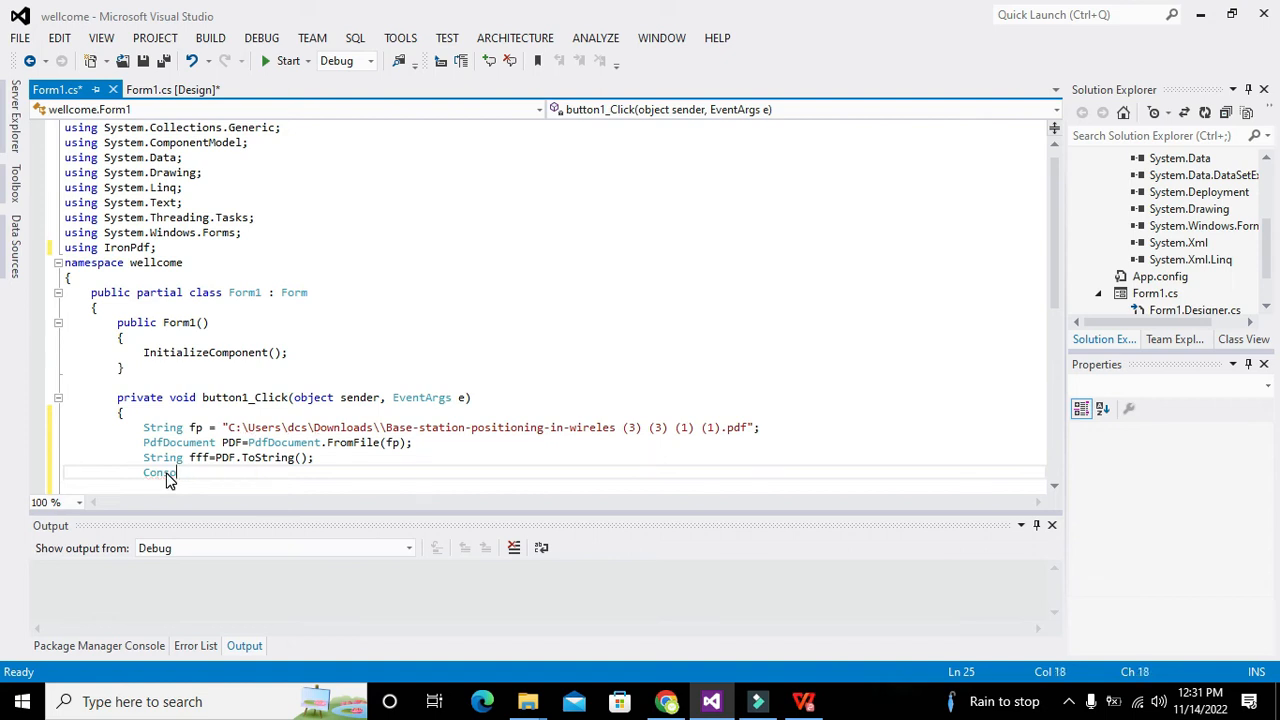
key(backspace)
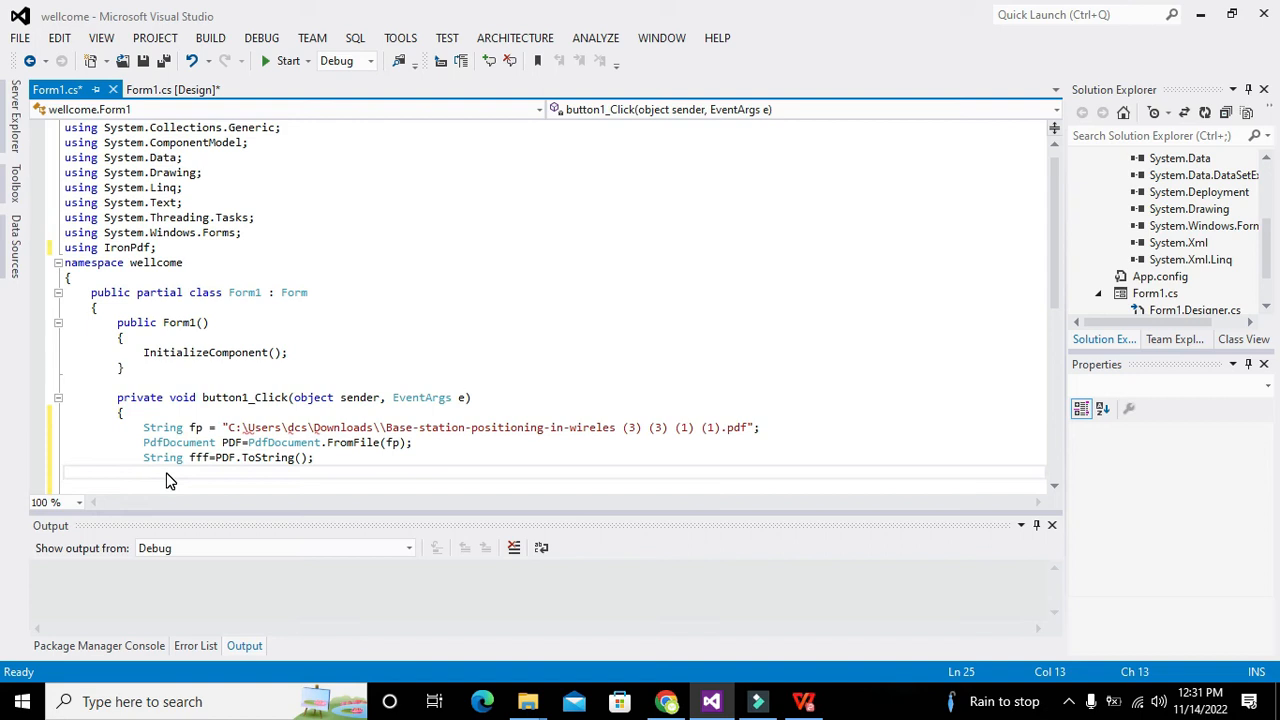
text(Console.Write)
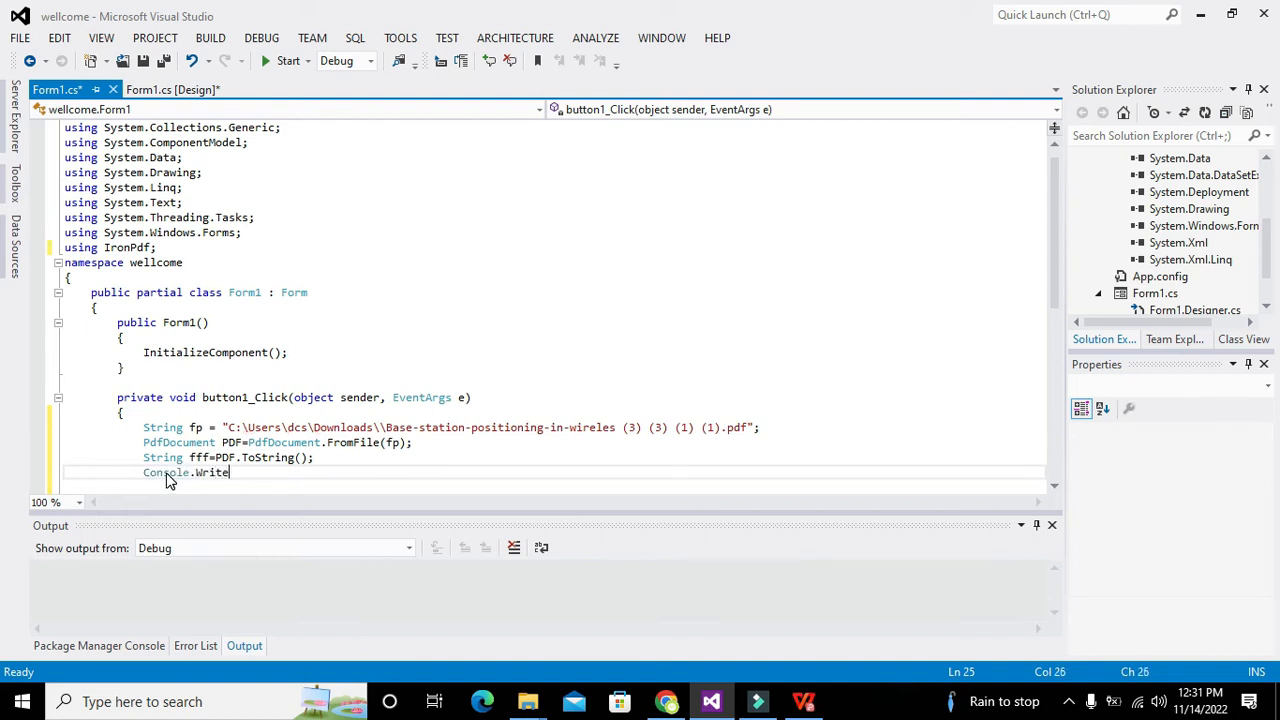
text(Line()
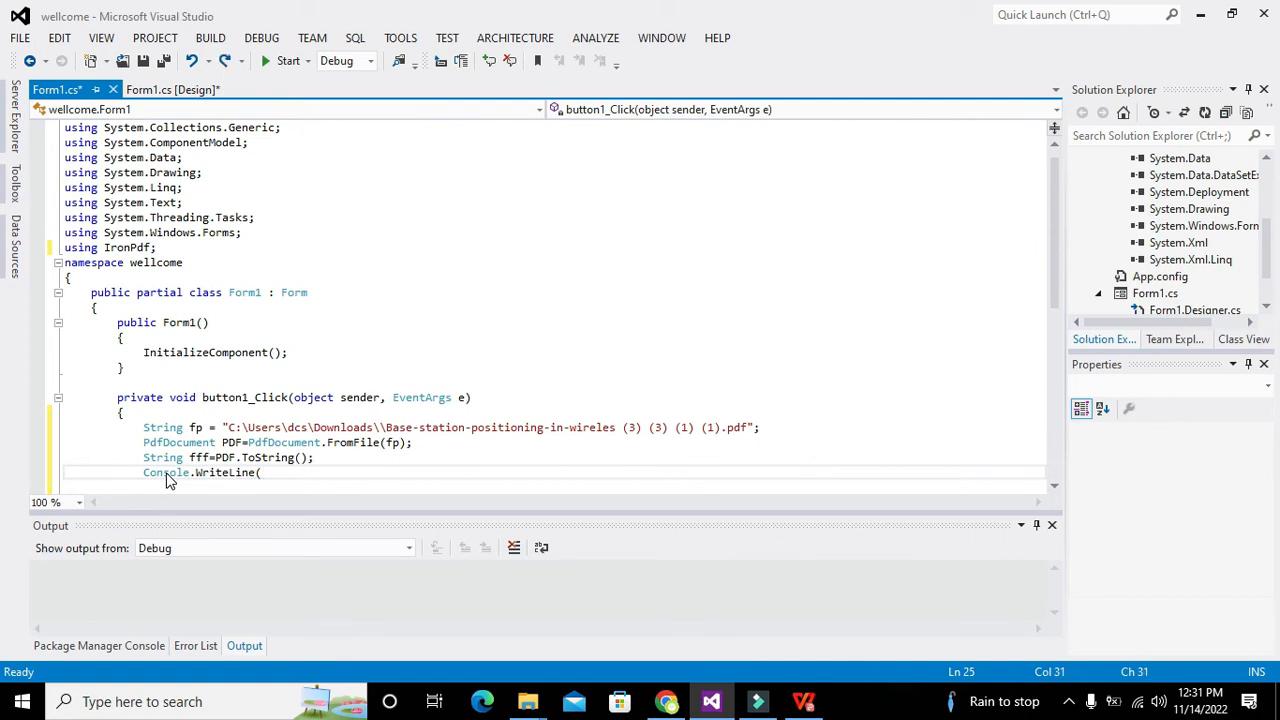
text(fff);)
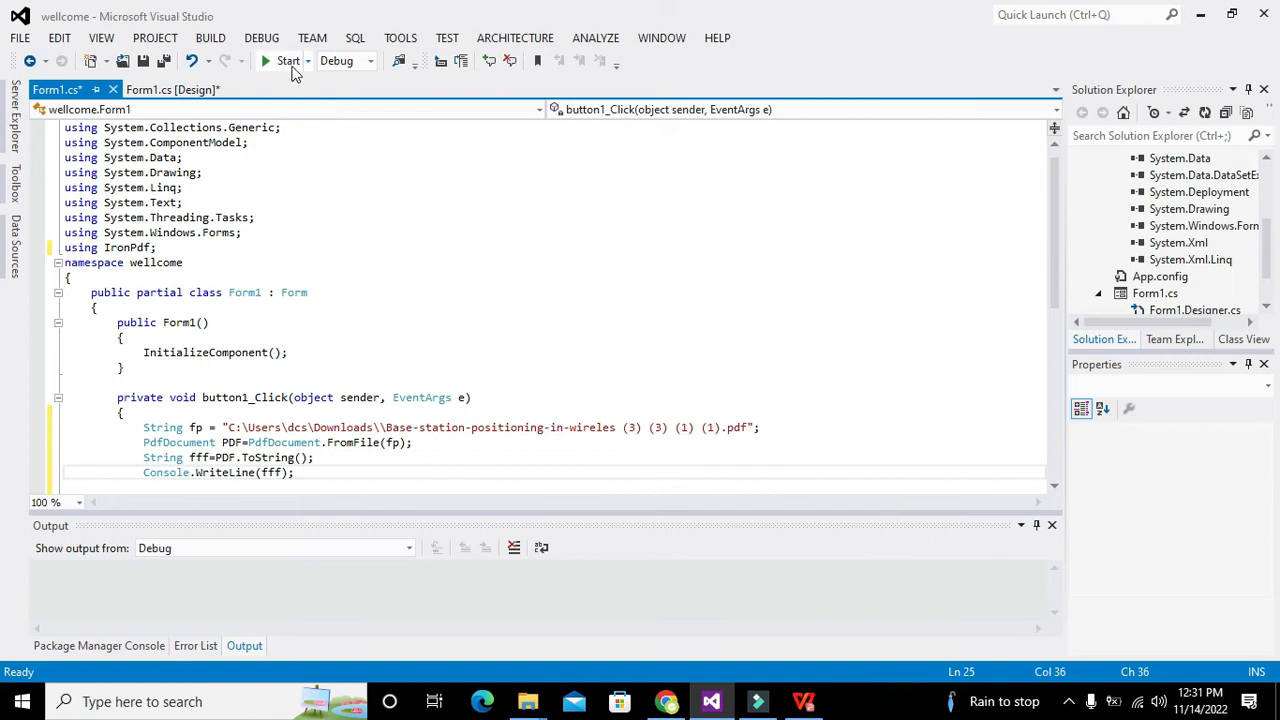
Step: Decline the last successful build, double the path's backslashes, and start the wellcome app
click(287, 60)
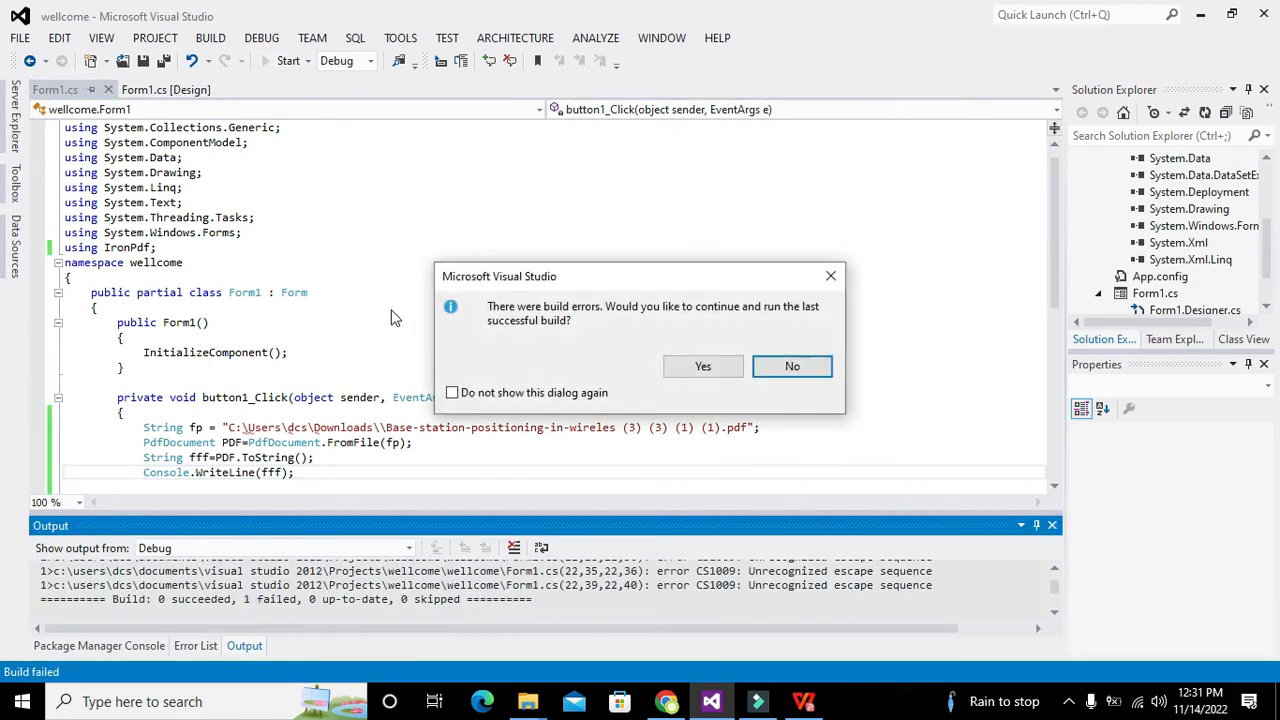
mouse_move(792, 366)
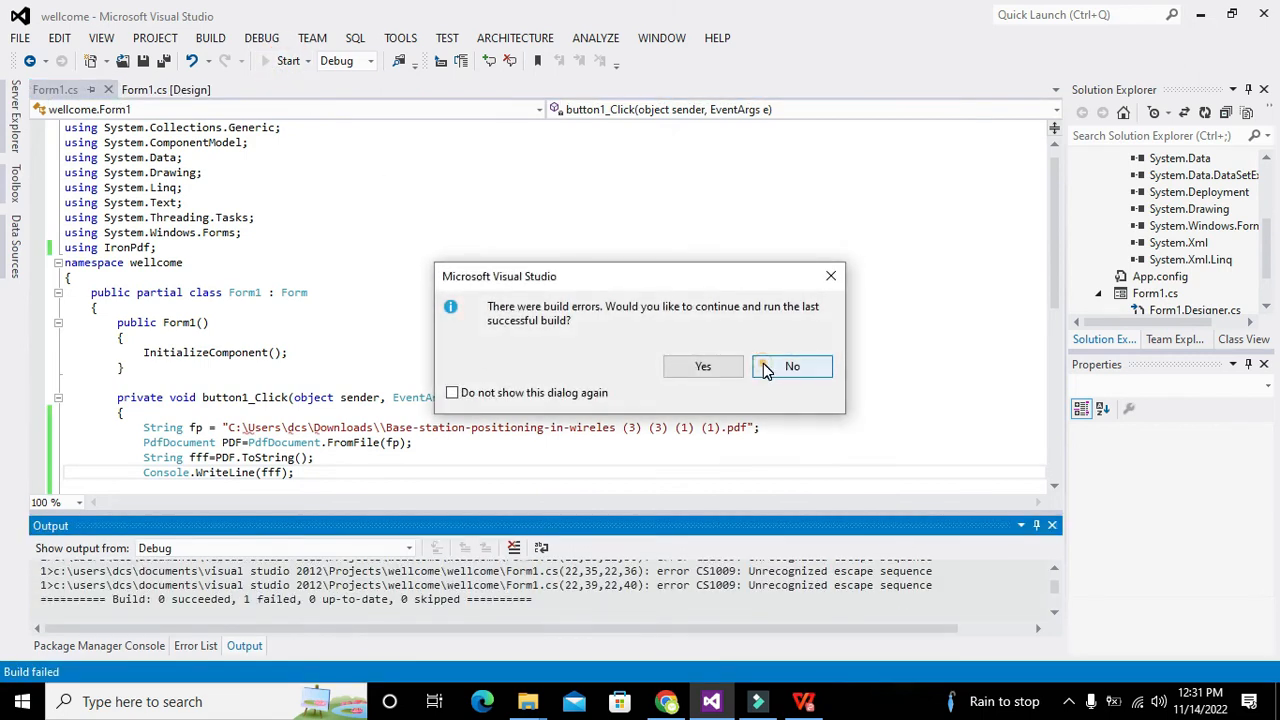
click(792, 366)
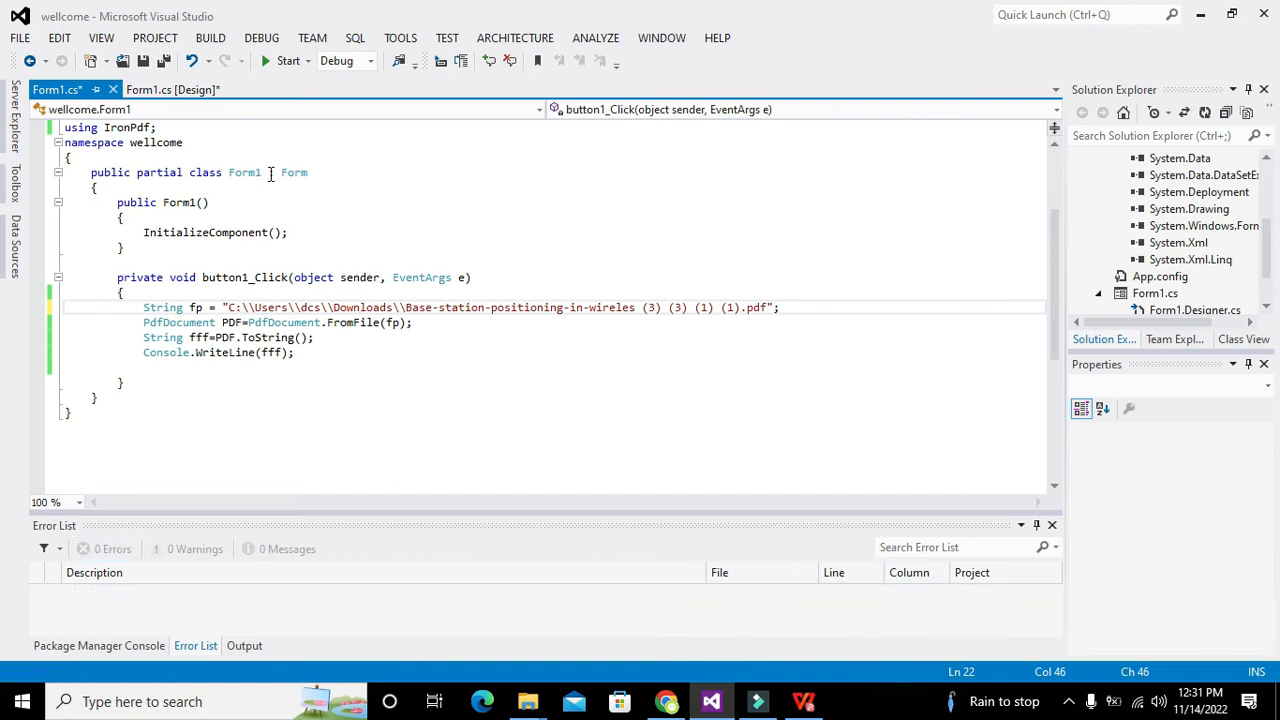
click(288, 60)
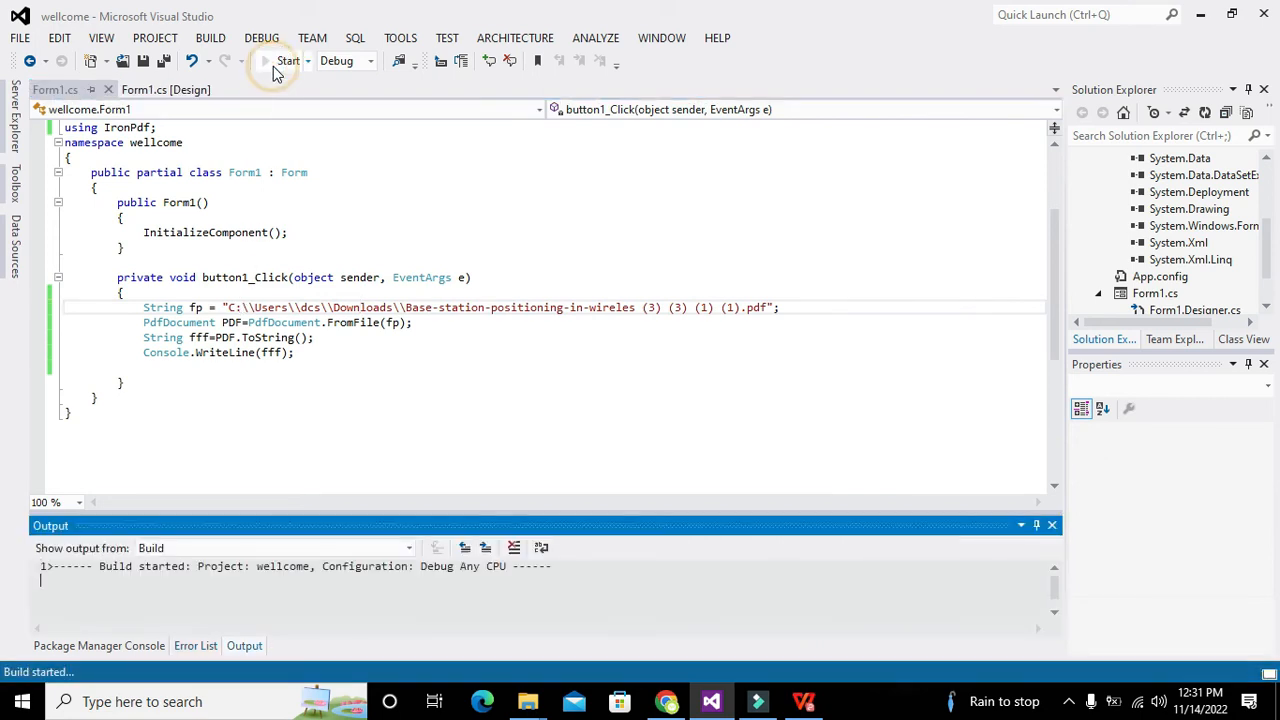
click(288, 61)
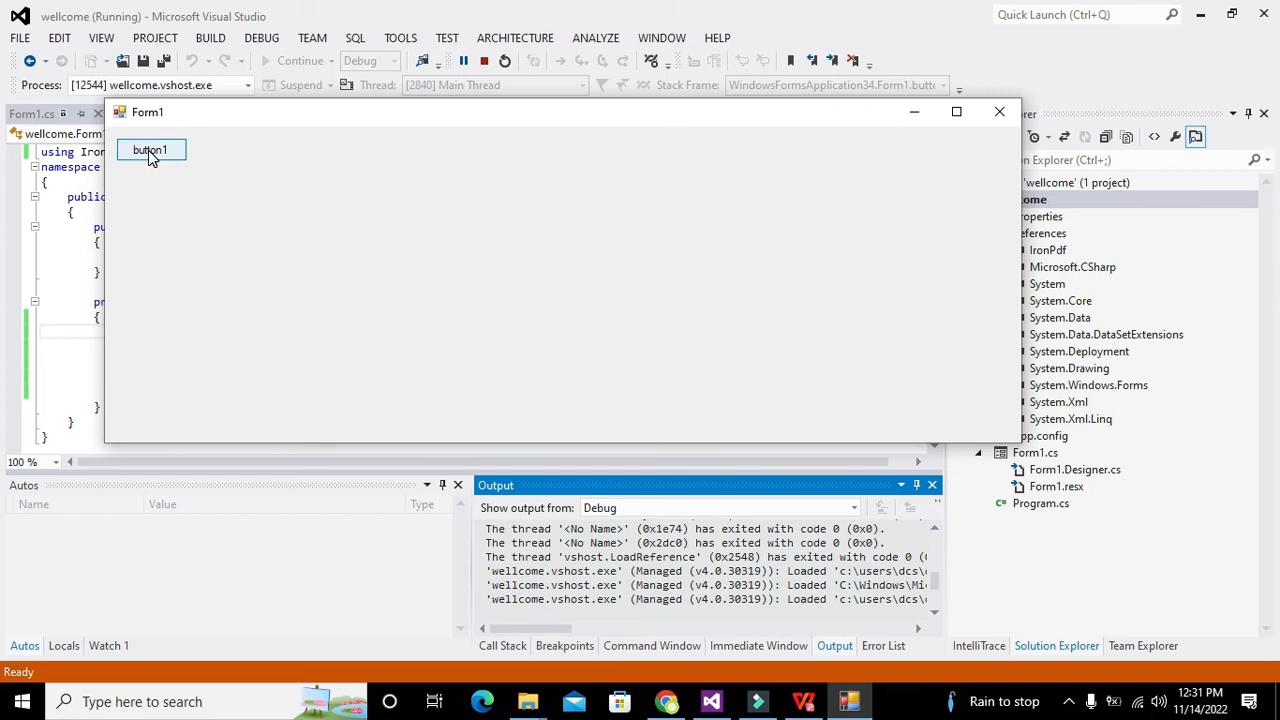
Step: Rerun the app, click button1 to print 'IronPdf.PdfDocument' to Output, then stop debugging
click(151, 150)
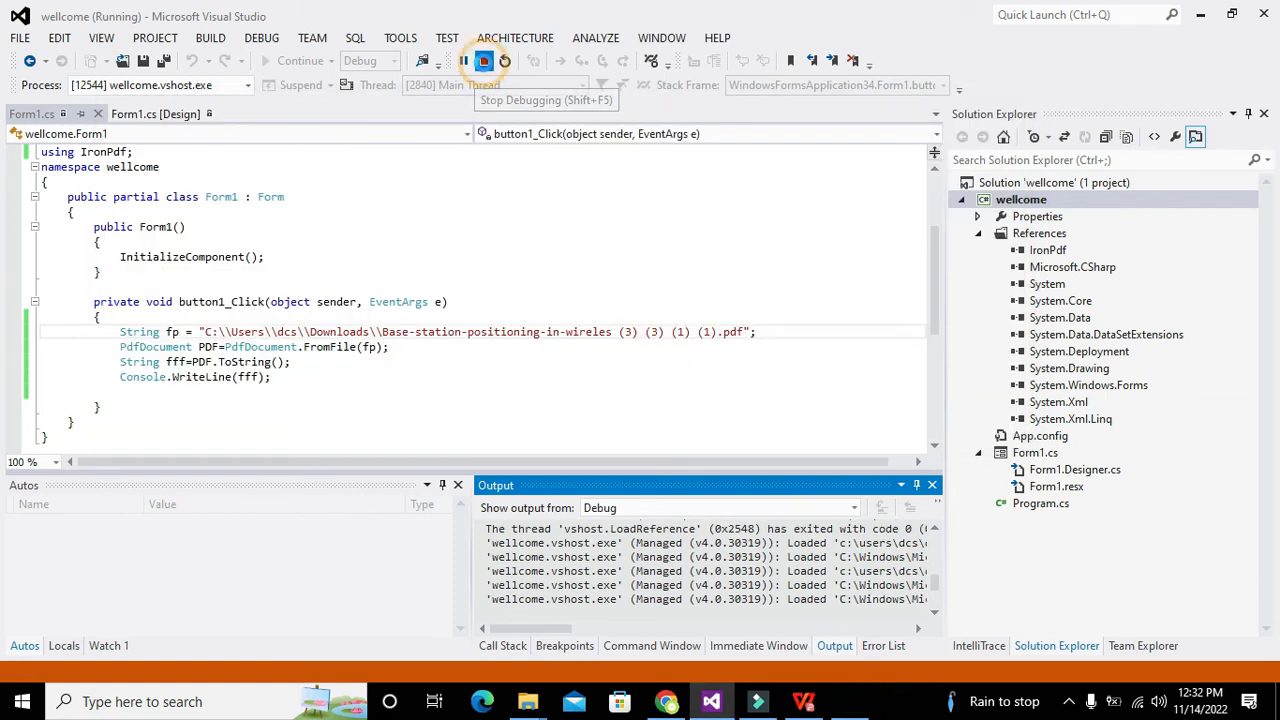
click(484, 61)
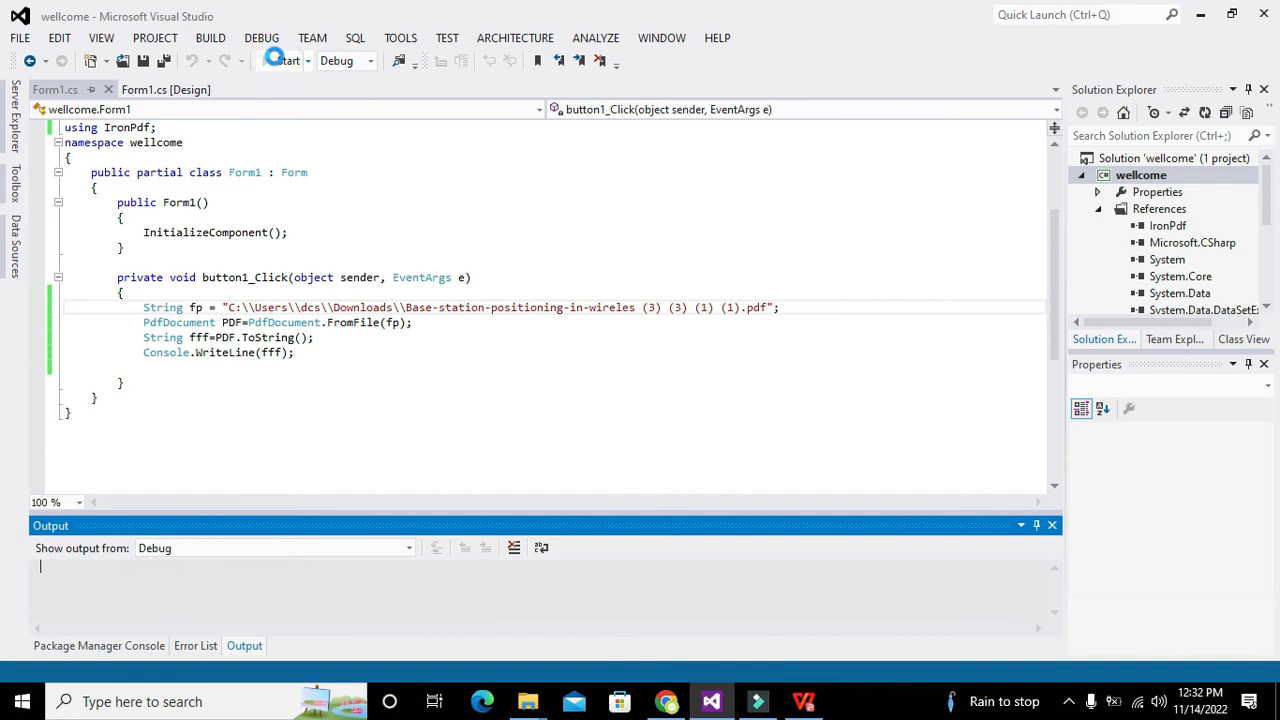
click(277, 60)
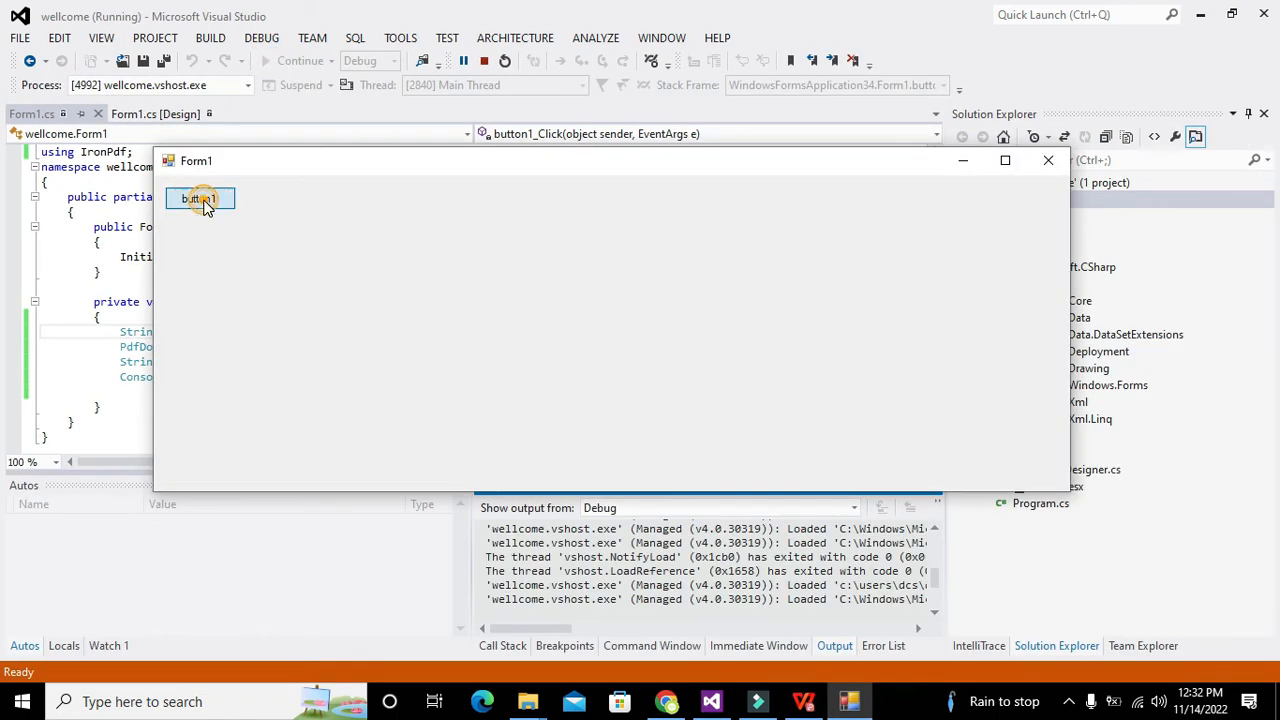
click(199, 198)
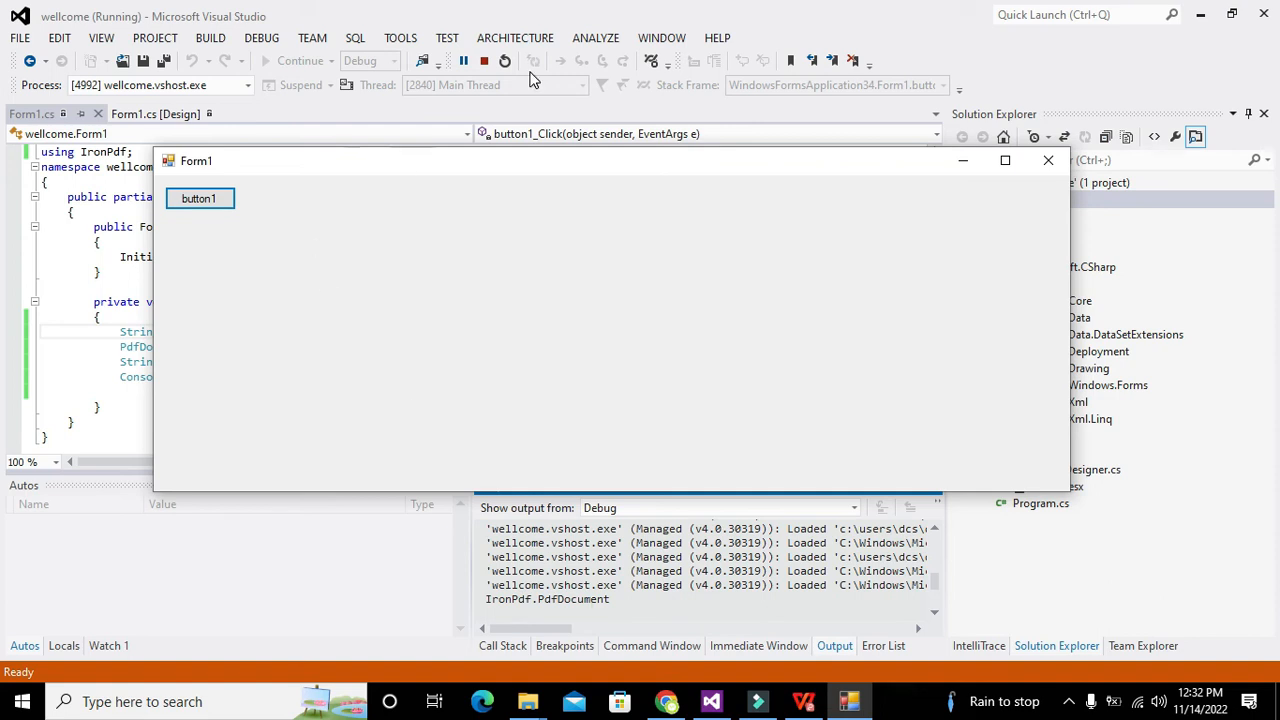
click(484, 61)
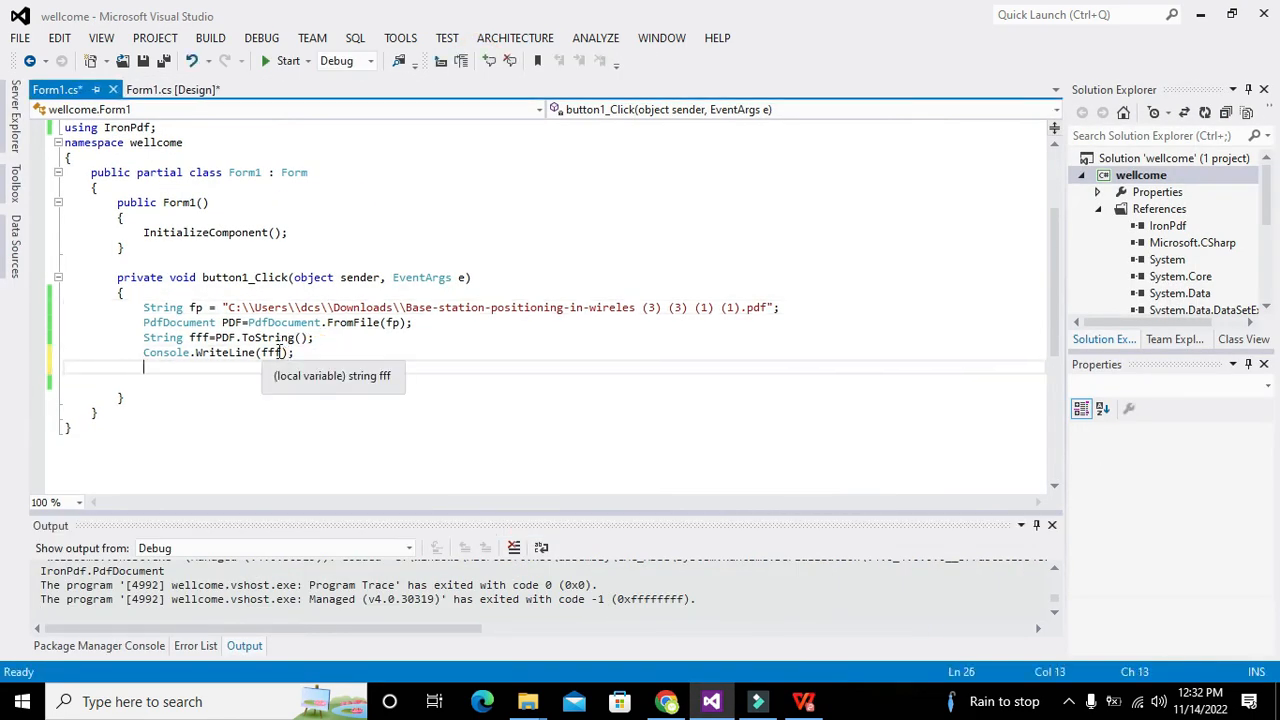
mouse_move(205, 369)
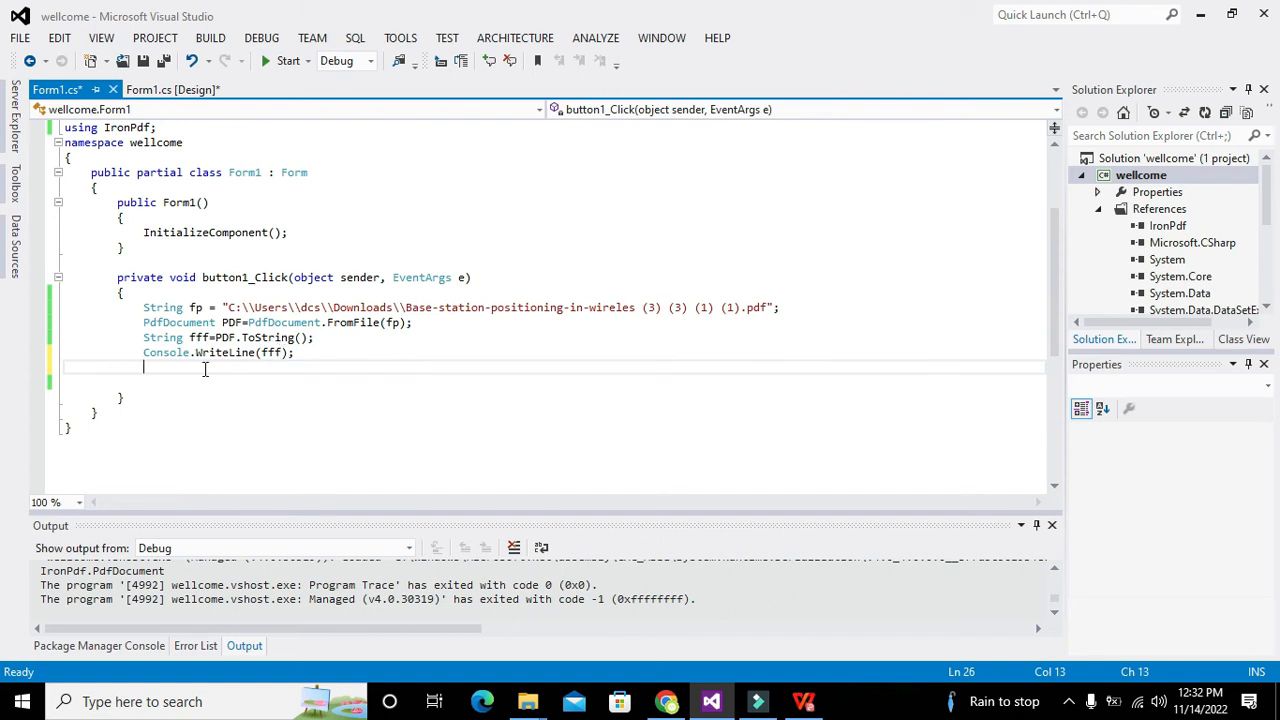
Step: Add 'String cc = PDF.ExtractAllText();' using IntelliSense
text(String)
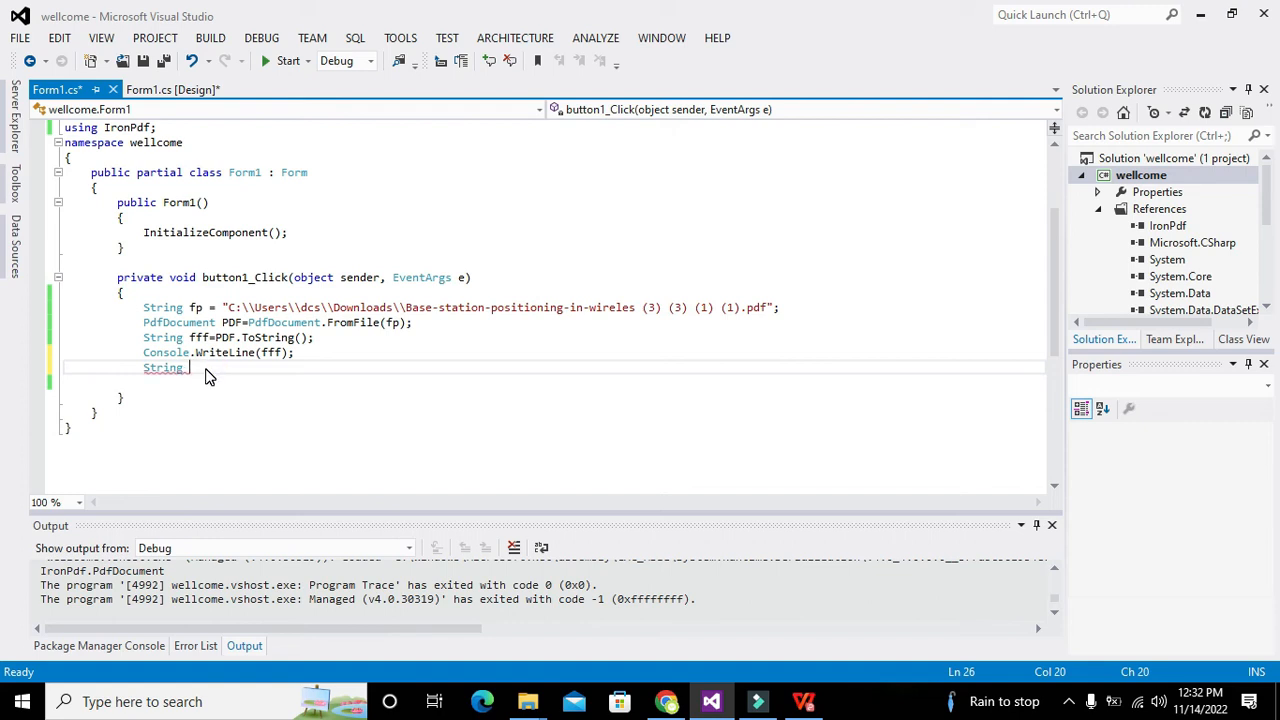
text(c)
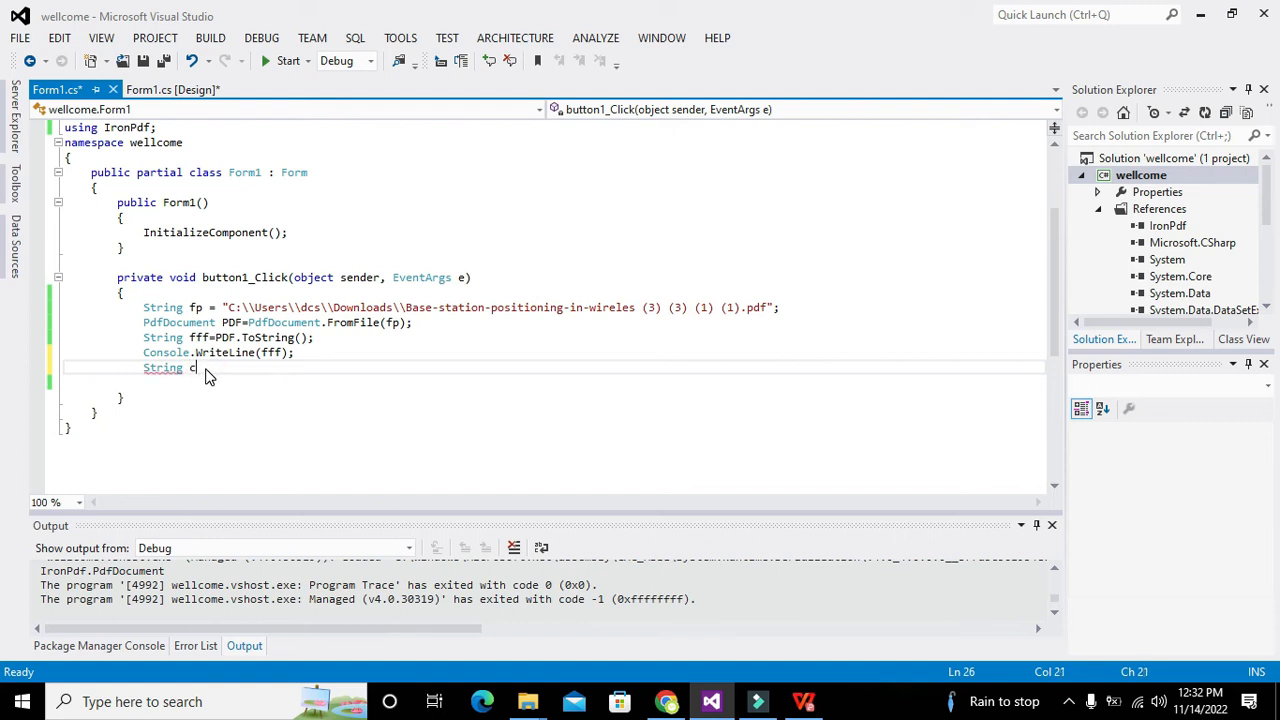
text(cc)
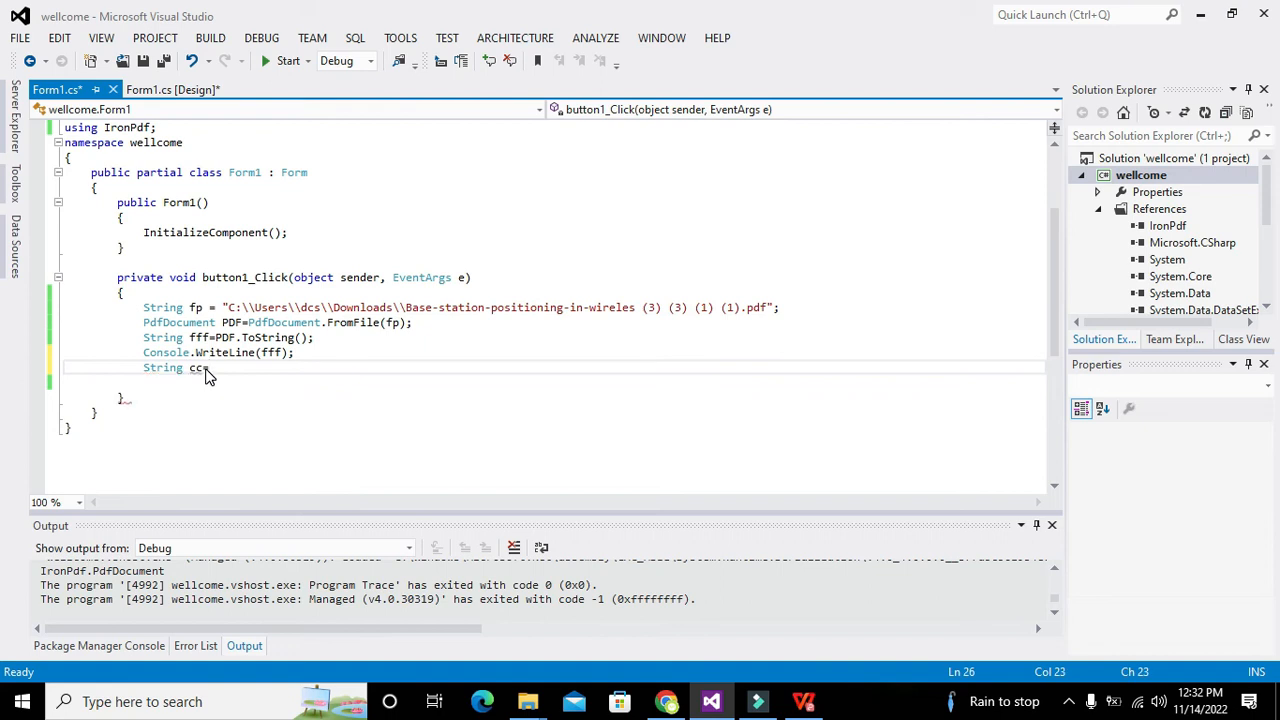
text(=PDF.)
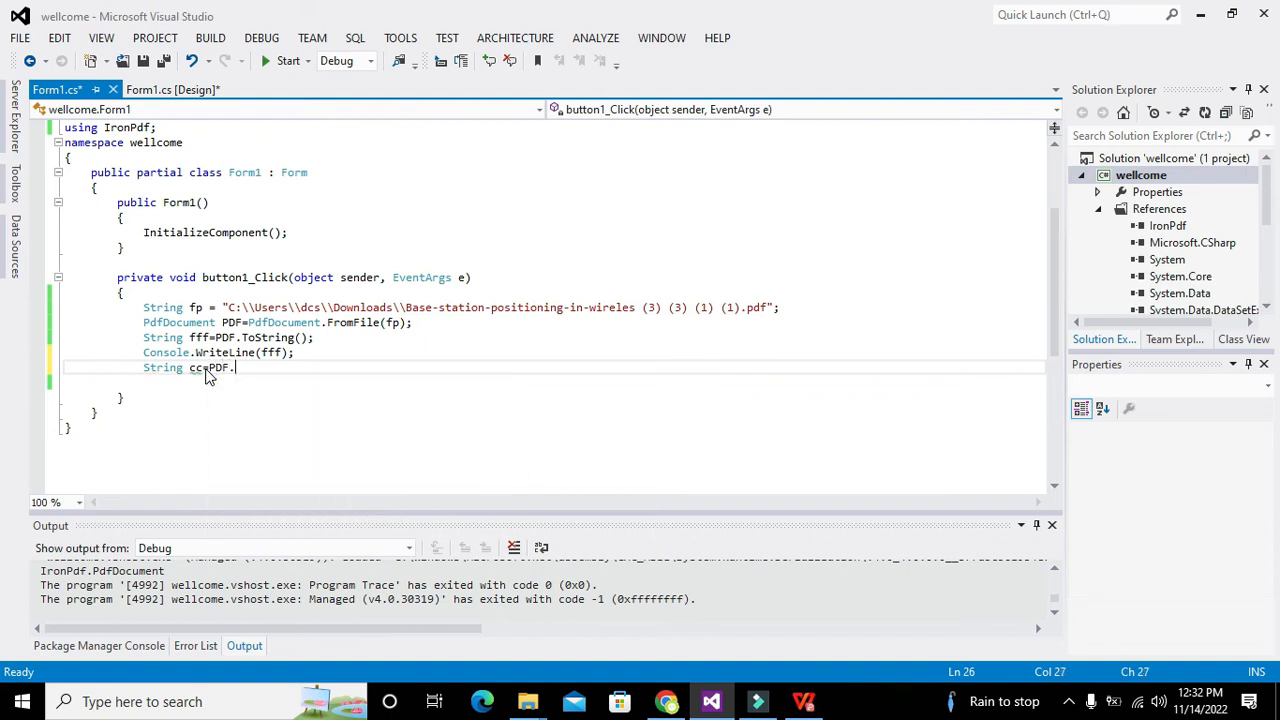
text(.)
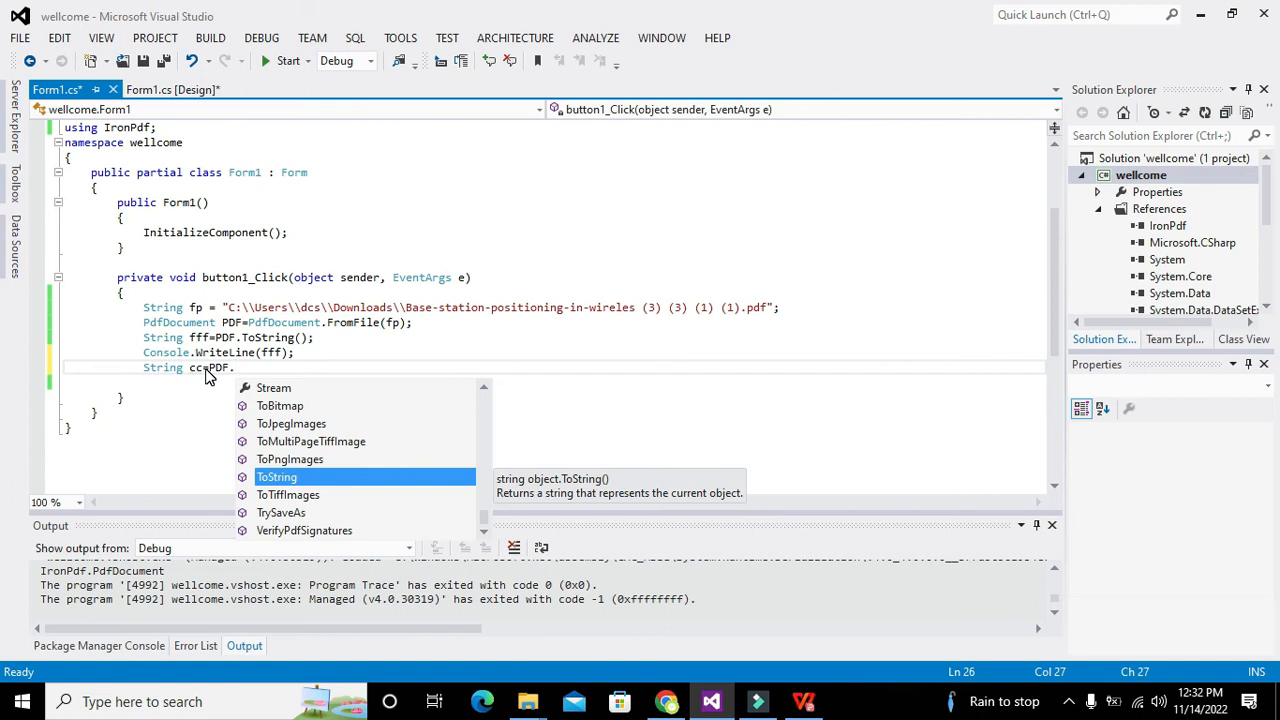
text(ExtractAllText();)
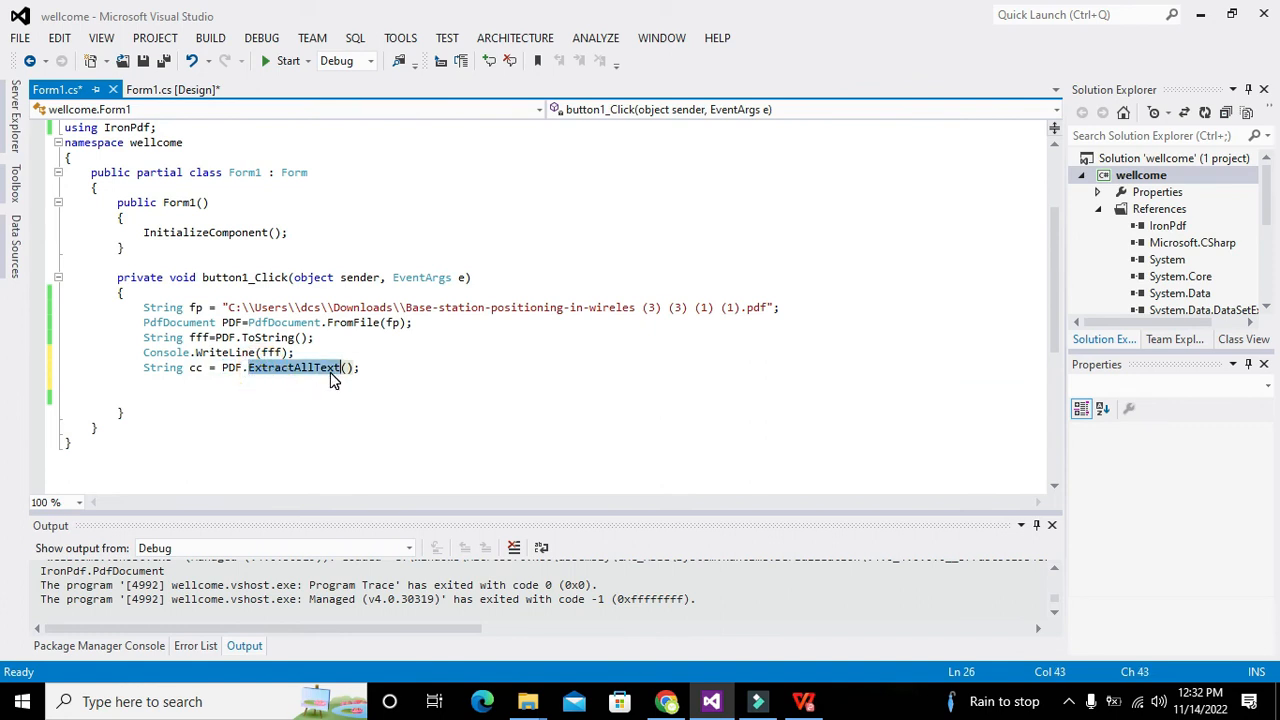
mouse_move(232, 367)
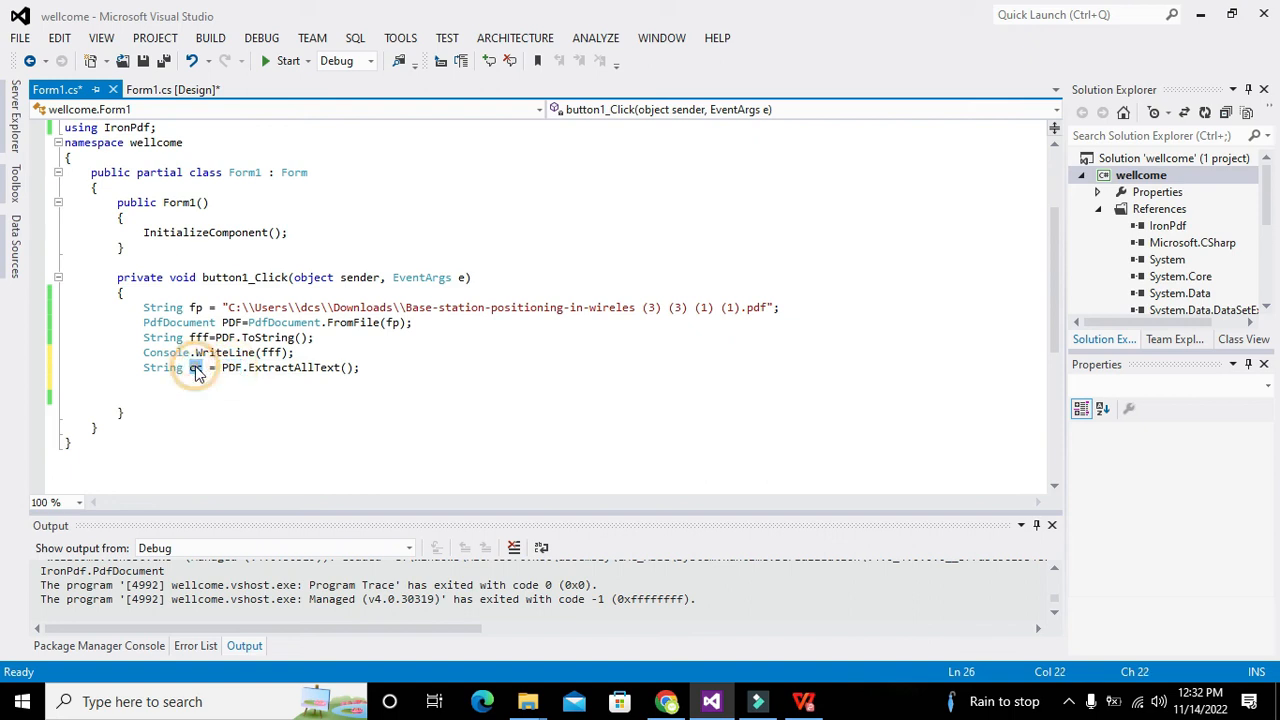
Step: Add 'Console.WriteLine(cc);' to print the extracted text
text(c)
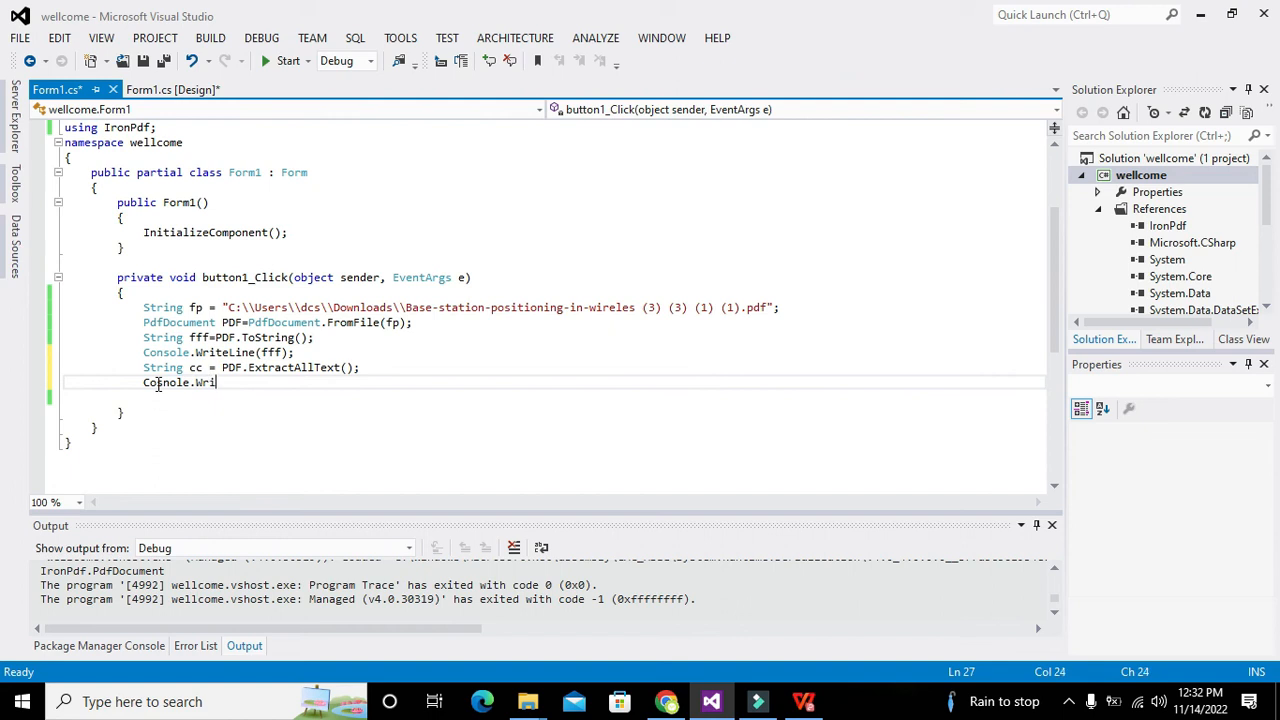
text(teline)
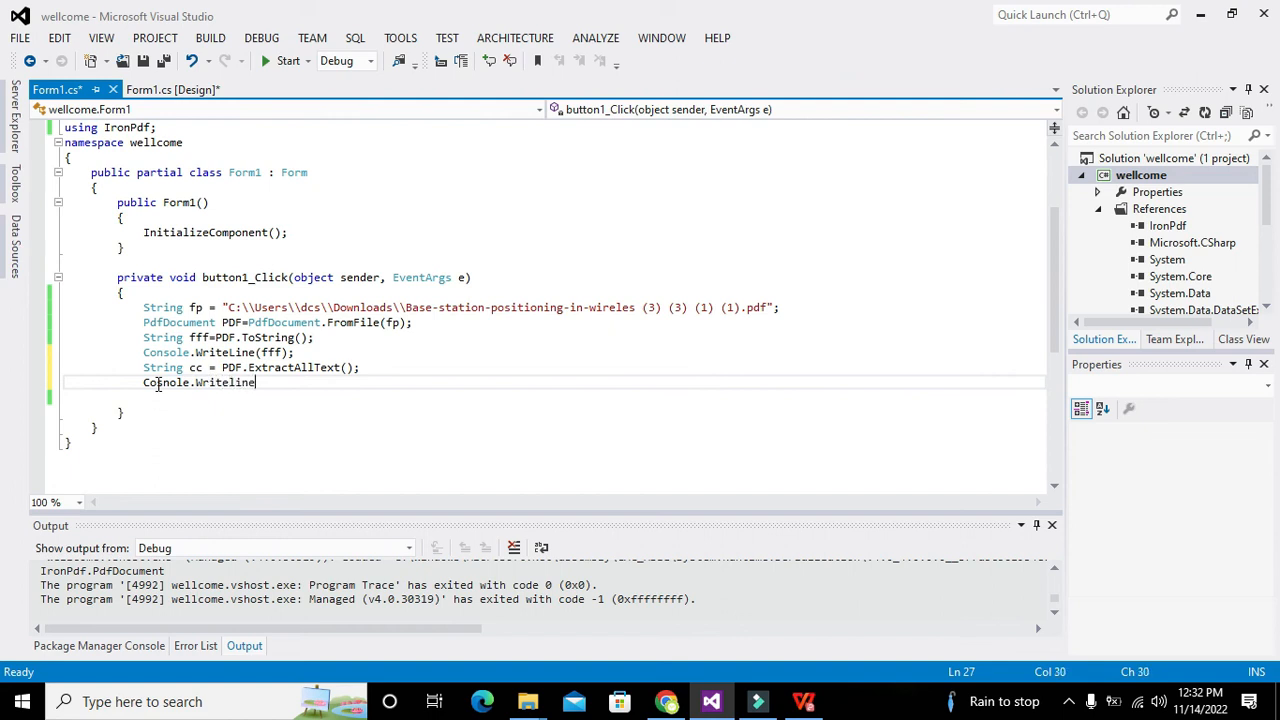
text(();)
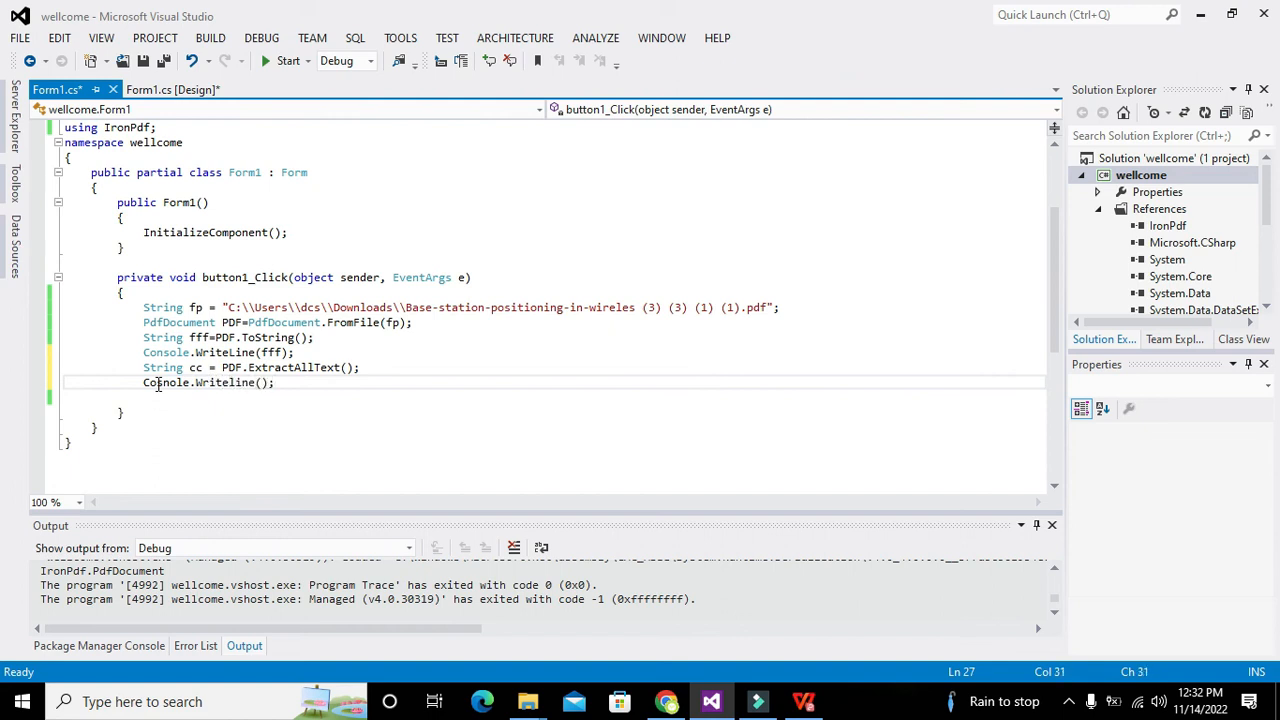
text(cc)
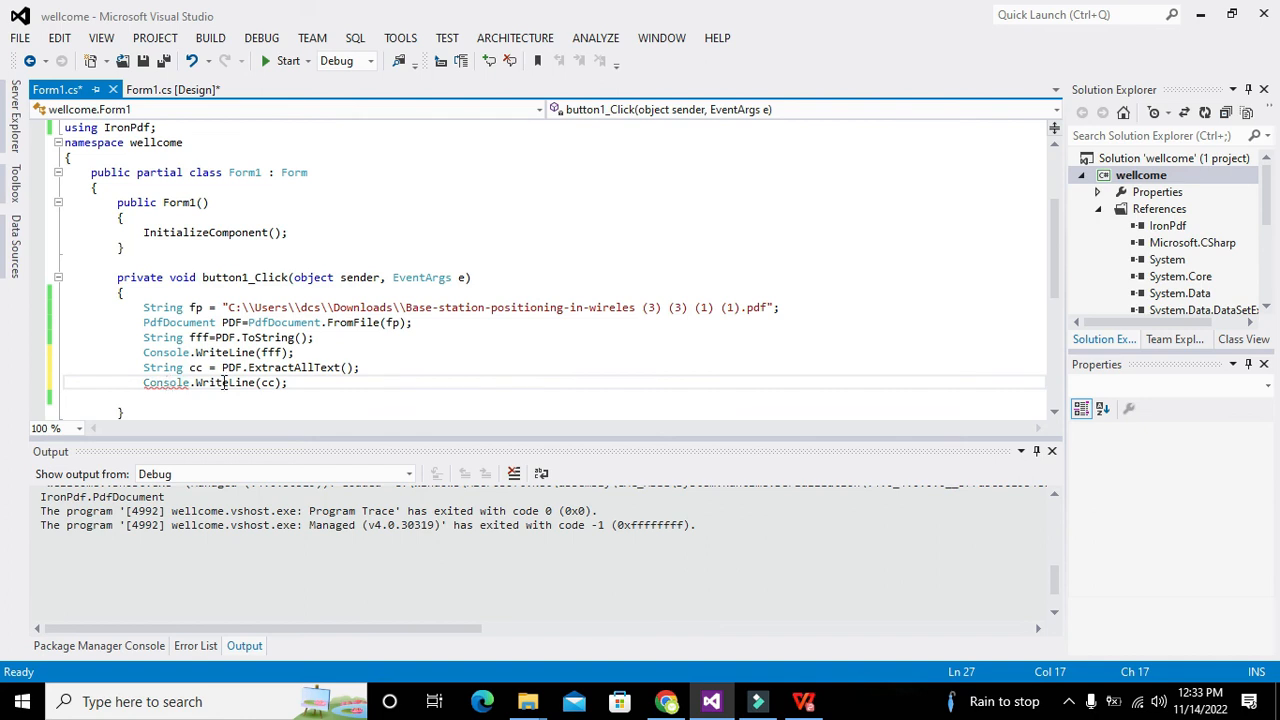
Step: Start the app, click button1, and scroll the Output window through the extracted text and references
click(288, 60)
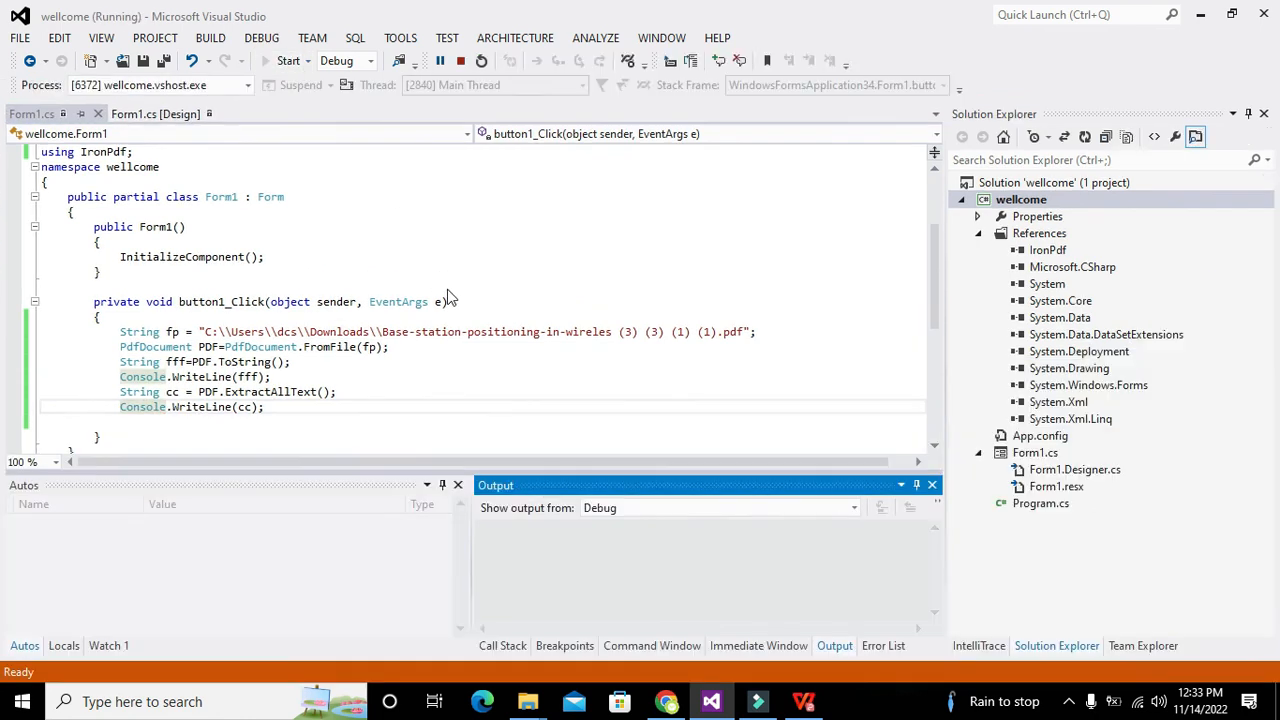
click(288, 60)
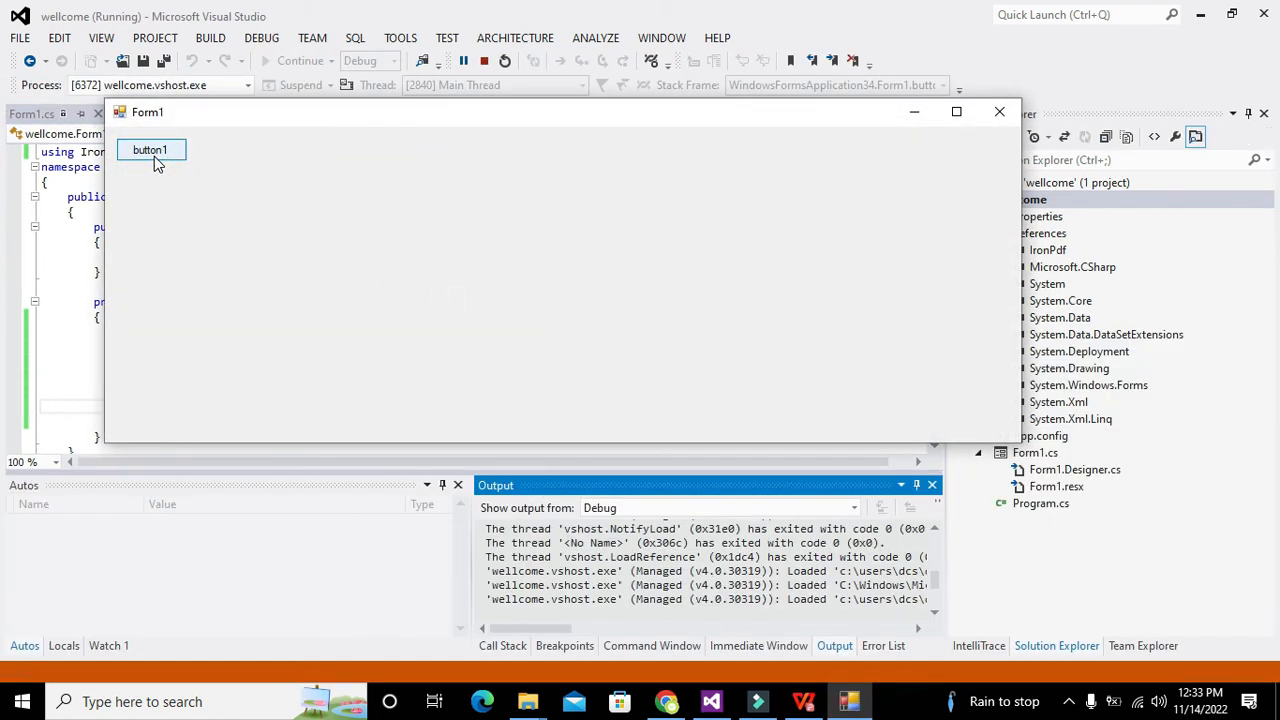
click(150, 149)
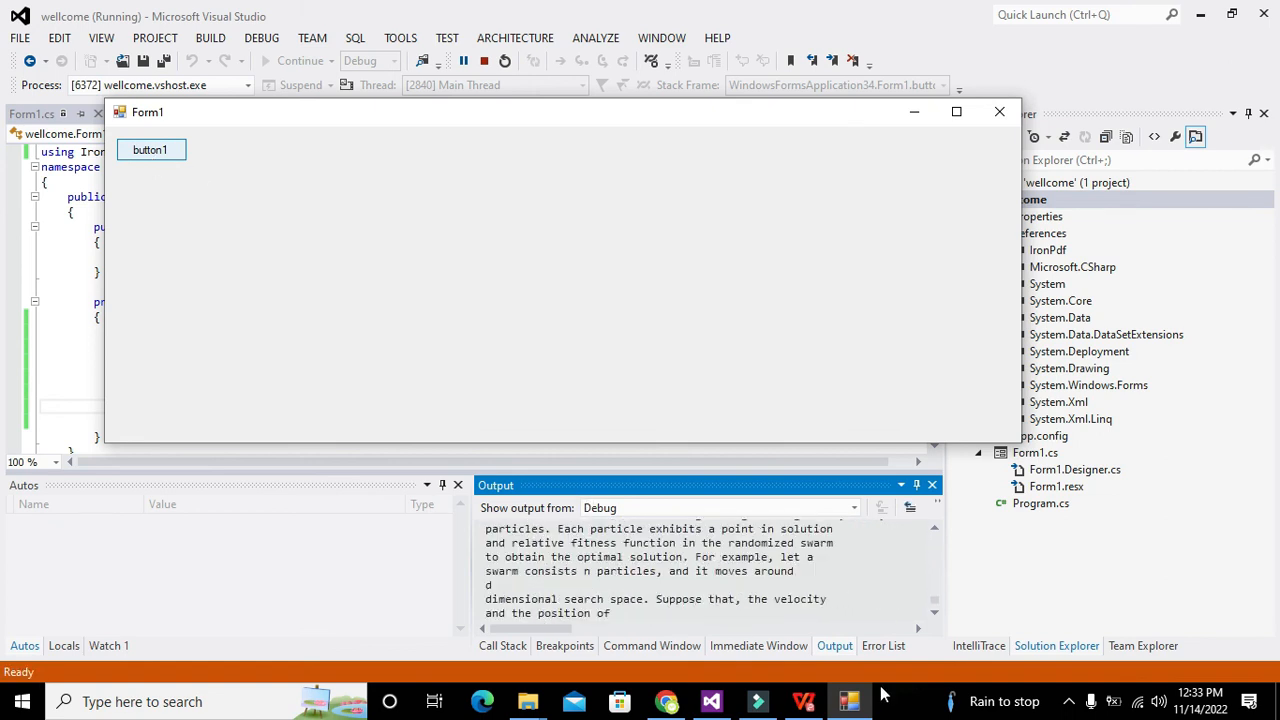
scroll(down, 3)
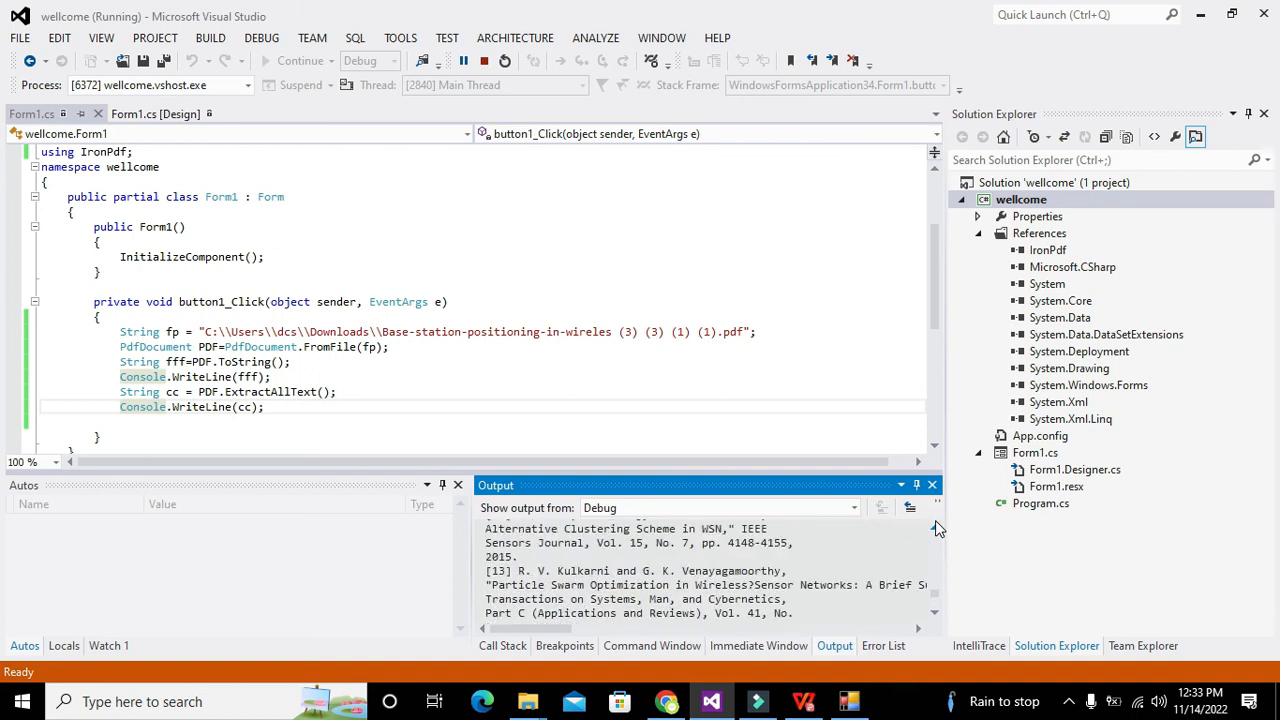
scroll(up, 3)
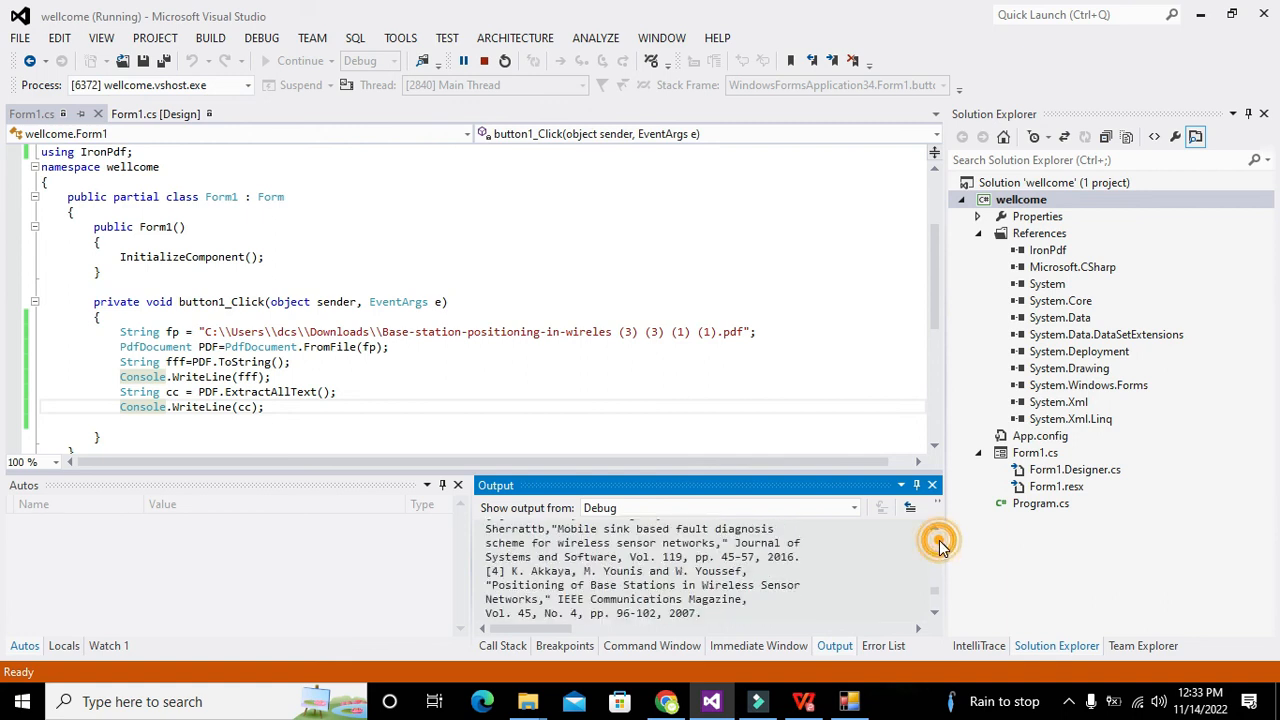